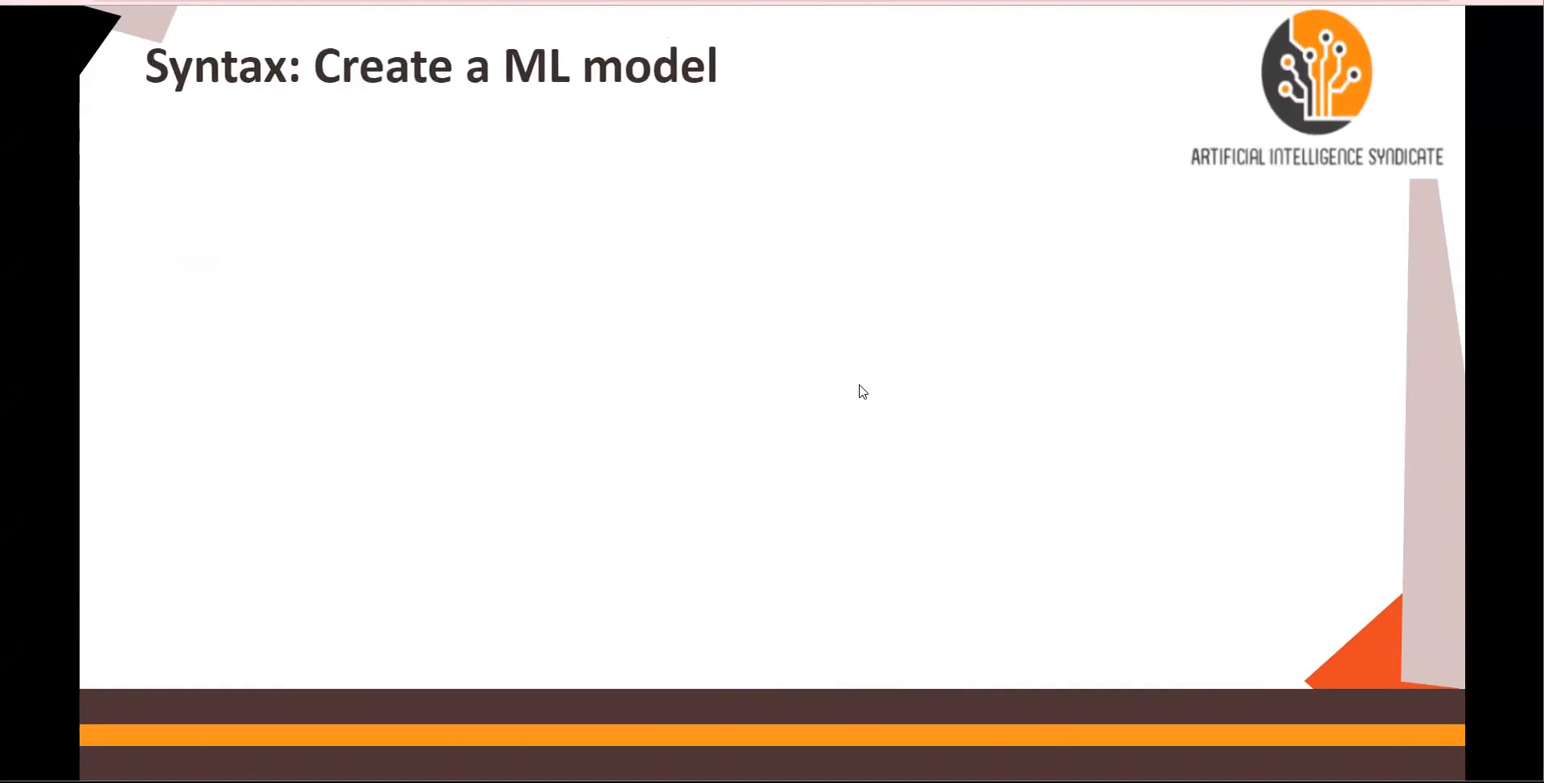
pyautogui.moveTo(883, 388)
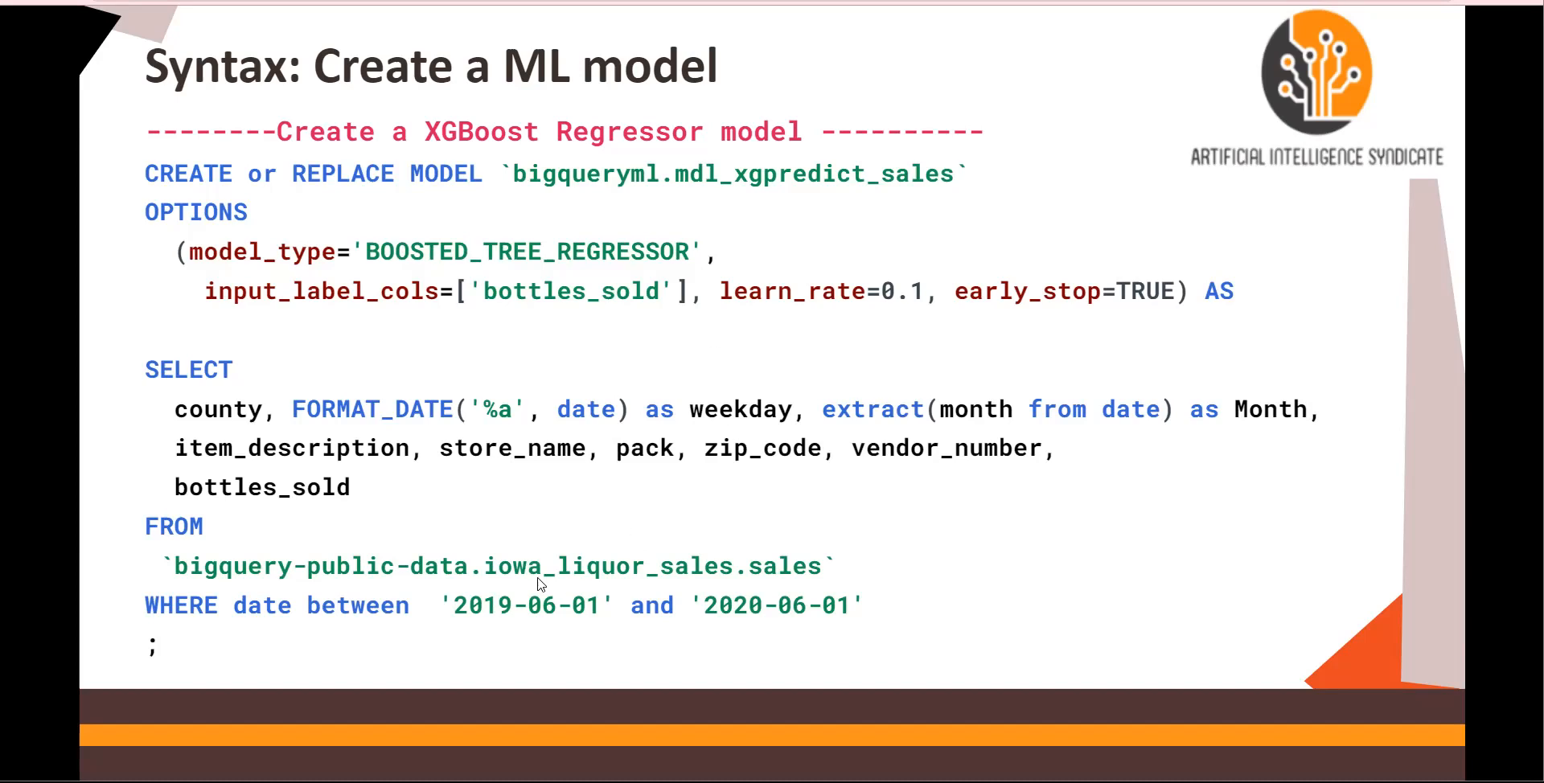
pyautogui.moveTo(692, 582)
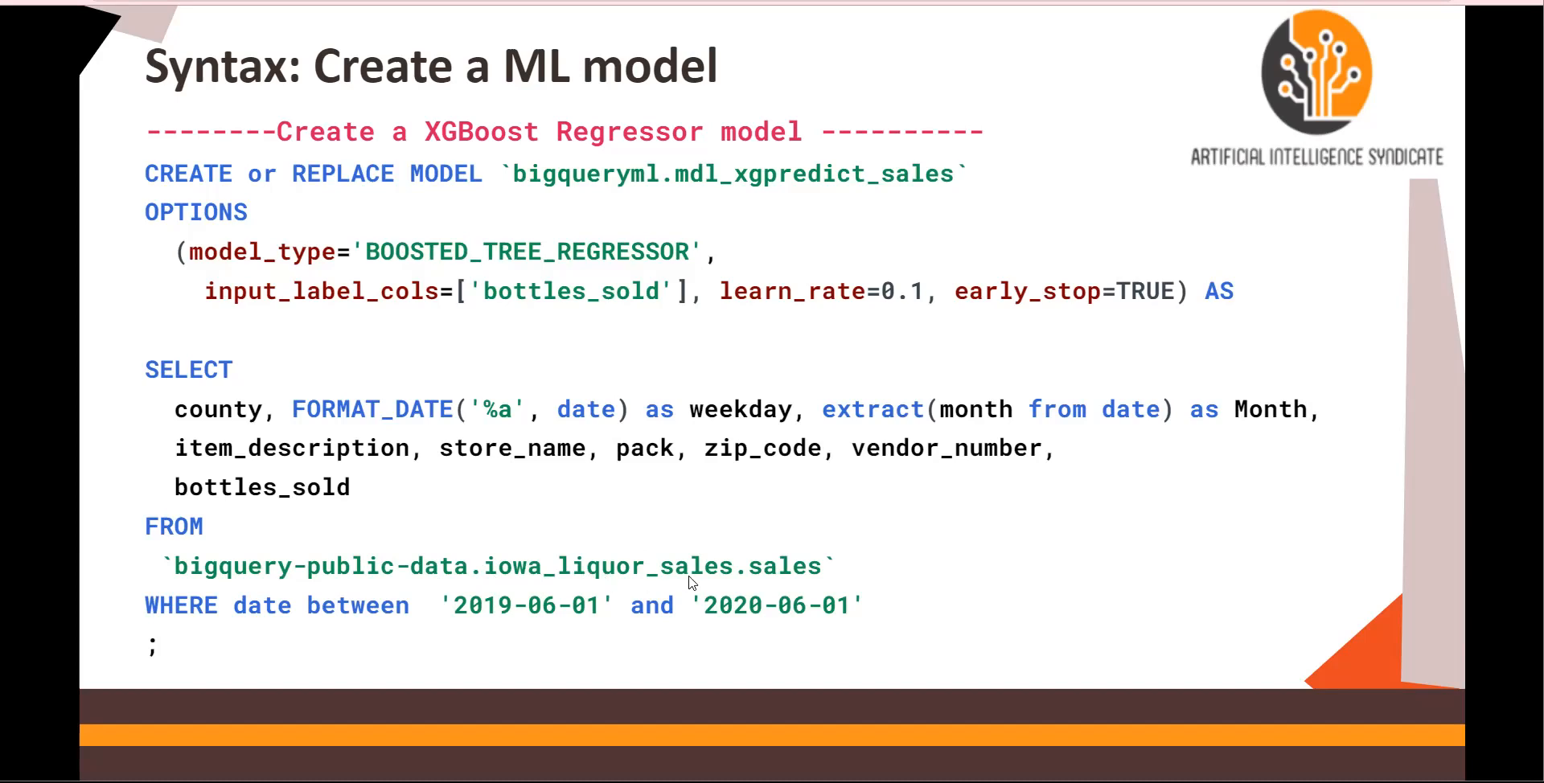
pyautogui.moveTo(752, 581)
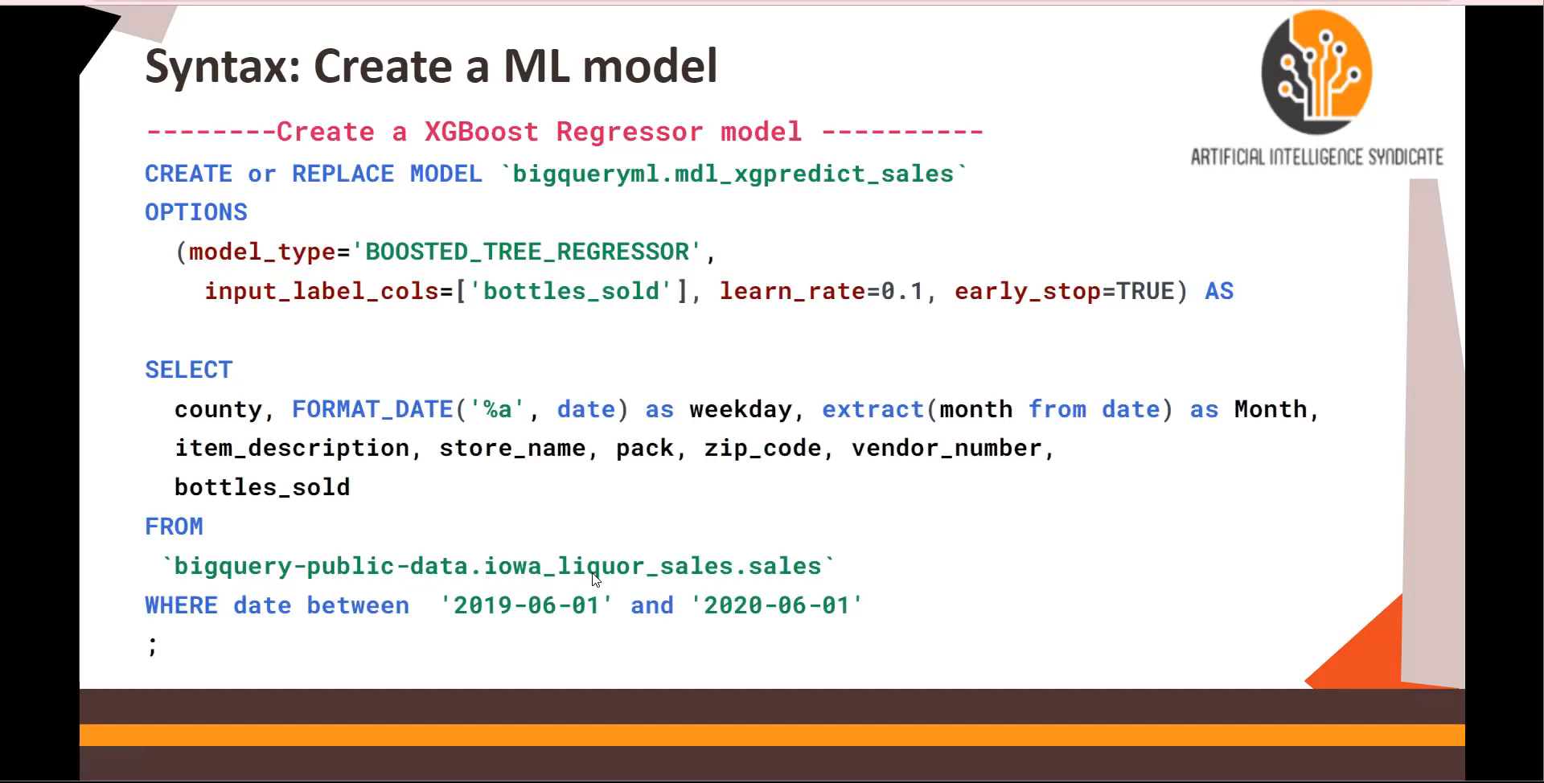
pyautogui.moveTo(824, 576)
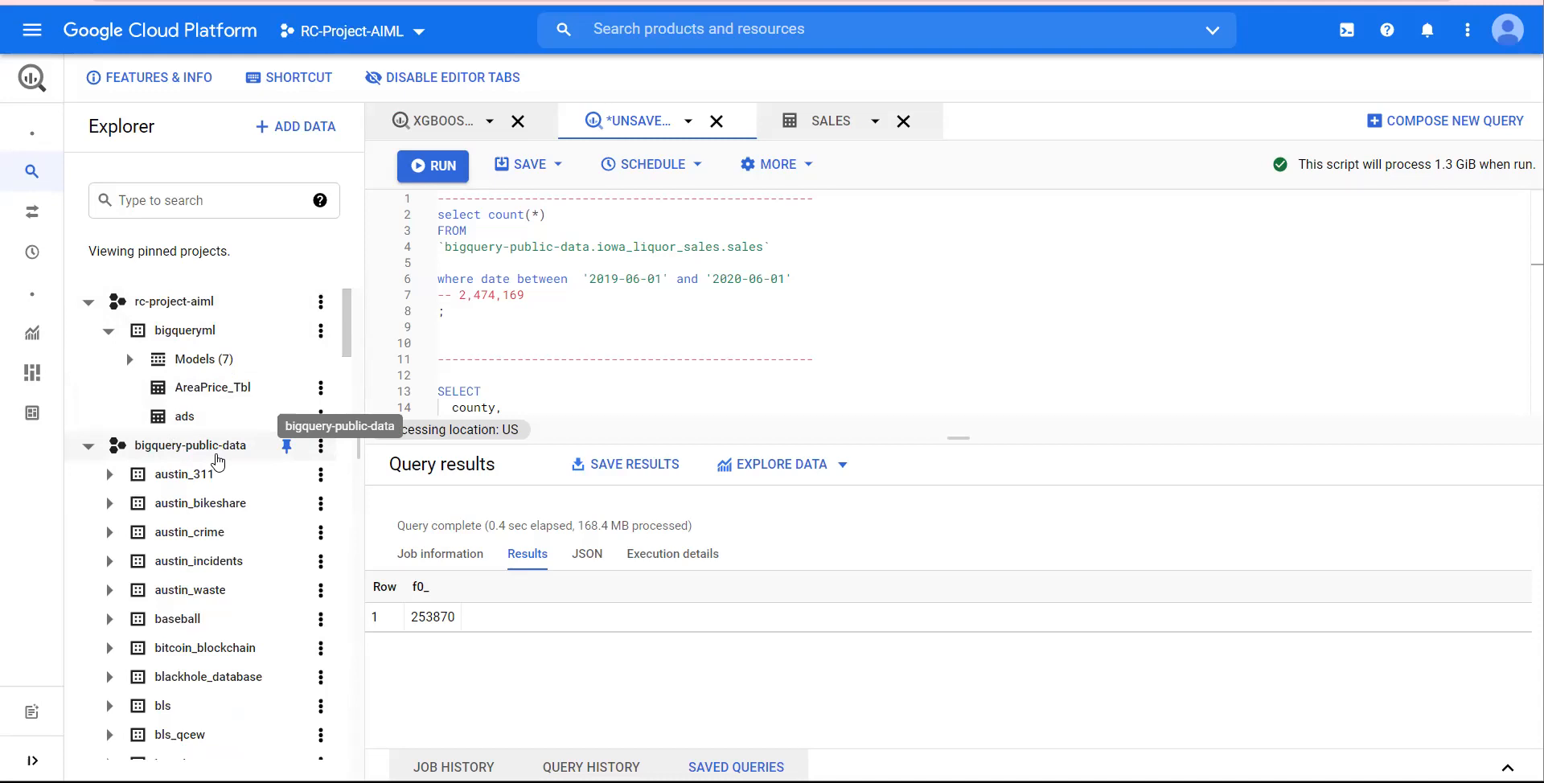
pyautogui.moveTo(221, 461)
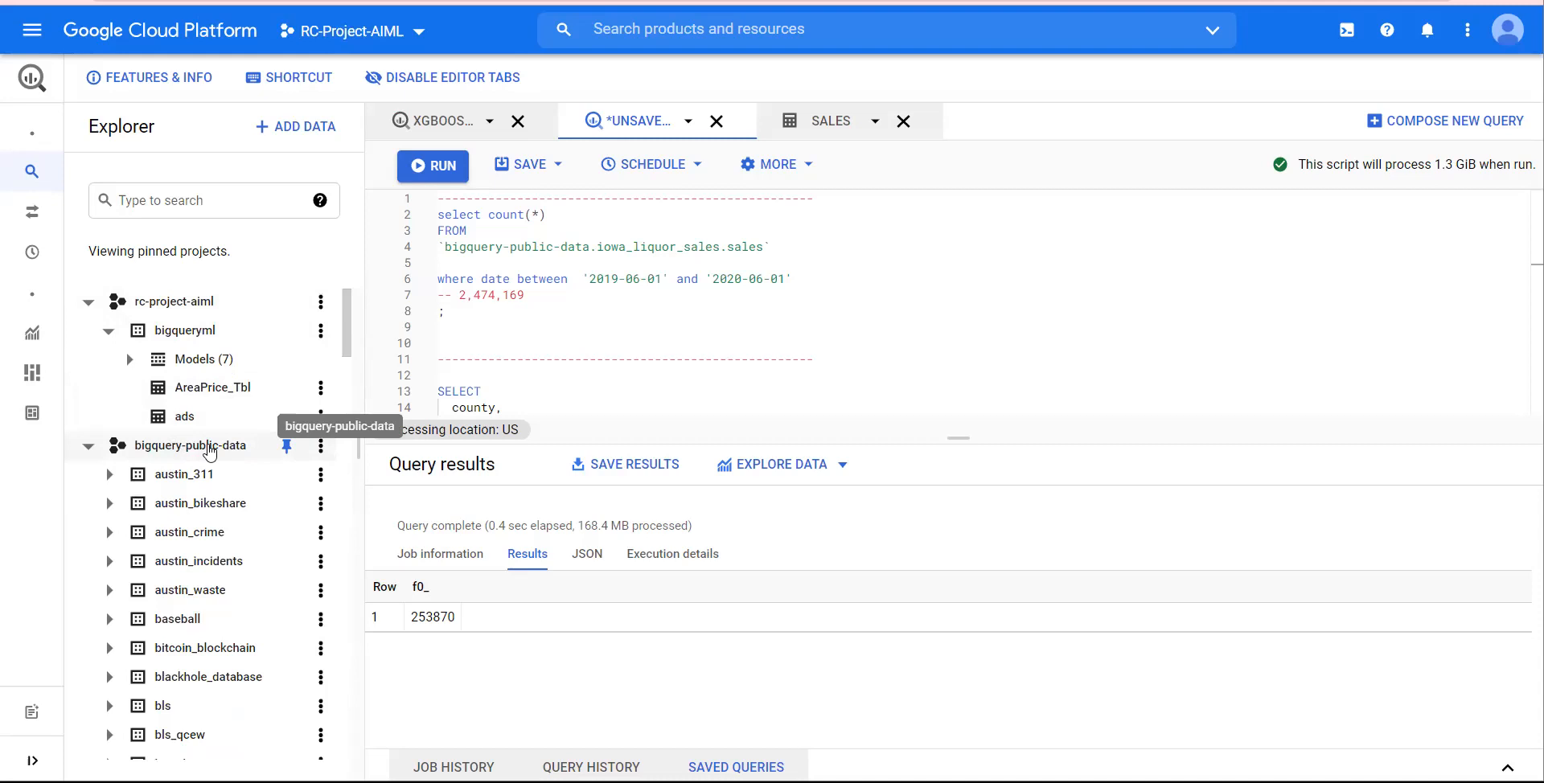
# Scroll the Explorer under bigquery-public-data to the iowa_liquor_sales sales table
pyautogui.scroll(-3)
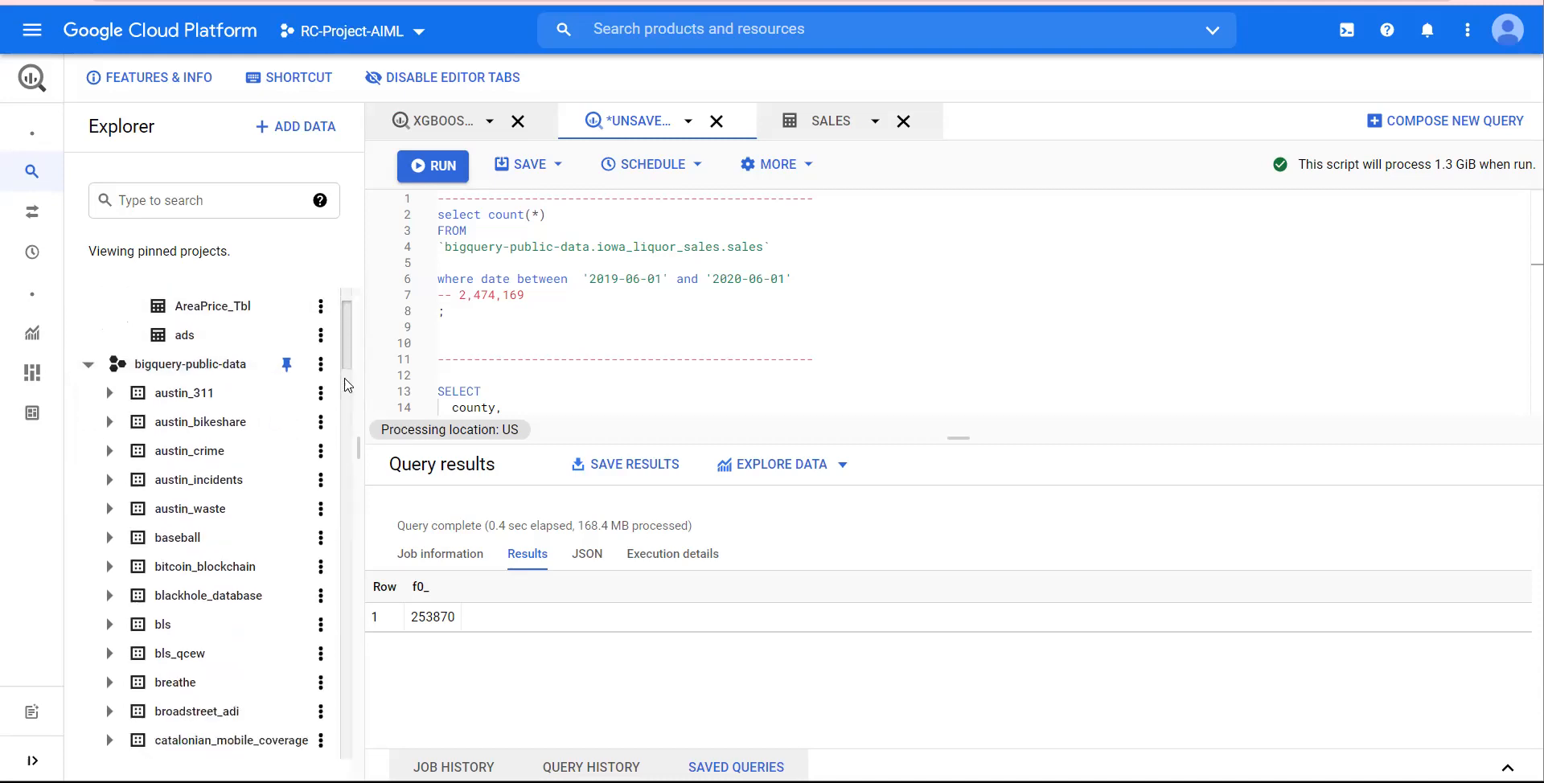
pyautogui.scroll(-3)
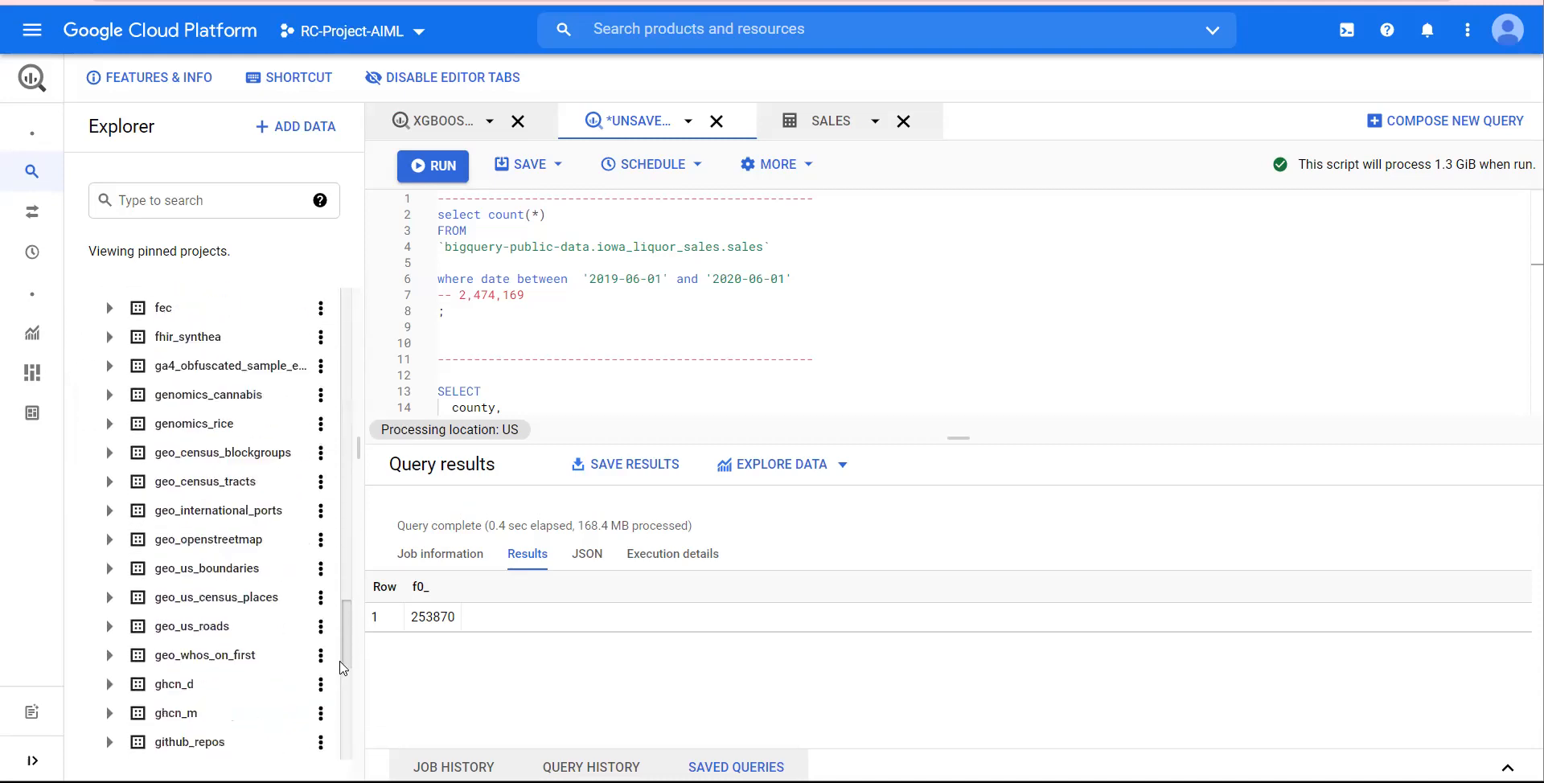
pyautogui.scroll(-3)
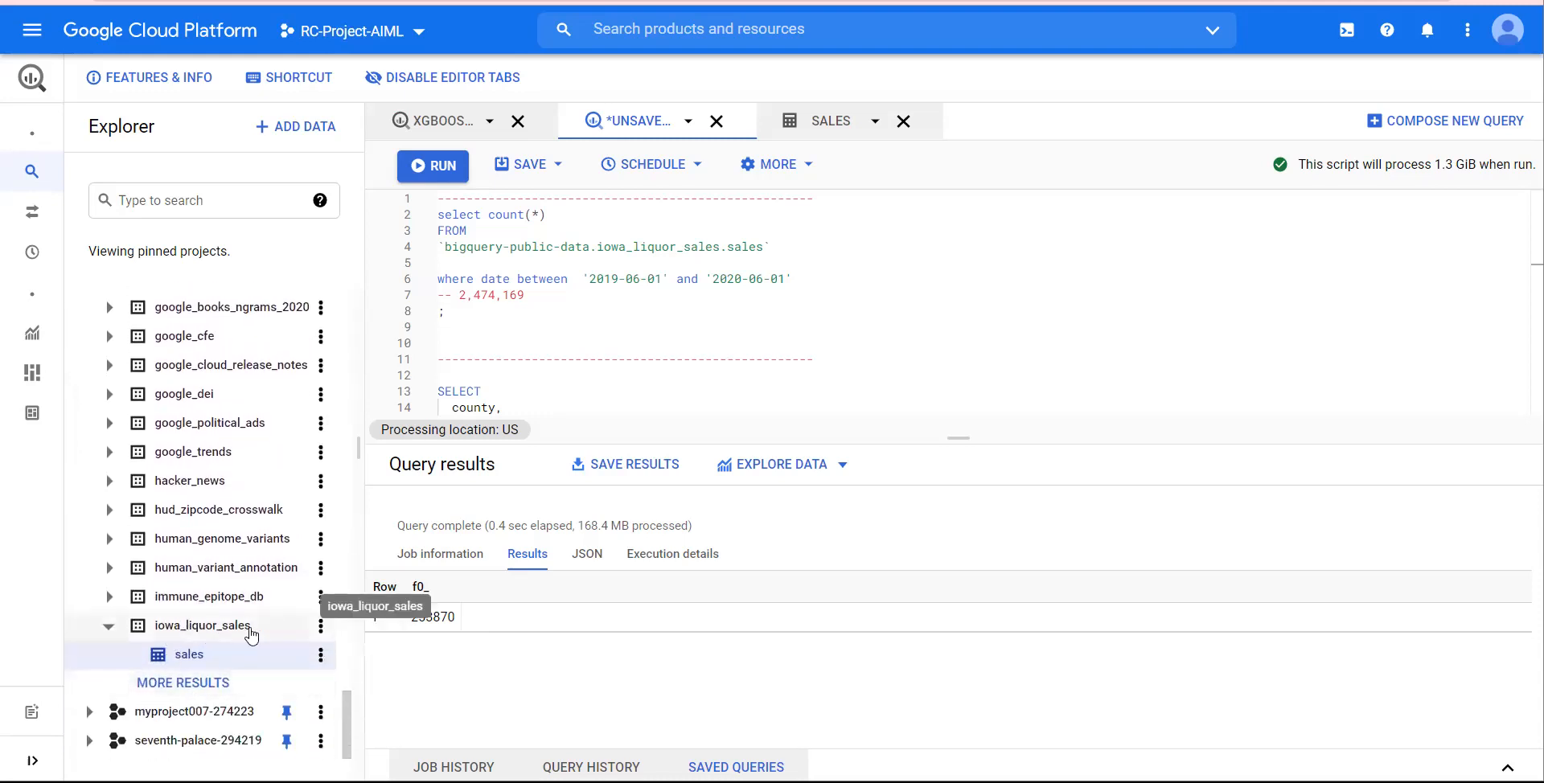
pyautogui.moveTo(830, 121)
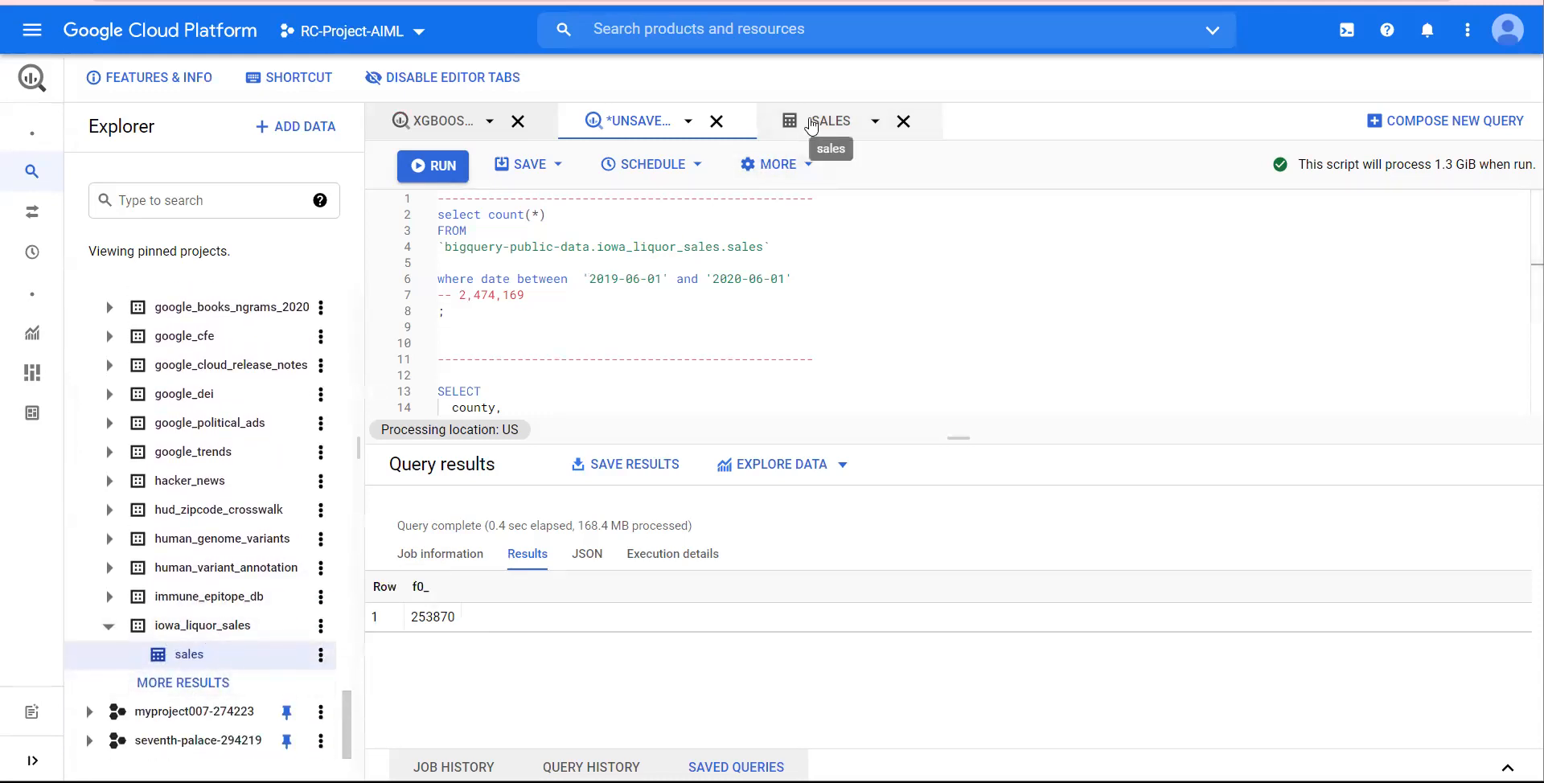
# Preview the sales table rows, scrolling right to the bottles_sold column
pyautogui.click(830, 120)
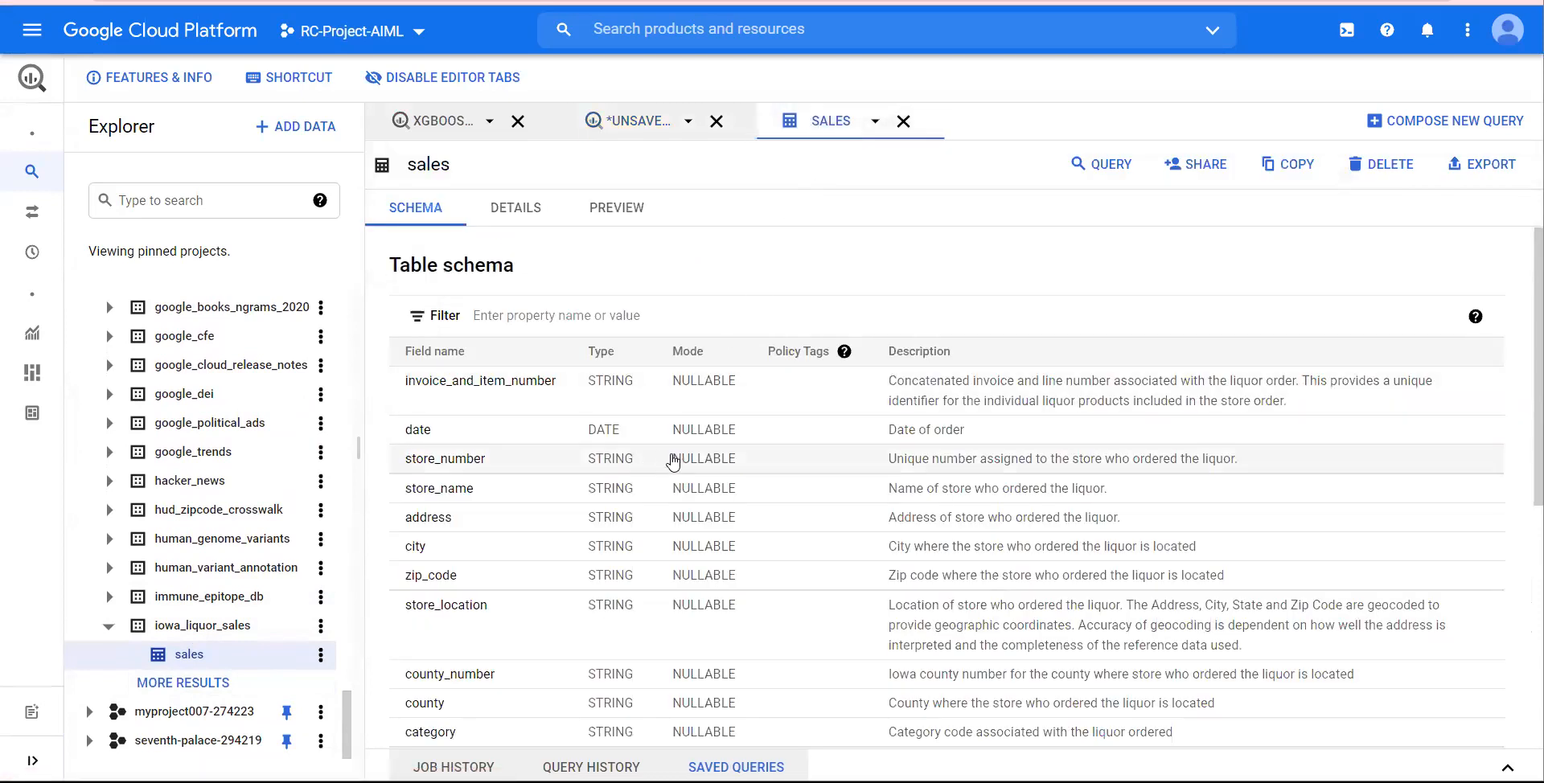
pyautogui.scroll(-3)
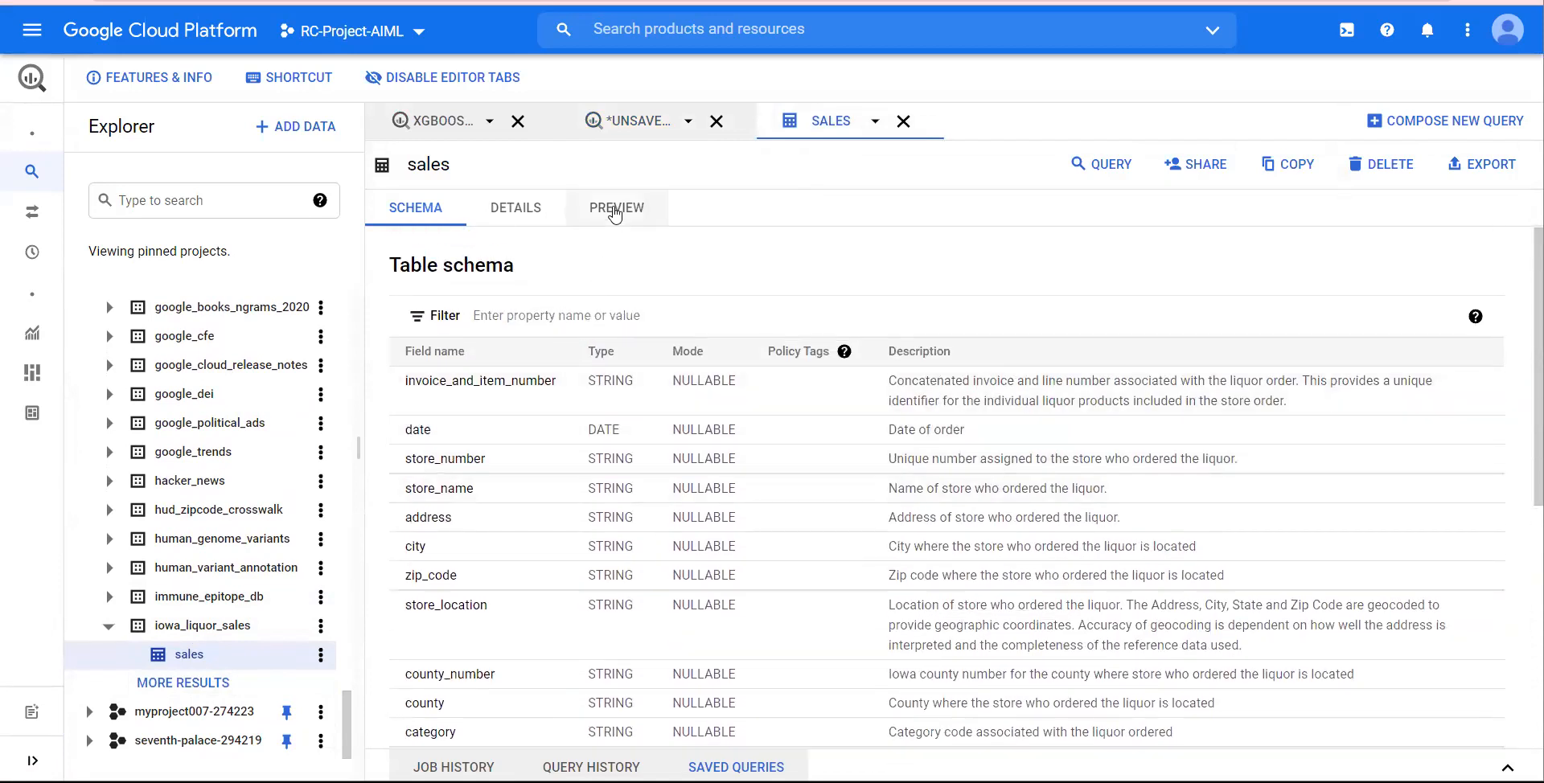
pyautogui.click(616, 208)
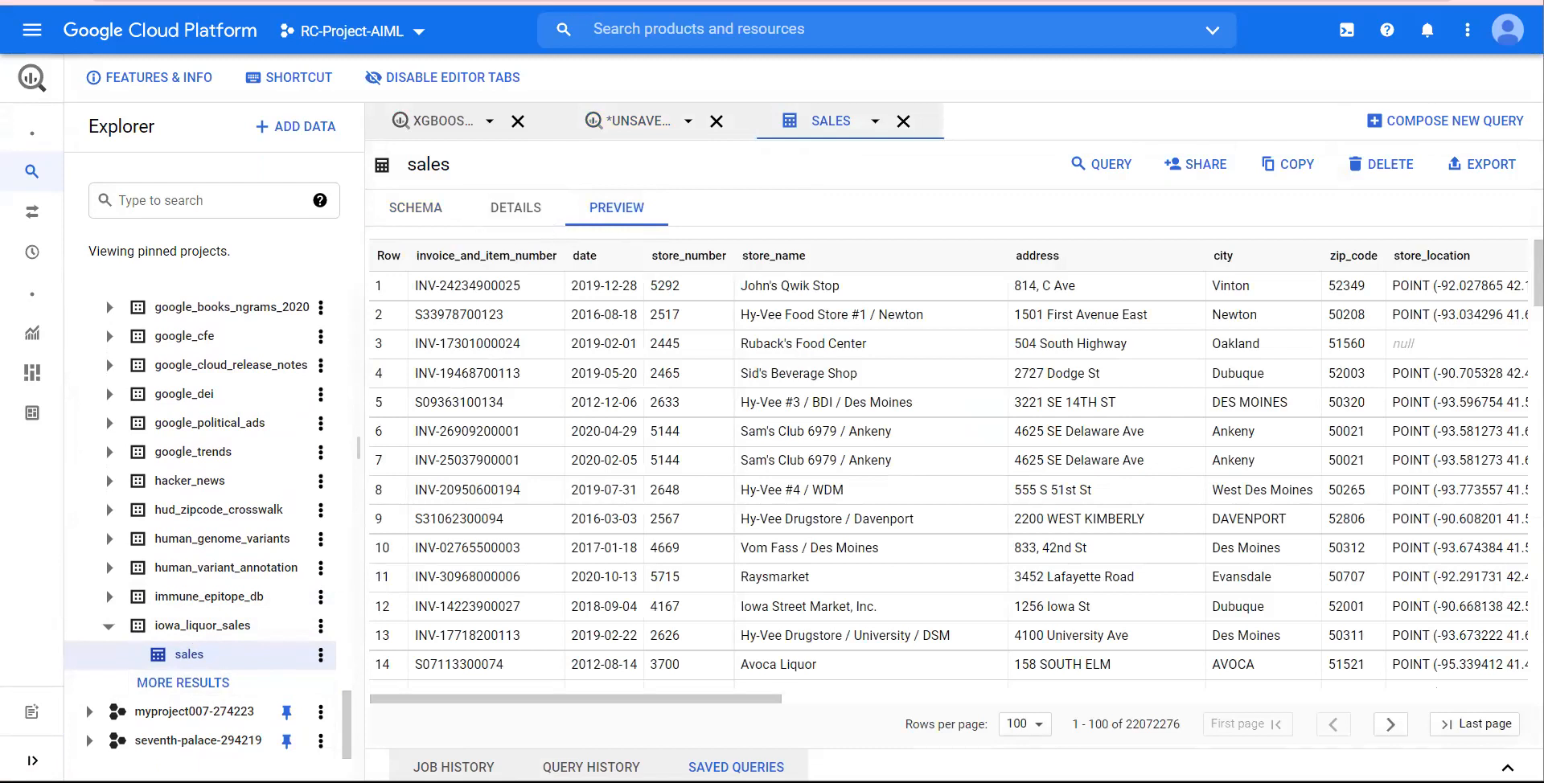
pyautogui.hscroll(3)
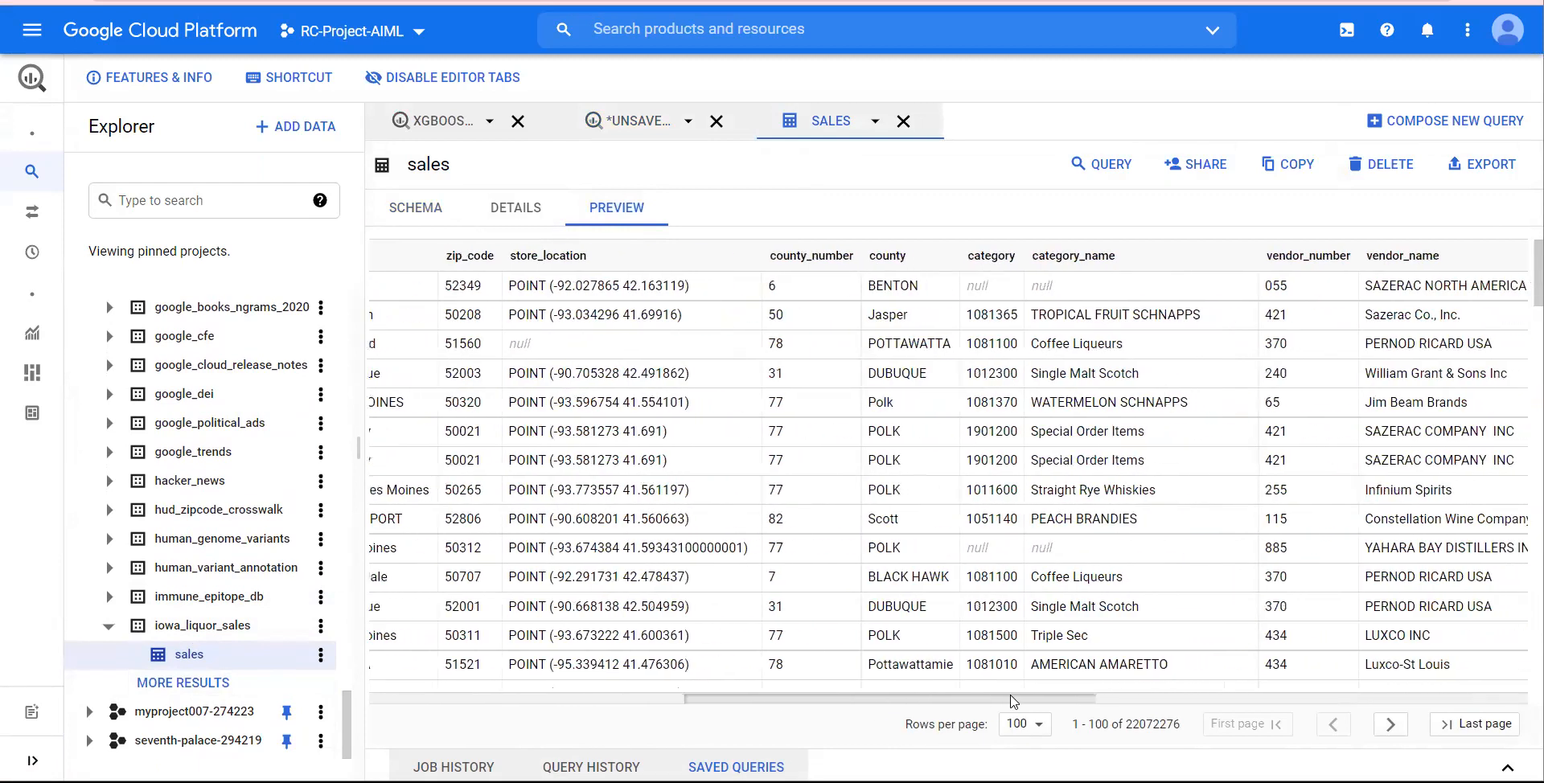
pyautogui.hscroll(3)
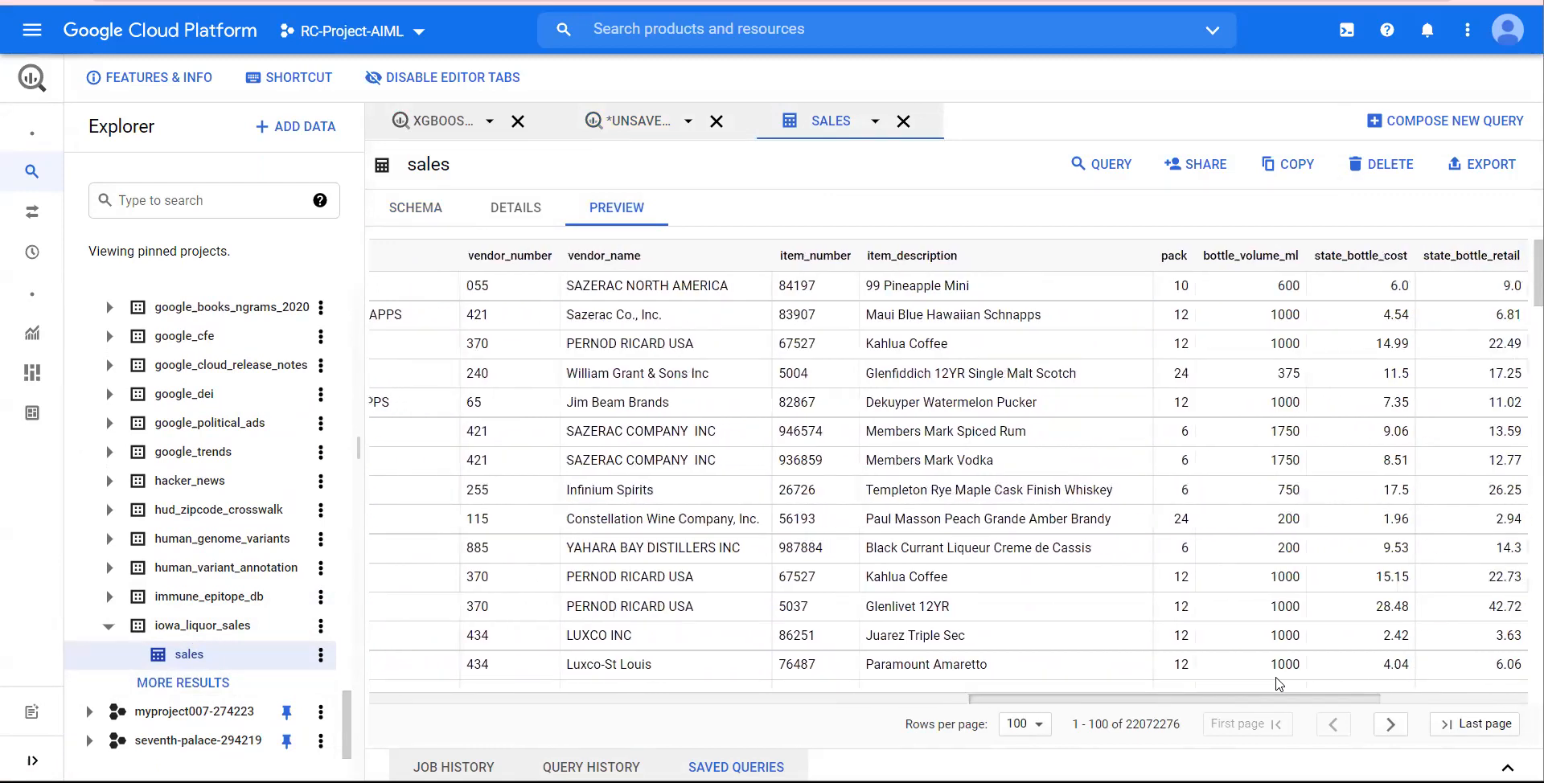
pyautogui.hscroll(3)
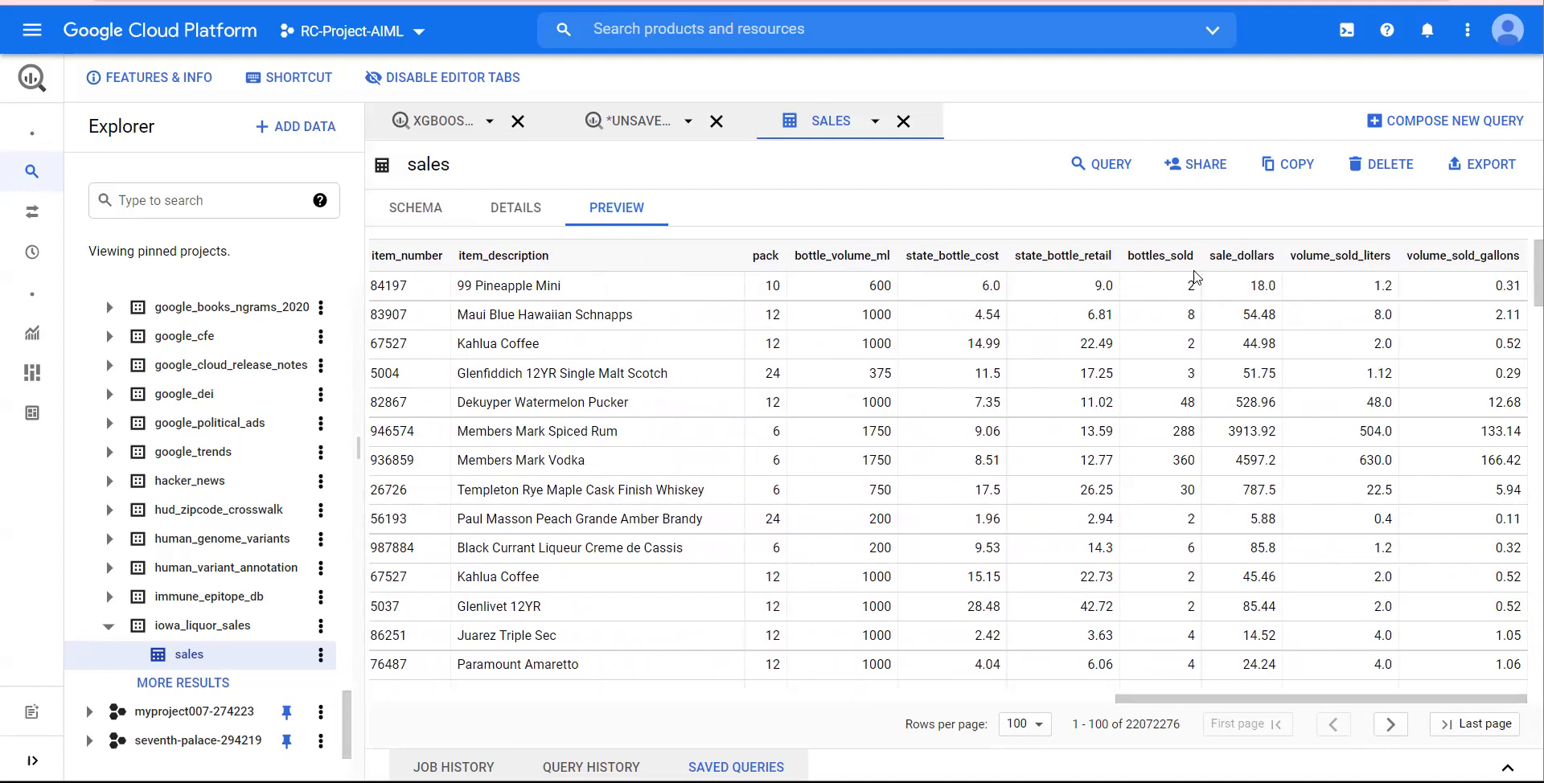
pyautogui.moveTo(1183, 415)
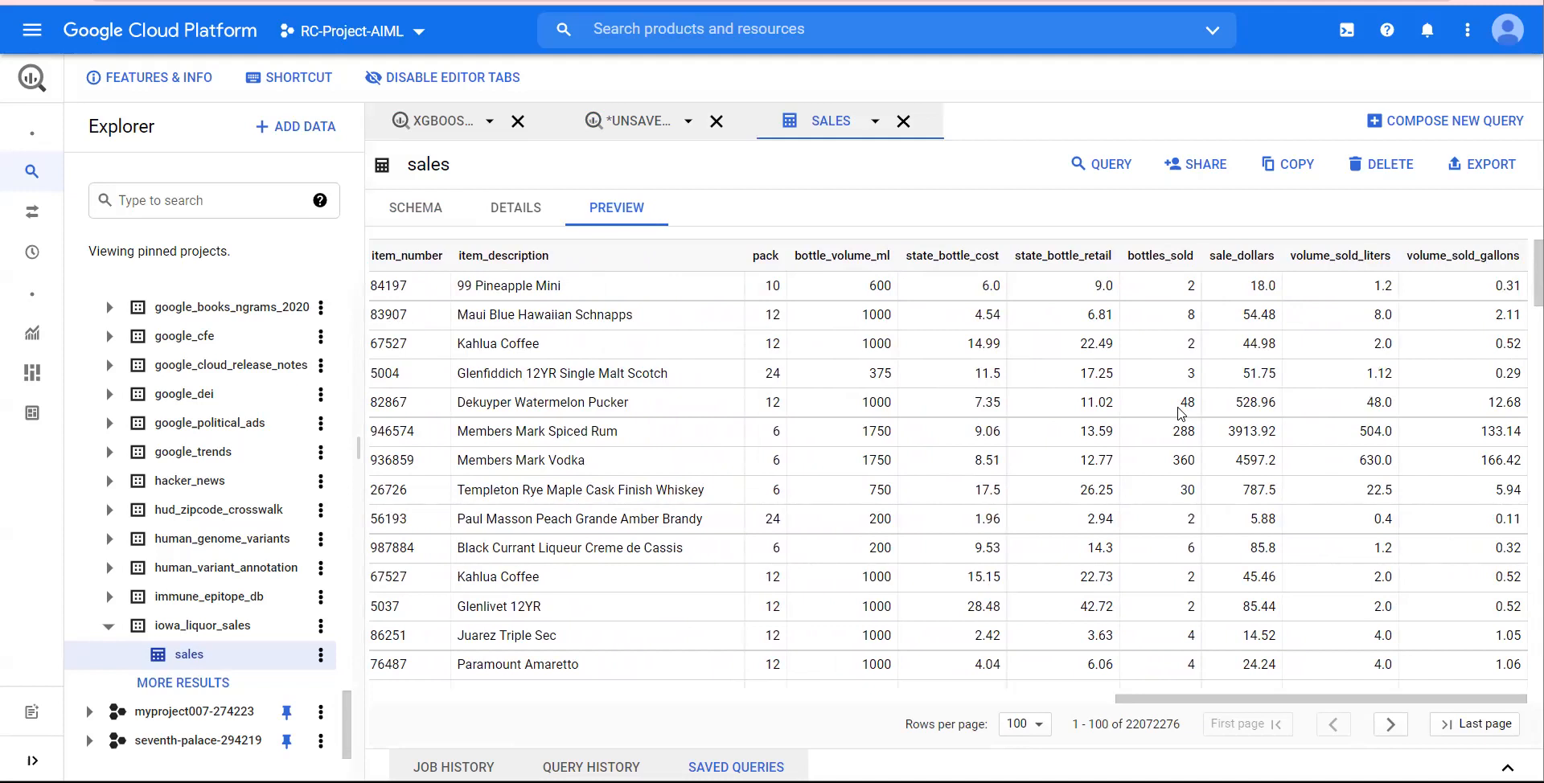
pyautogui.moveTo(629, 172)
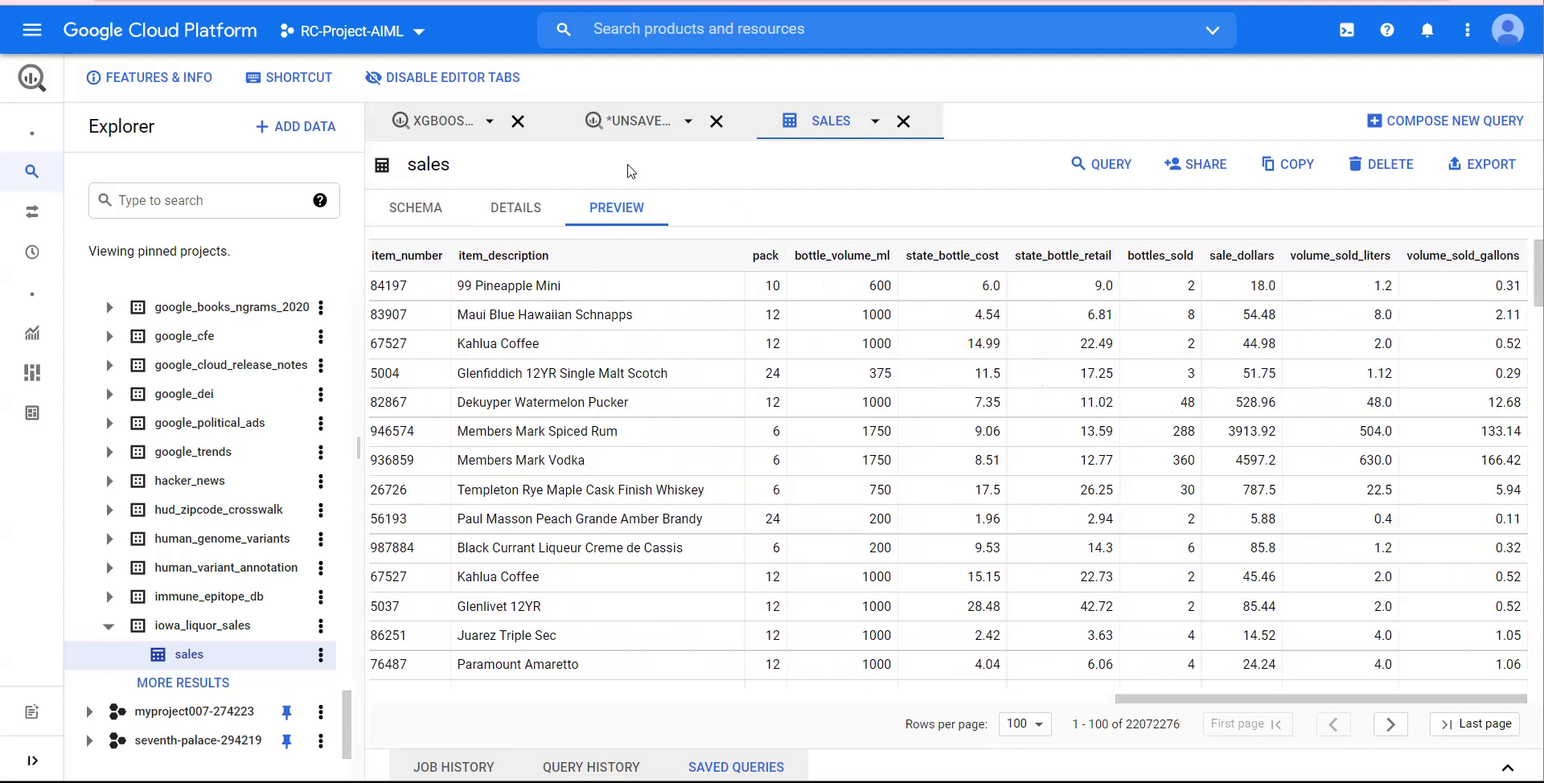
# Run the June 2019 to June 2020 row-count query, returning 2474169
pyautogui.click(636, 121)
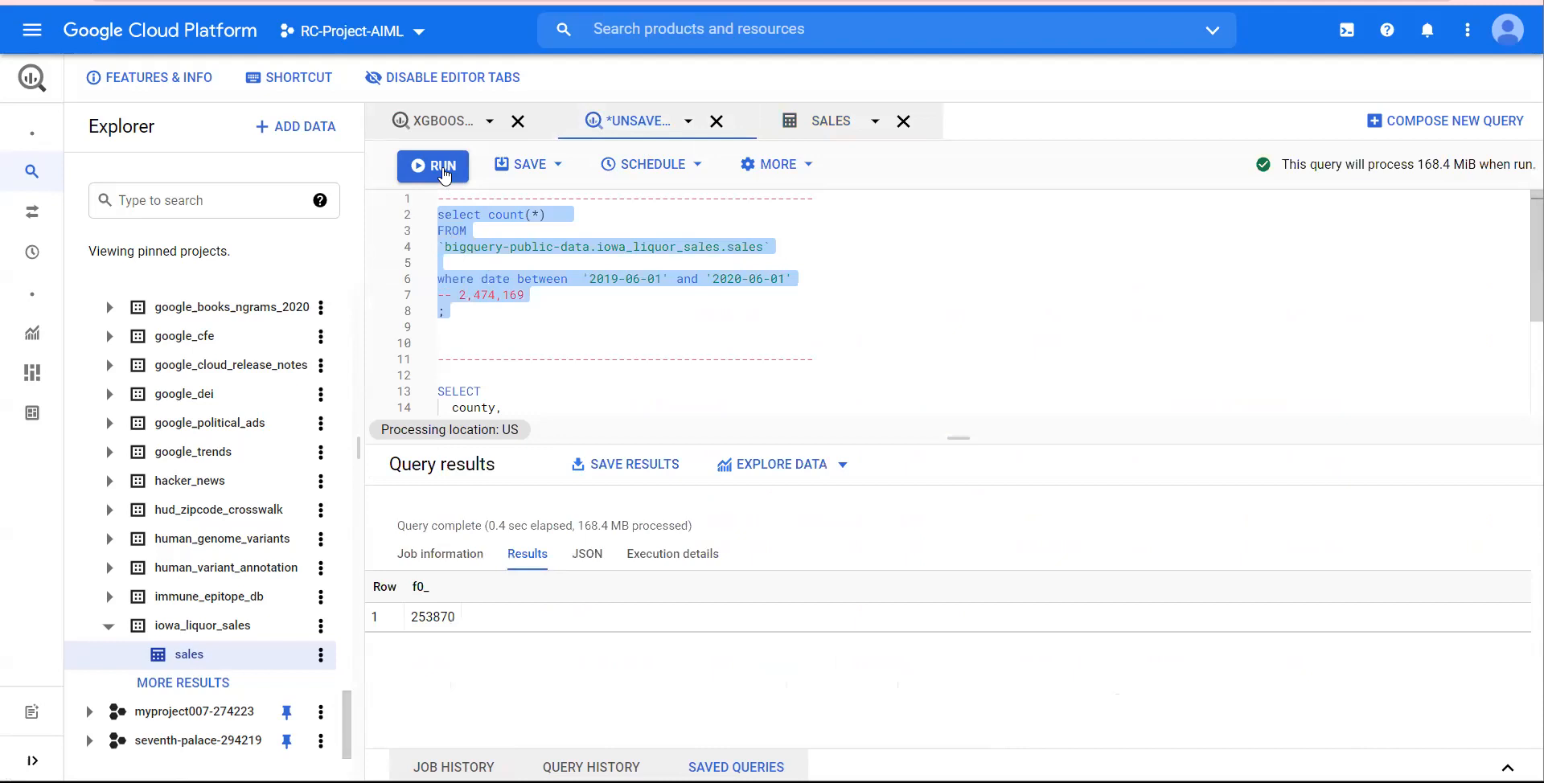
pyautogui.click(432, 164)
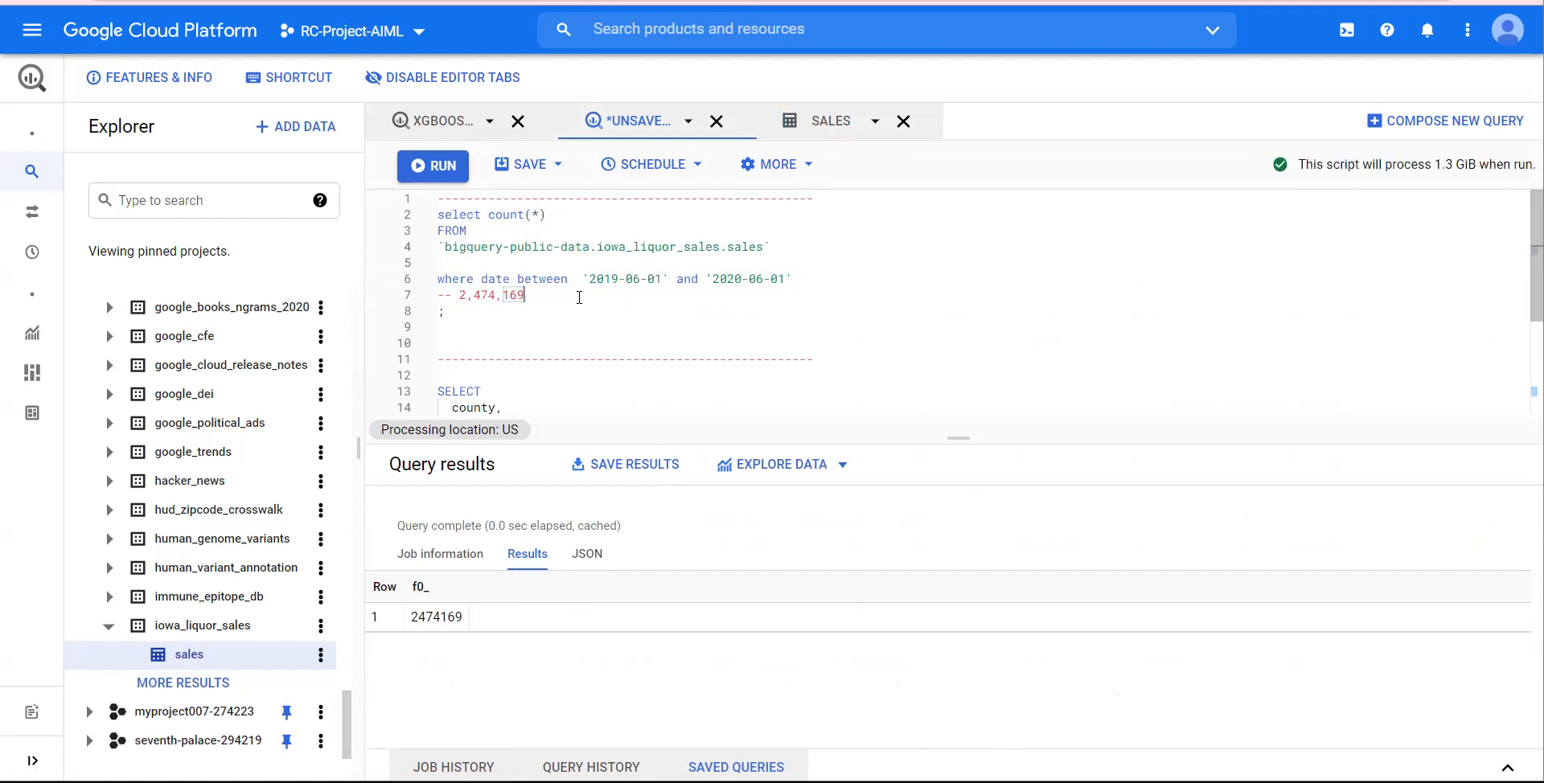
pyautogui.scroll(-3)
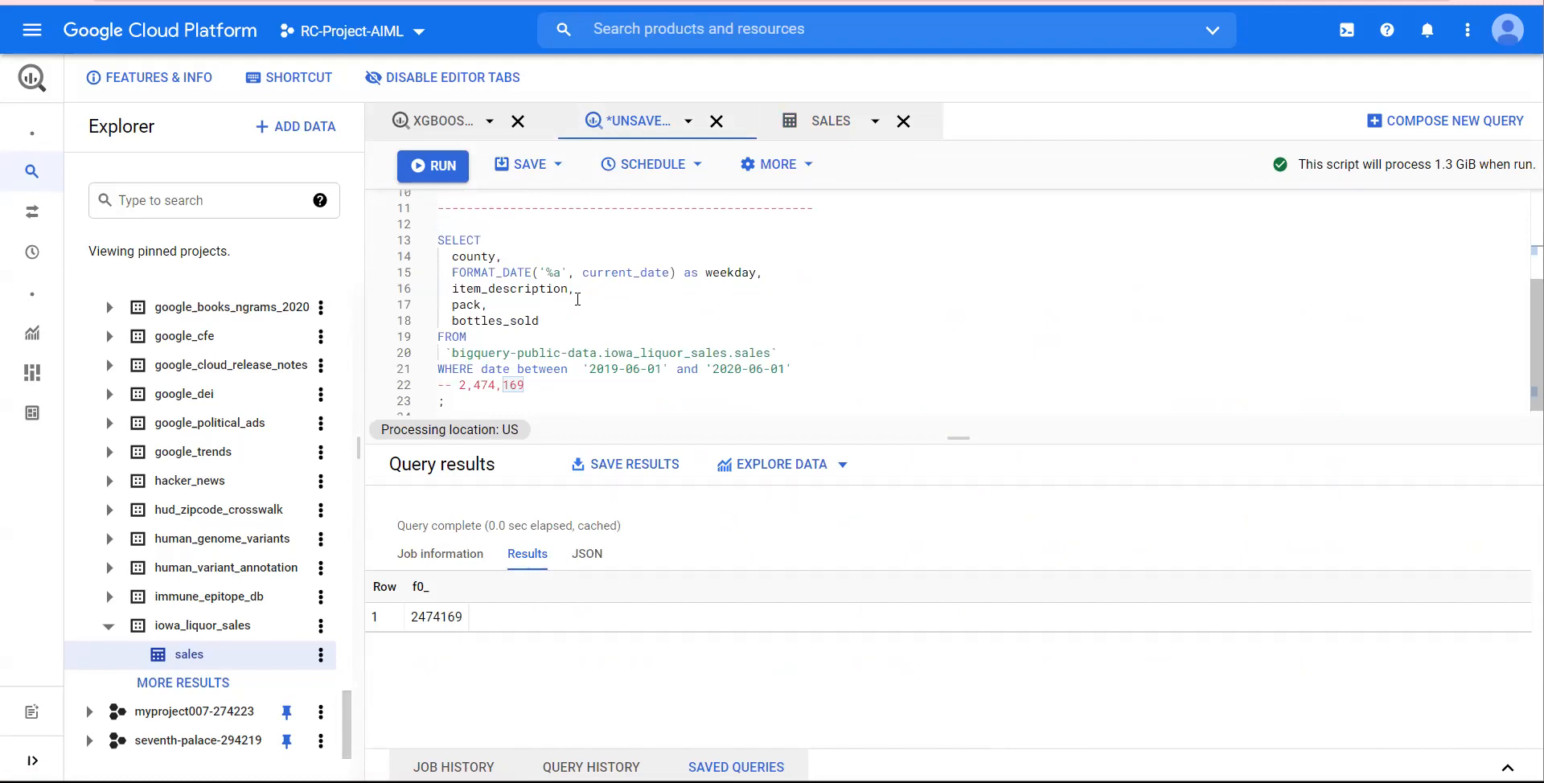
pyautogui.moveTo(443, 262)
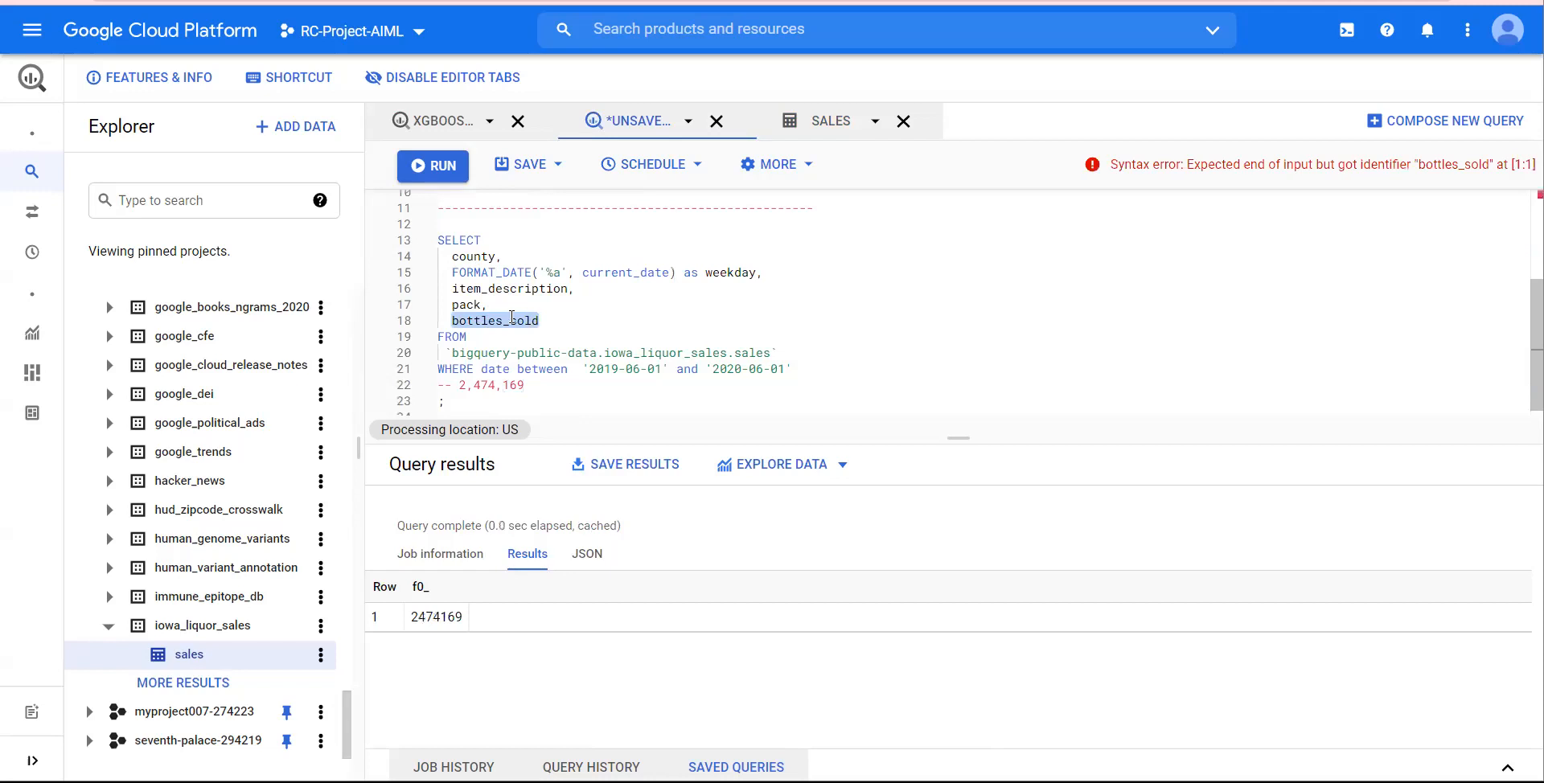
# Run the SELECT feature query over the sales table
pyautogui.moveTo(509, 319); pyautogui.dragTo(532, 375)
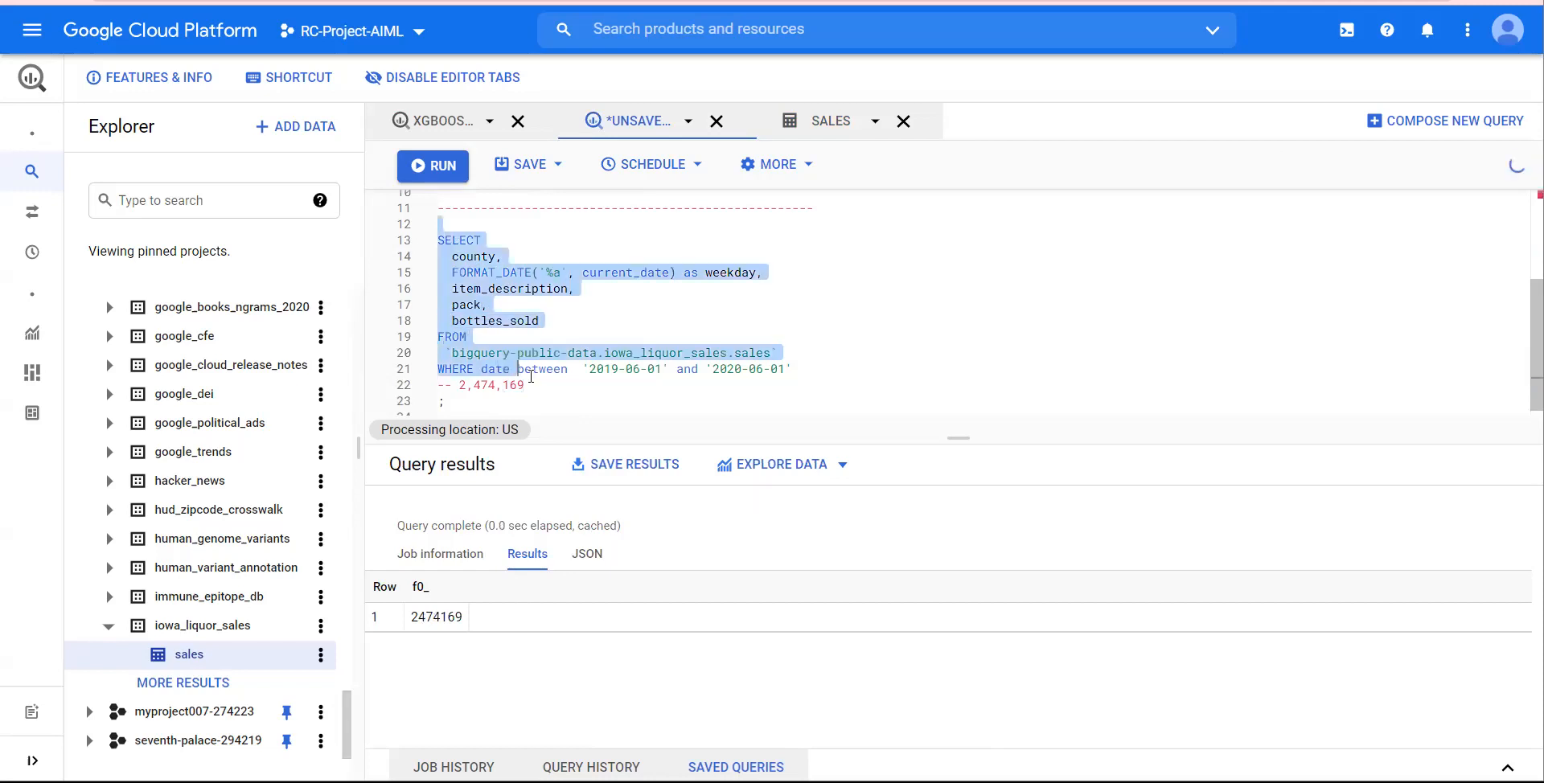
pyautogui.click(432, 164)
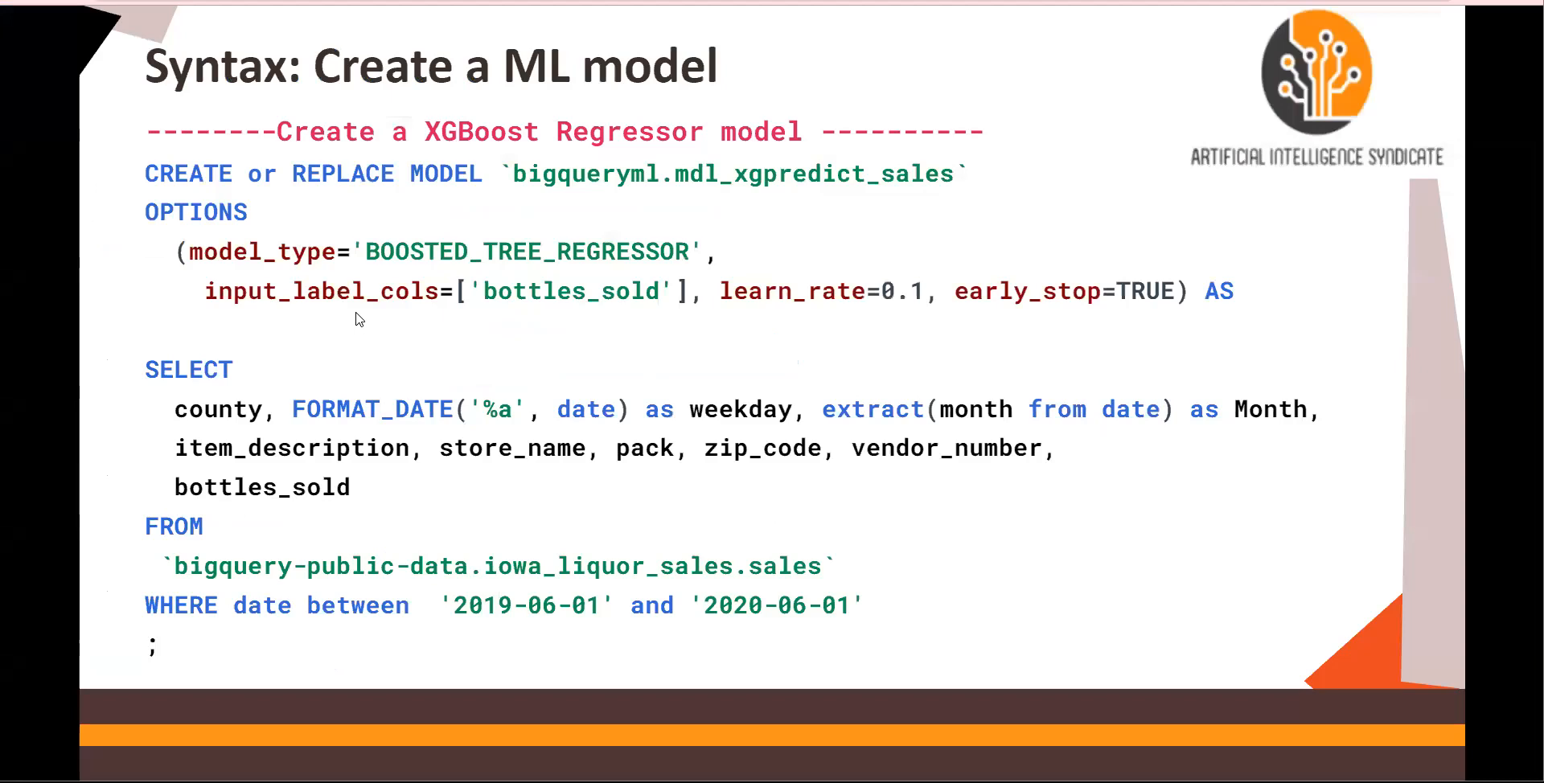
pyautogui.moveTo(226, 189)
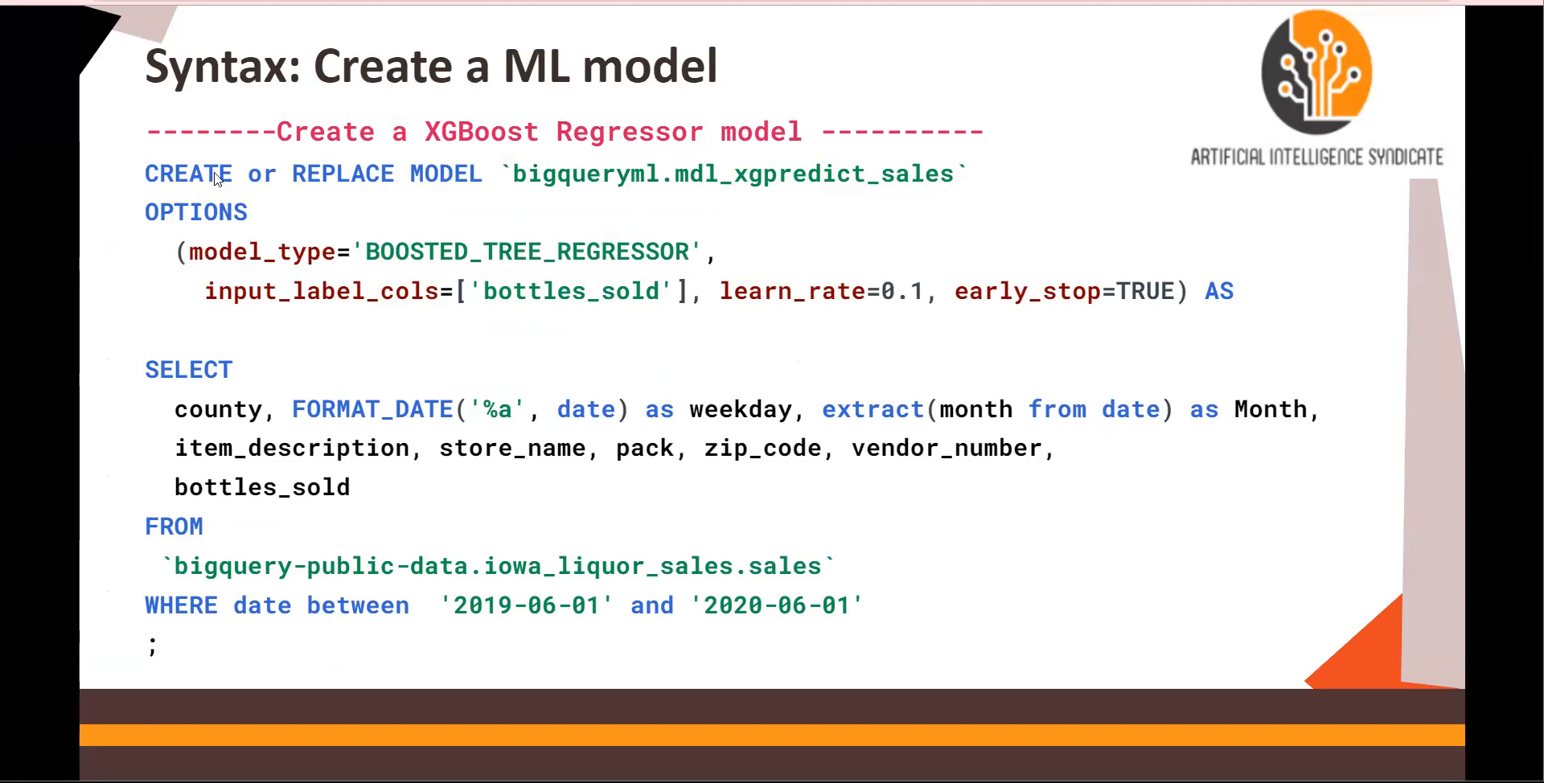
pyautogui.moveTo(436, 179)
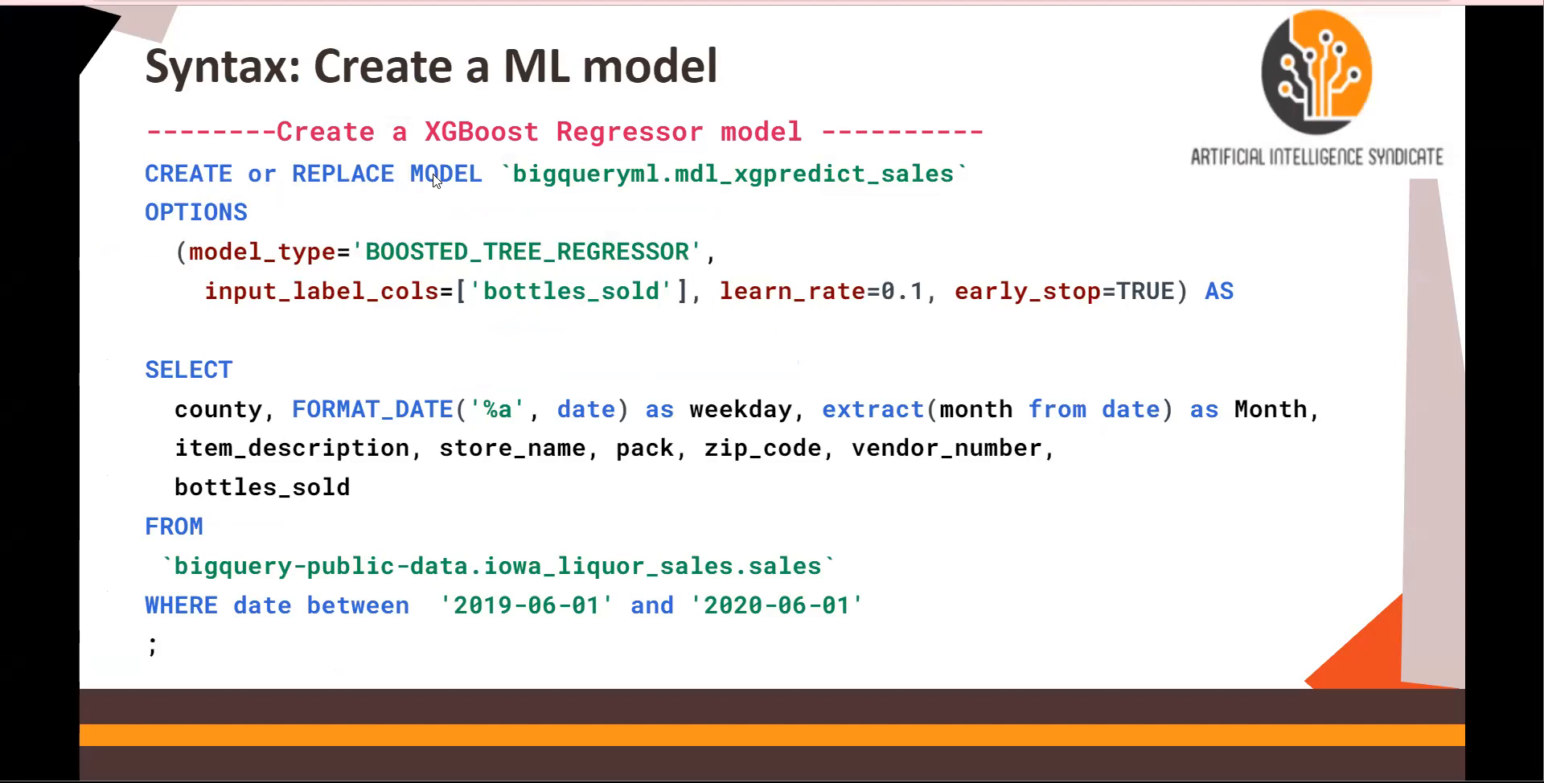
pyautogui.moveTo(877, 190)
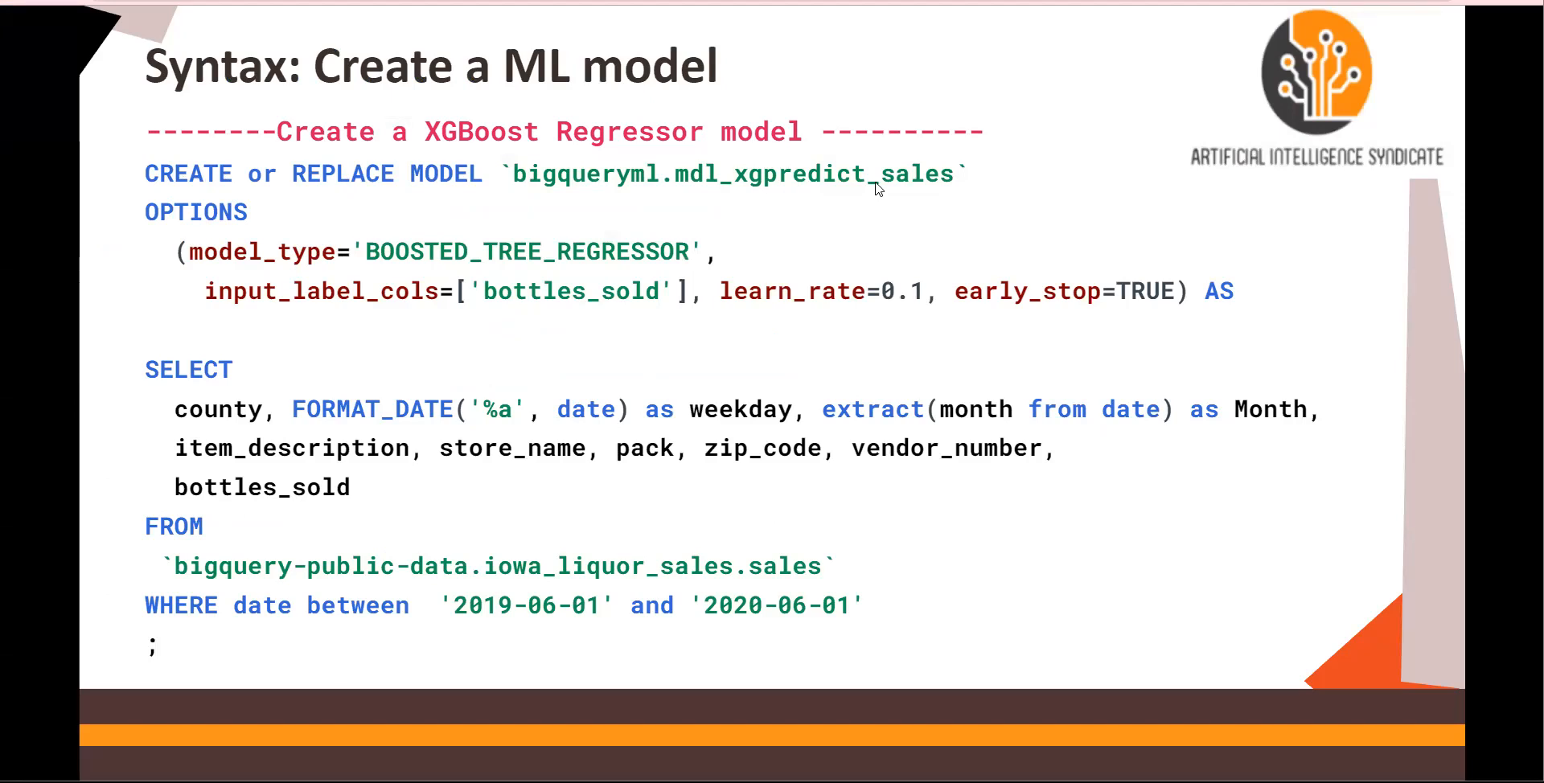
pyautogui.moveTo(762, 190)
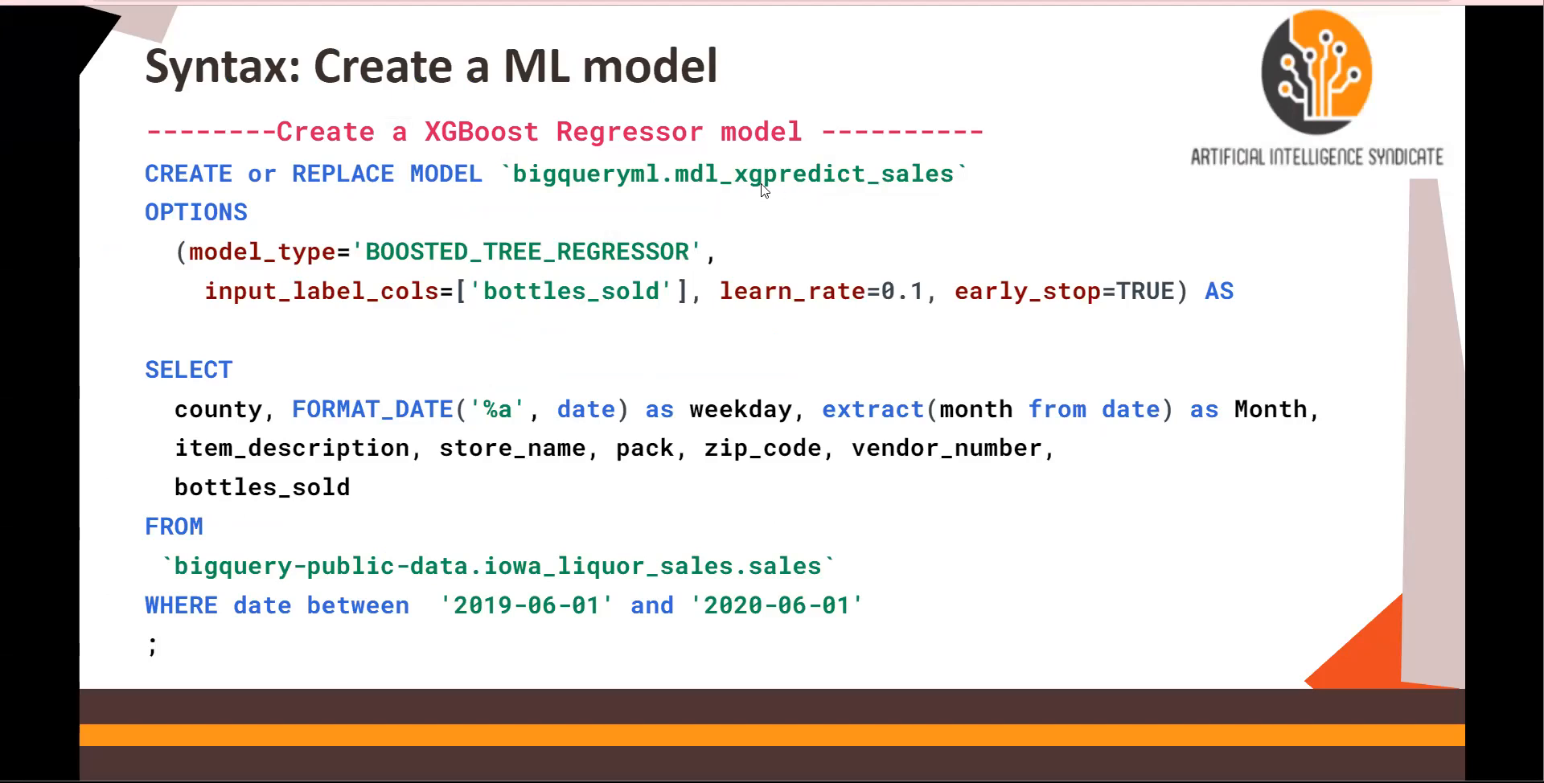
pyautogui.moveTo(902, 188)
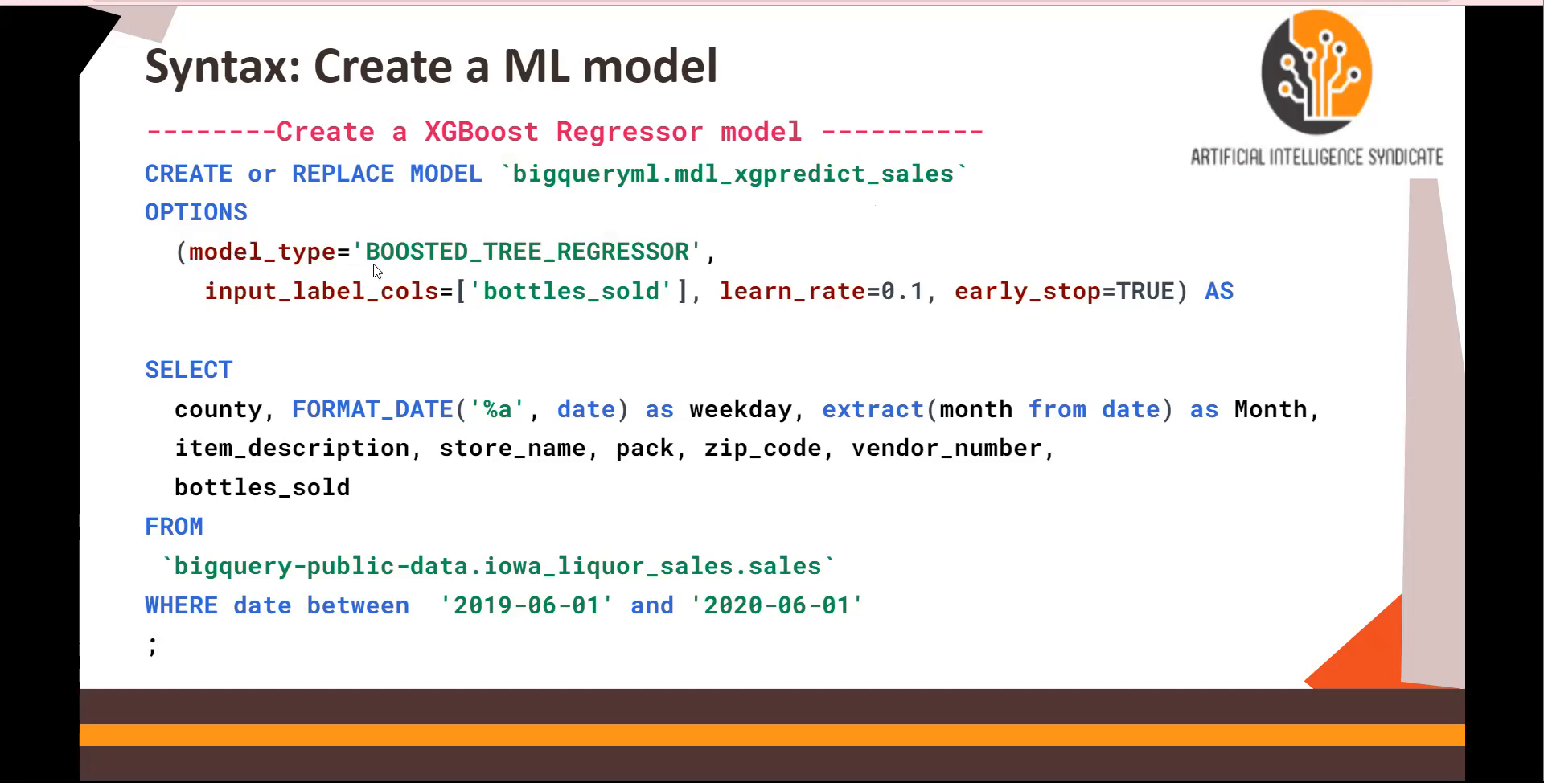
pyautogui.moveTo(631, 265)
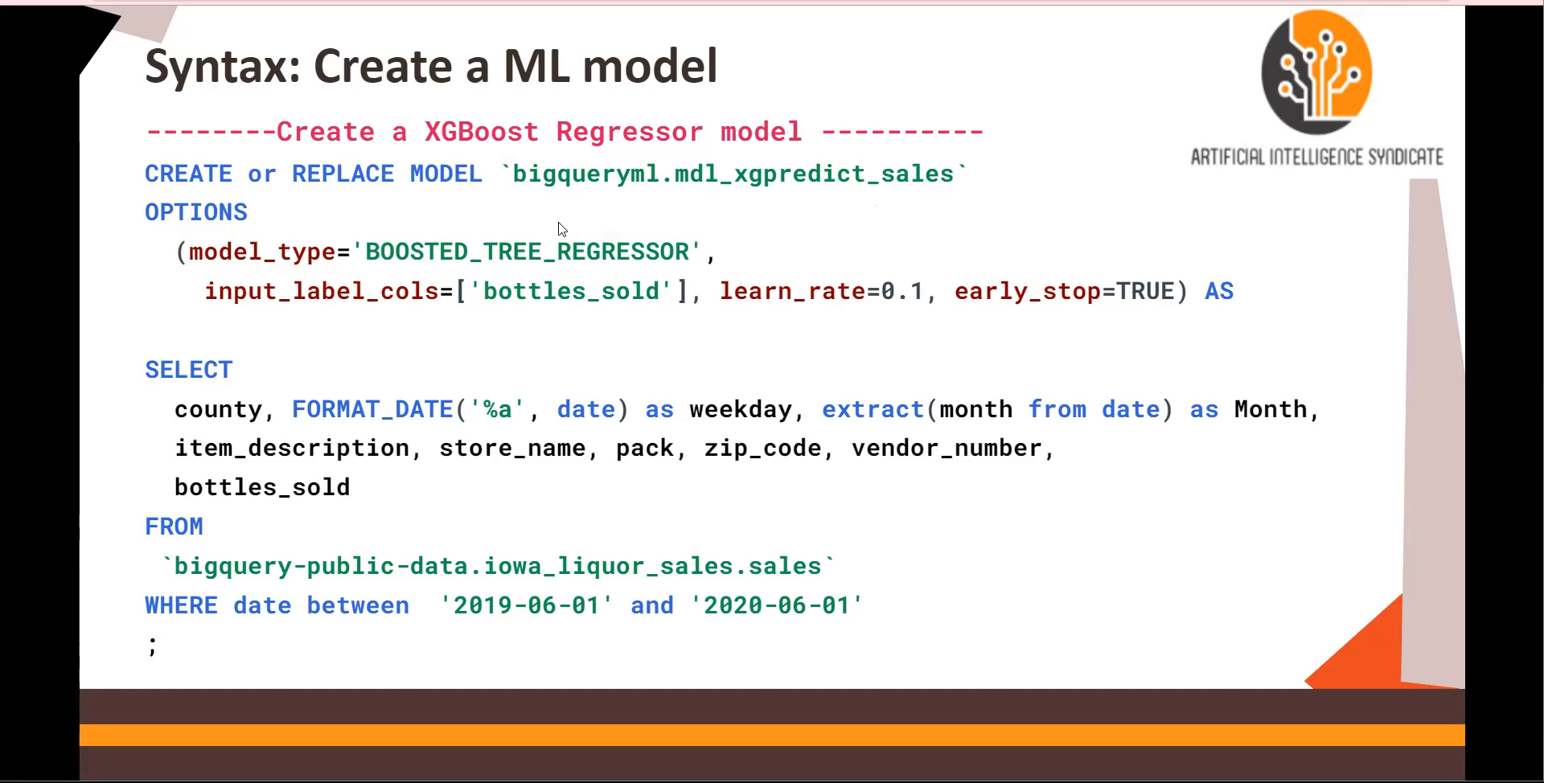
pyautogui.moveTo(493, 302)
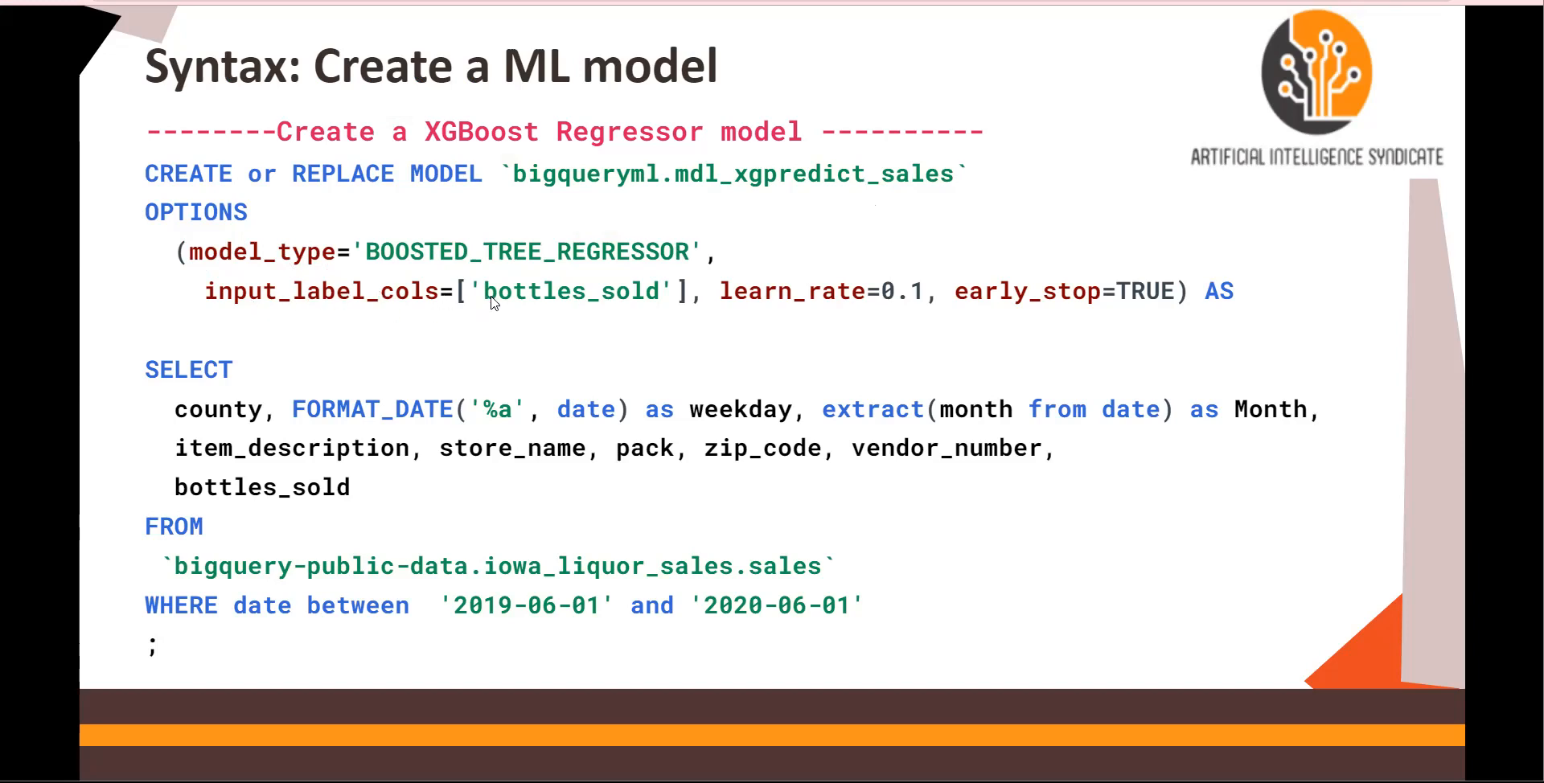
pyautogui.moveTo(631, 312)
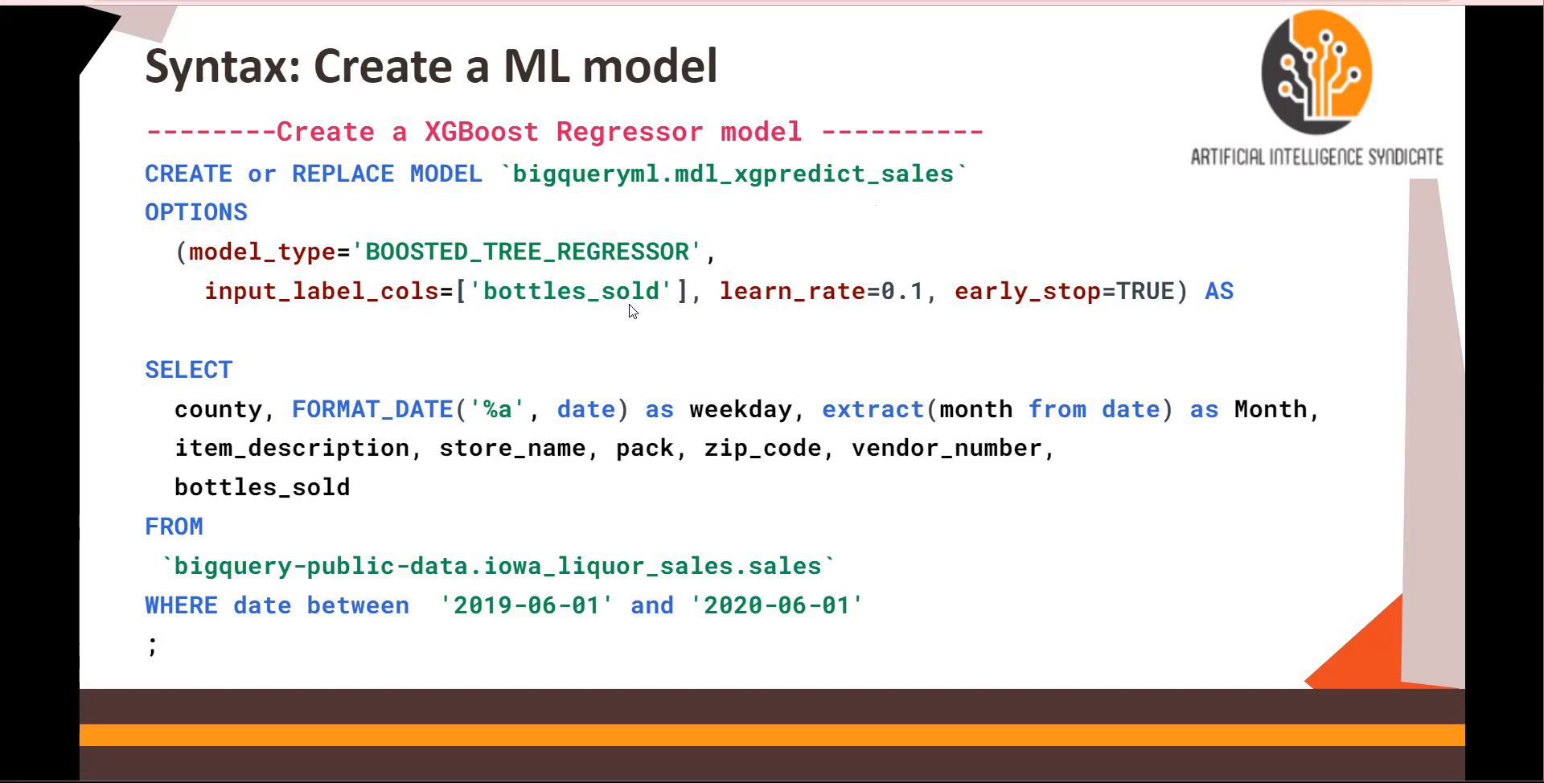
pyautogui.moveTo(832, 309)
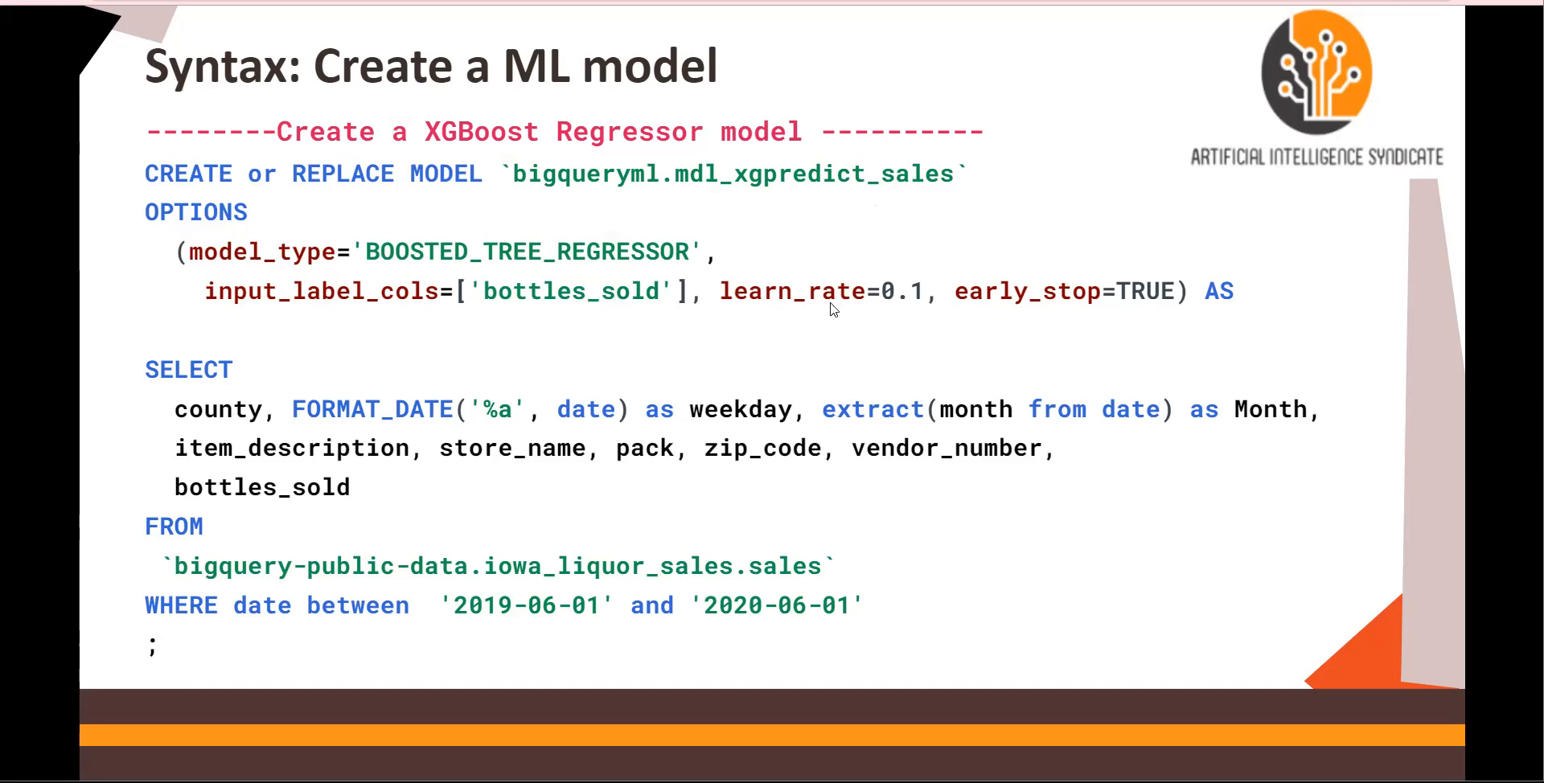
pyautogui.moveTo(861, 314)
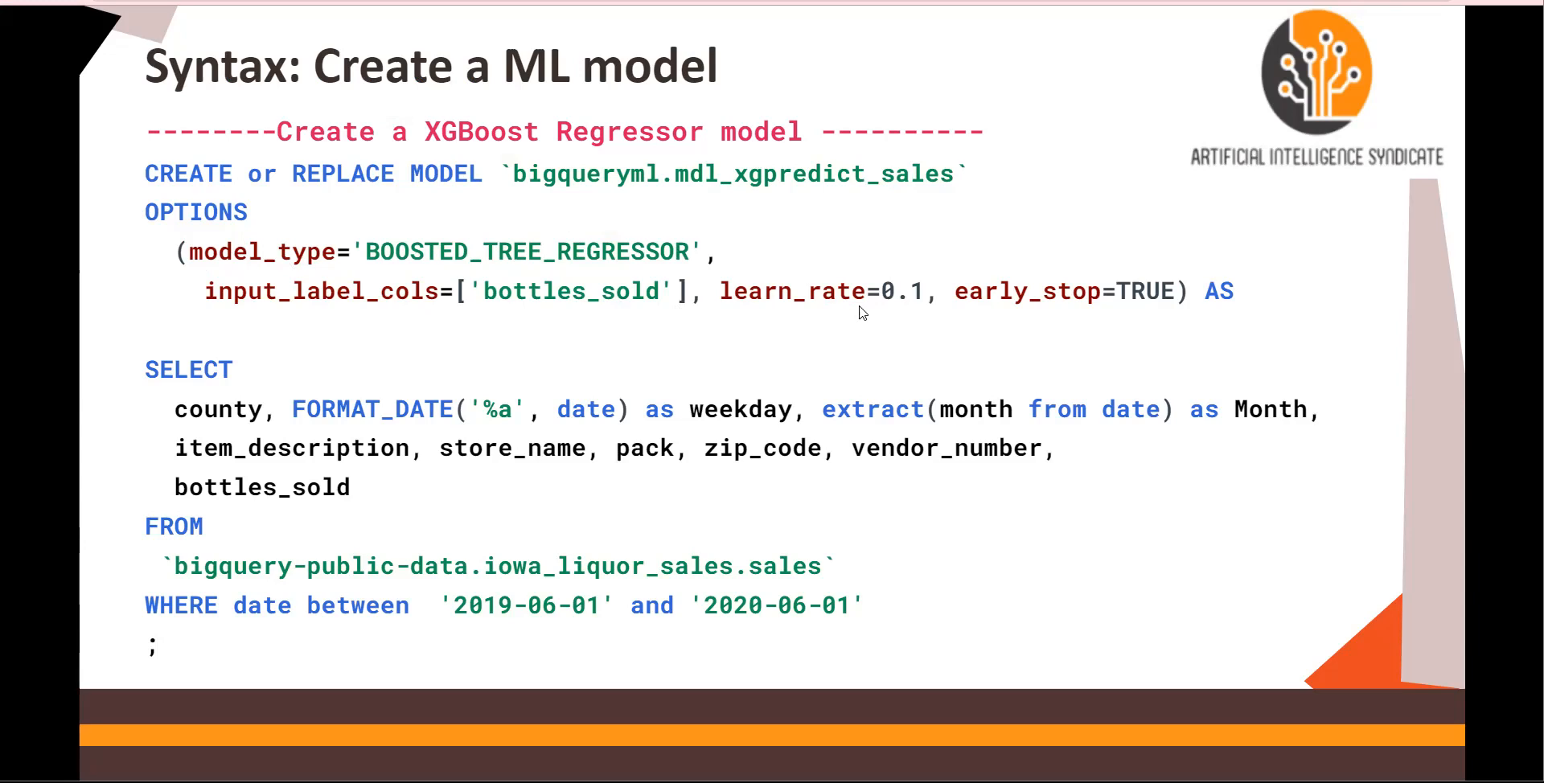
pyautogui.moveTo(1150, 301)
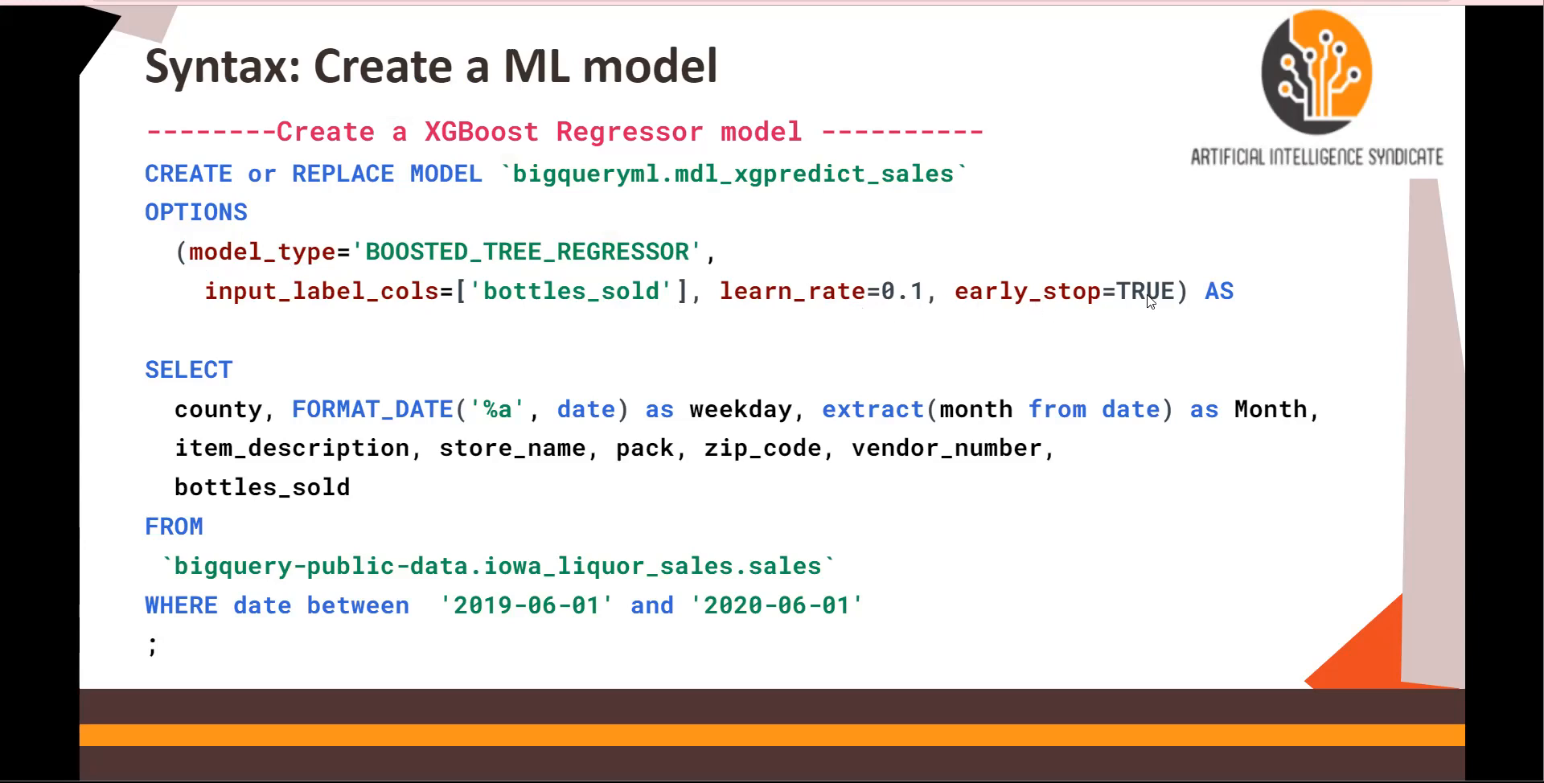
pyautogui.moveTo(1071, 312)
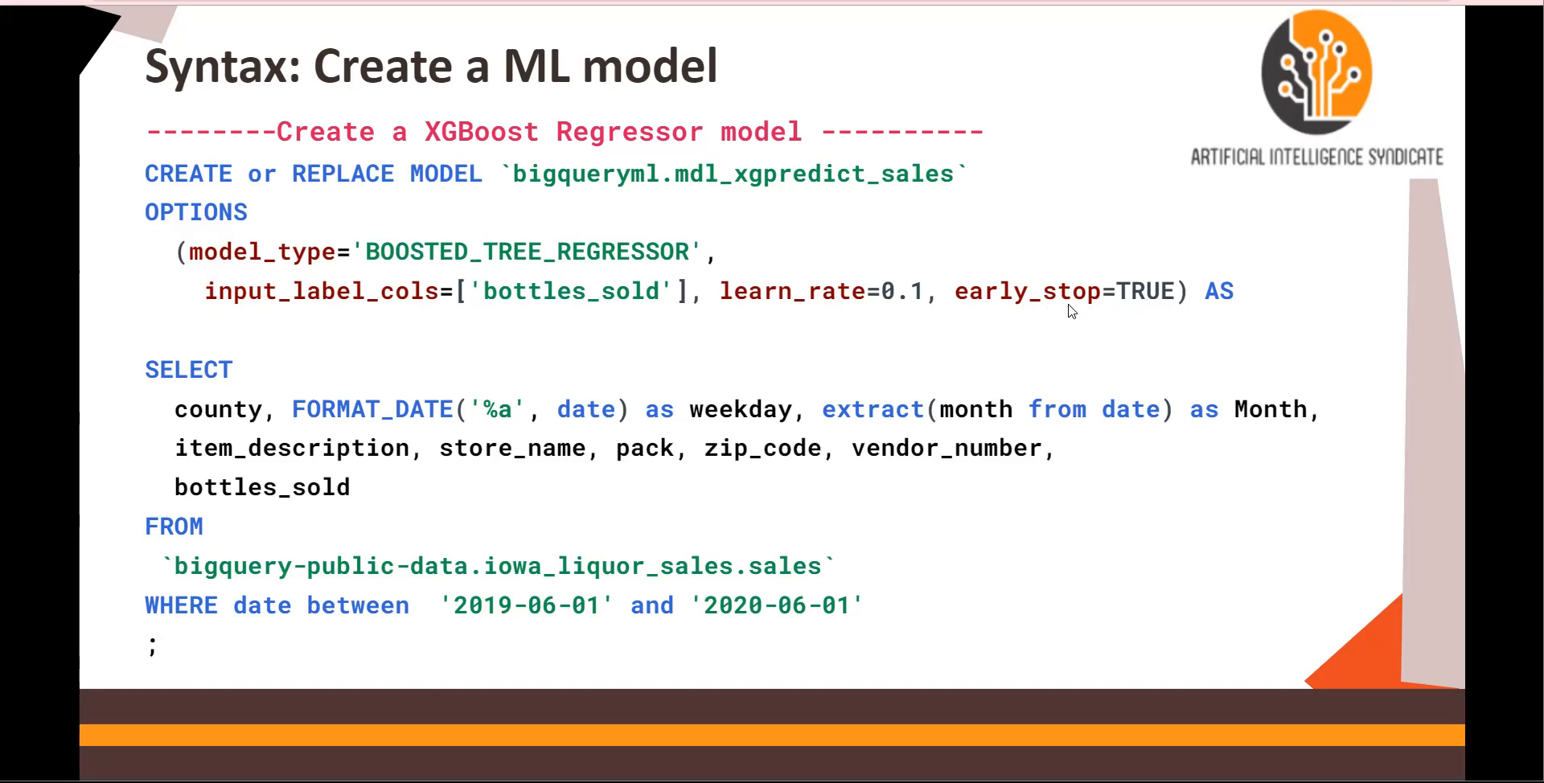
pyautogui.moveTo(1100, 308)
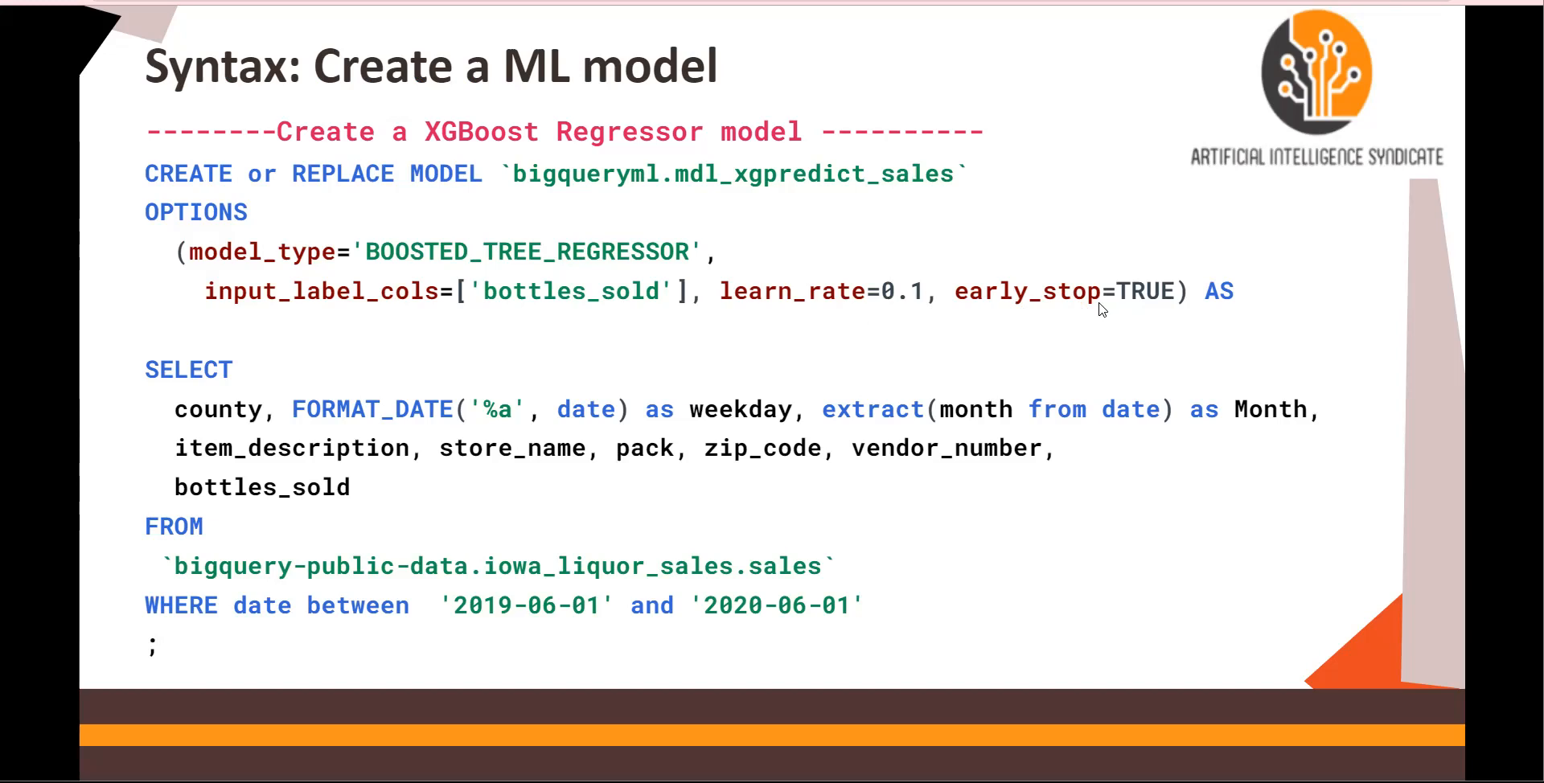
pyautogui.moveTo(367, 267)
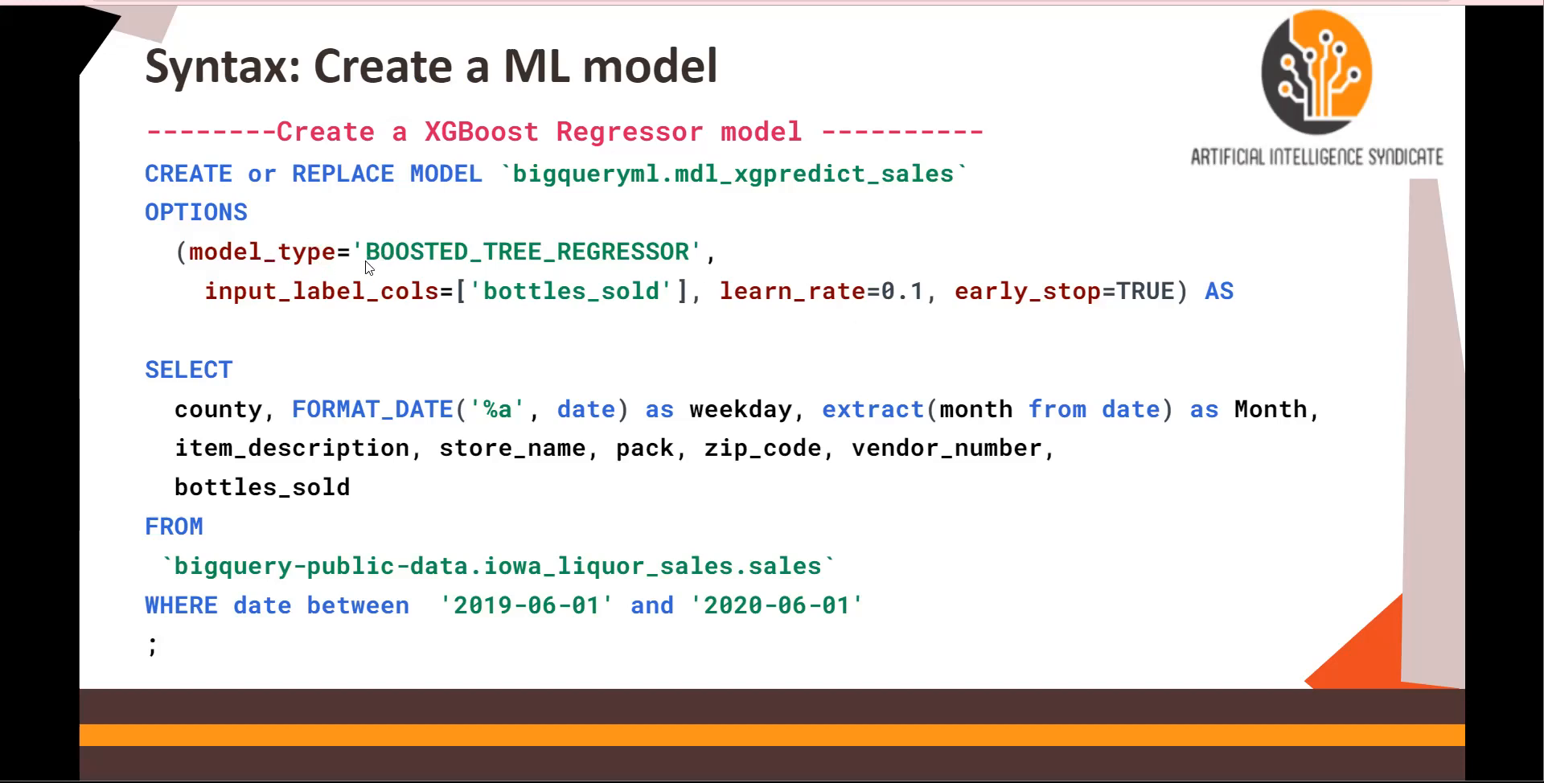
pyautogui.moveTo(635, 254)
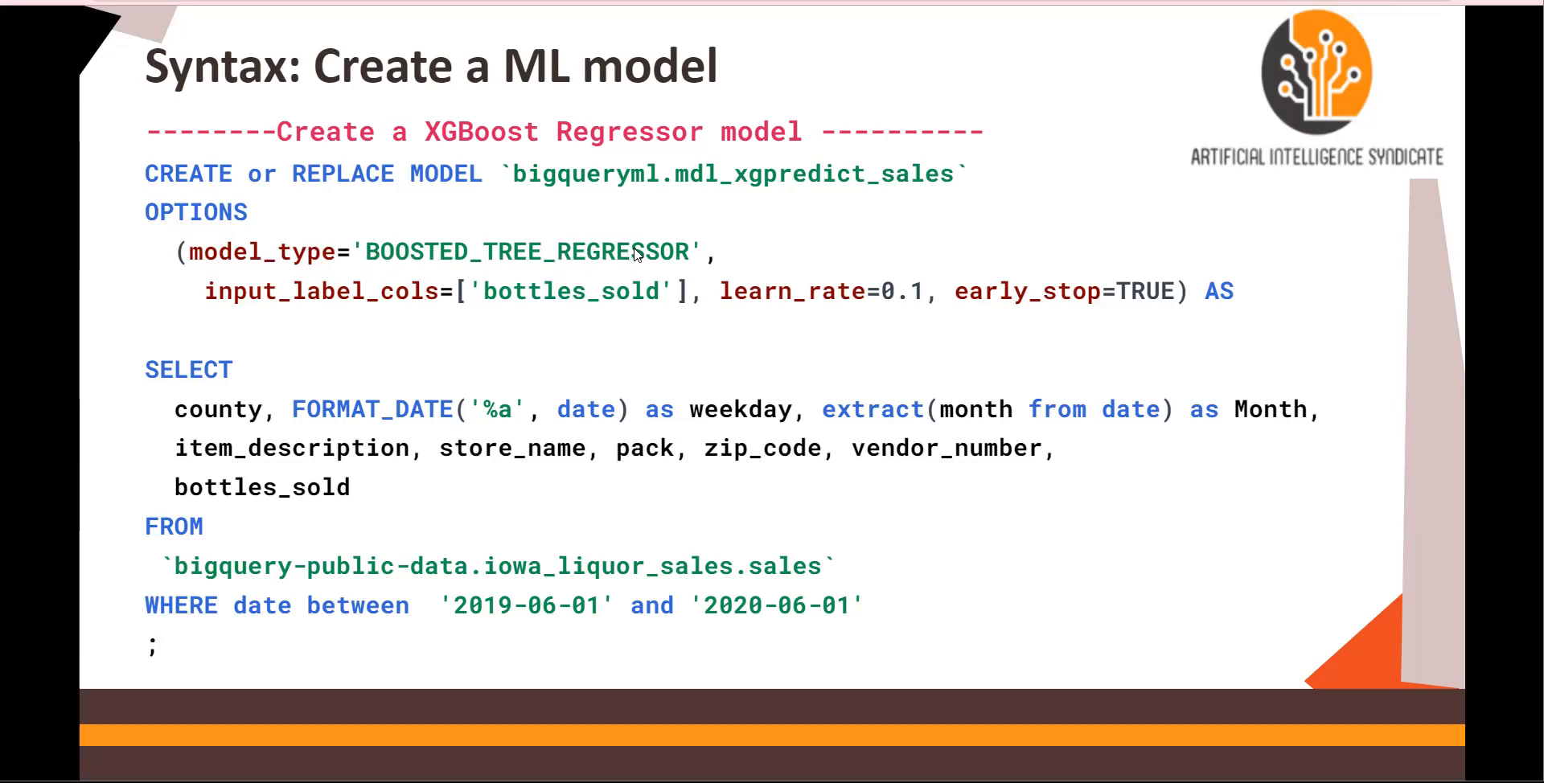
pyautogui.moveTo(639, 301)
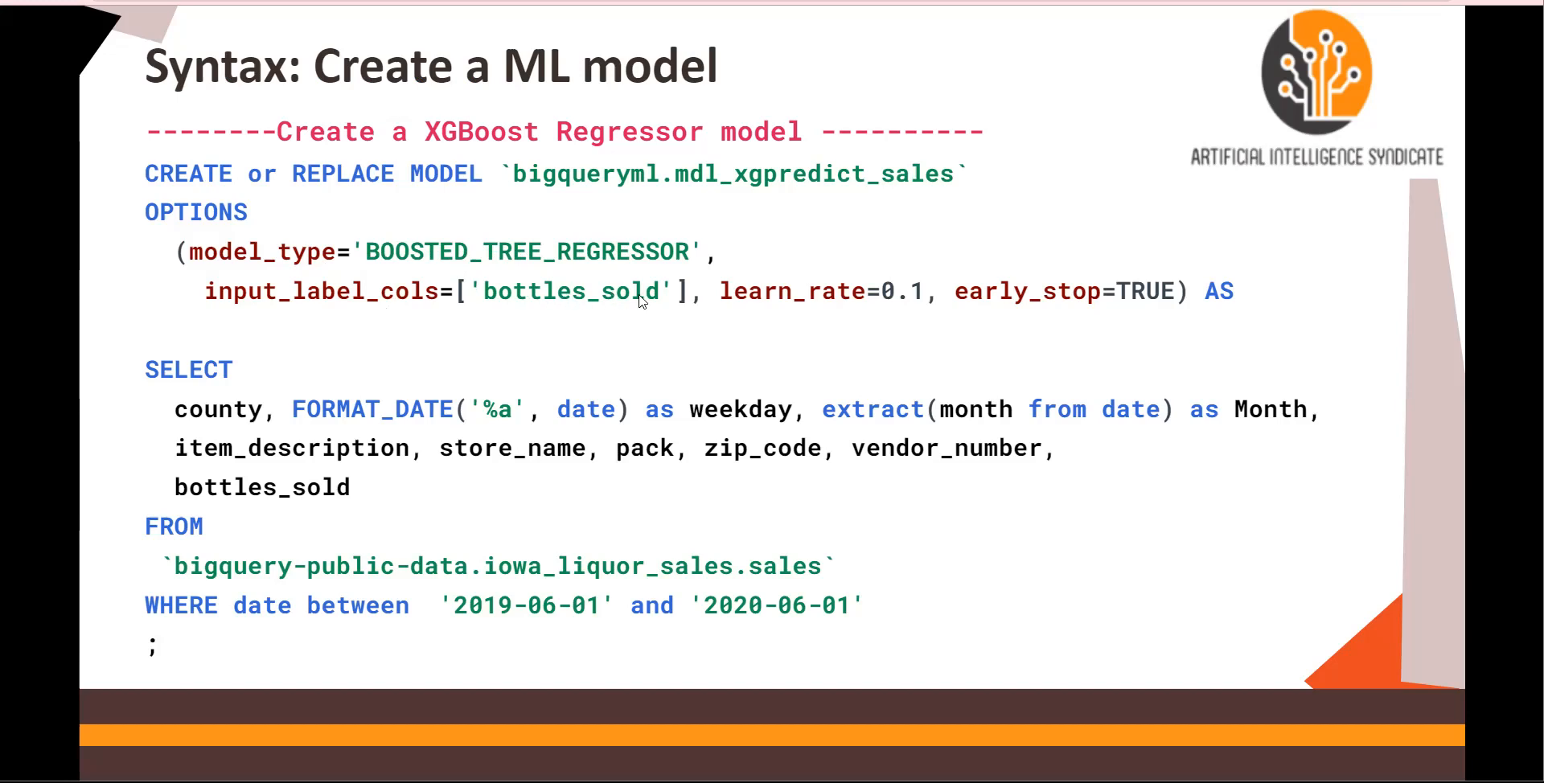
pyautogui.moveTo(1011, 296)
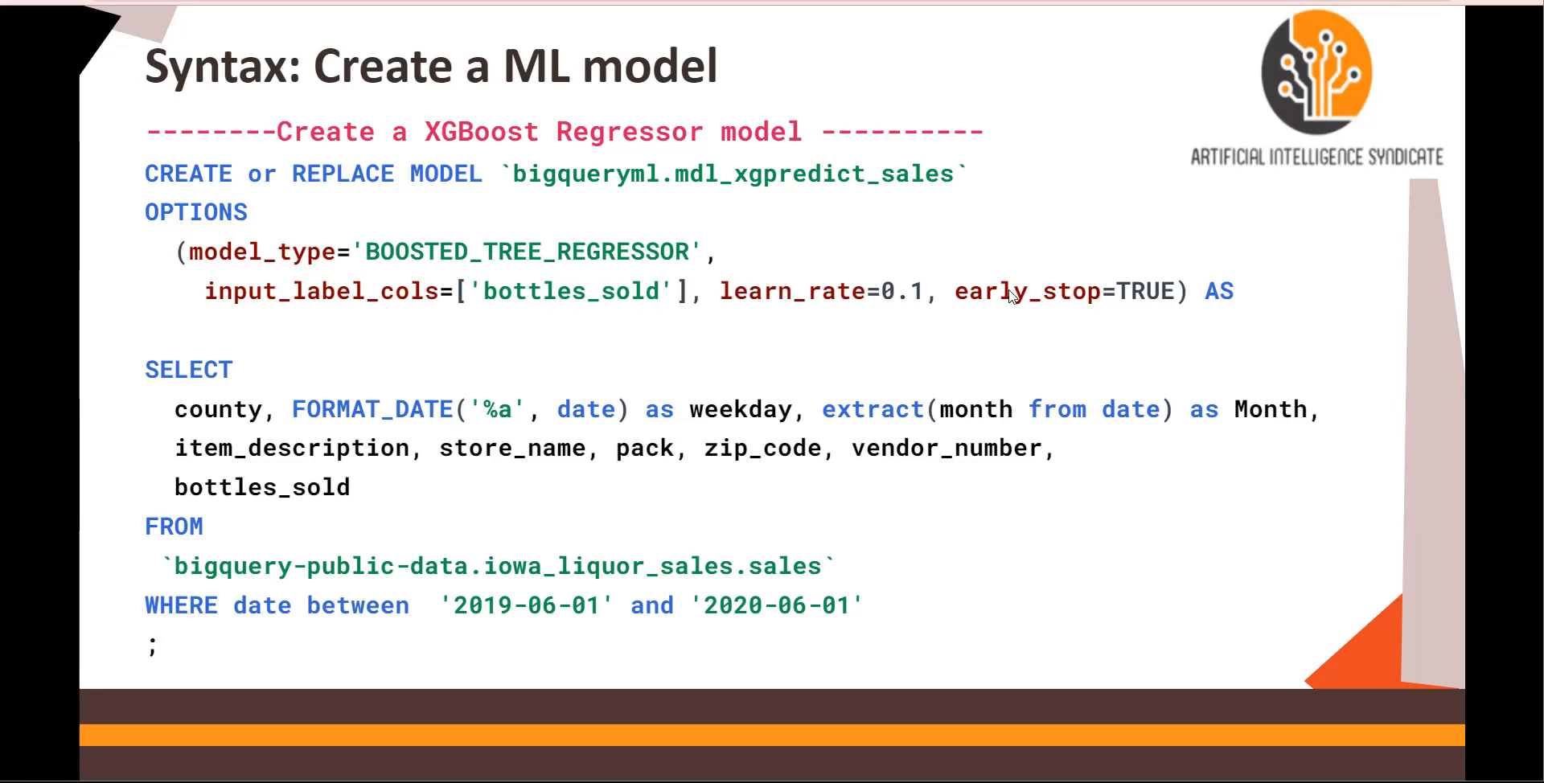
pyautogui.moveTo(300, 428)
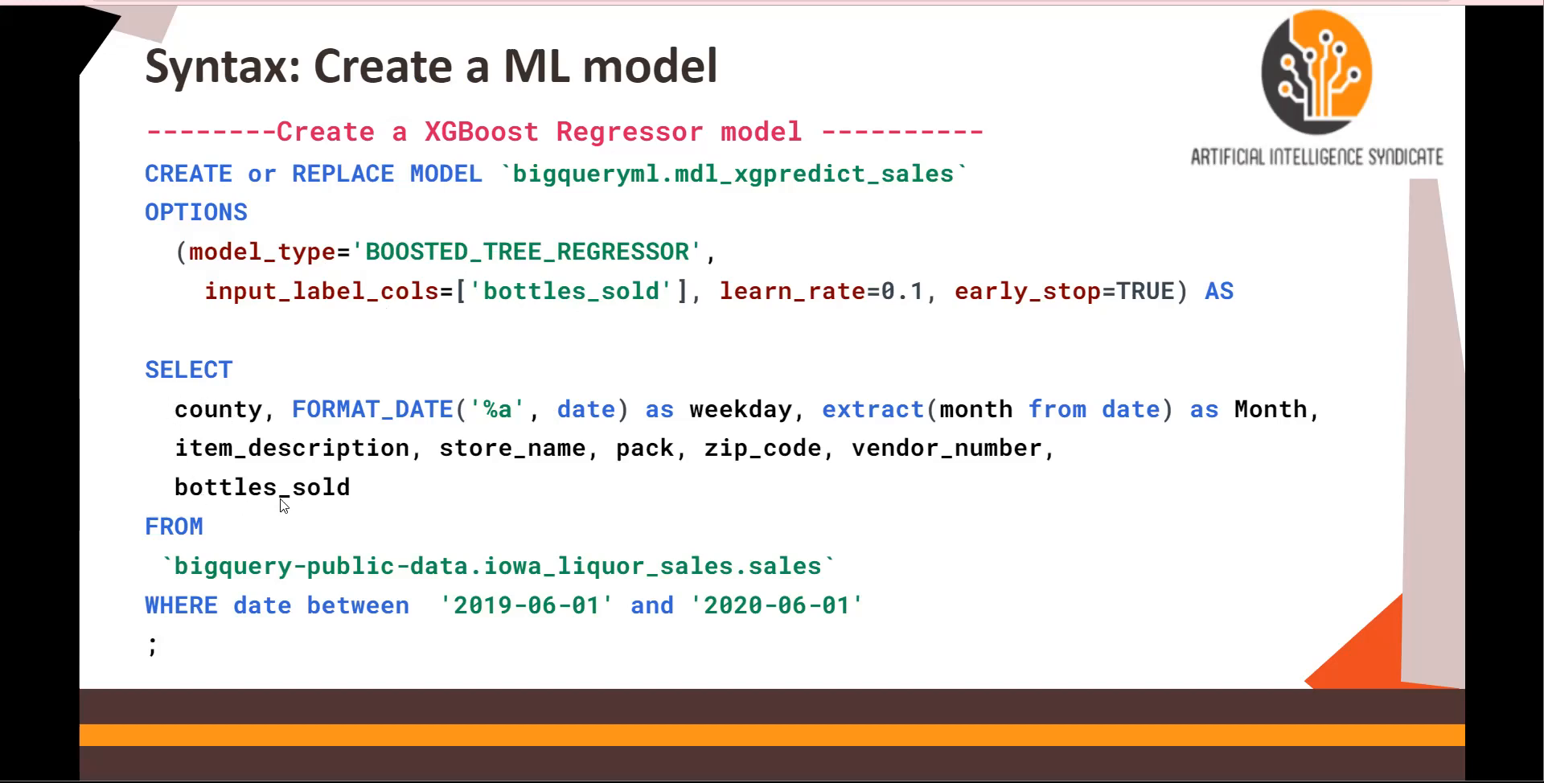
pyautogui.moveTo(737, 452)
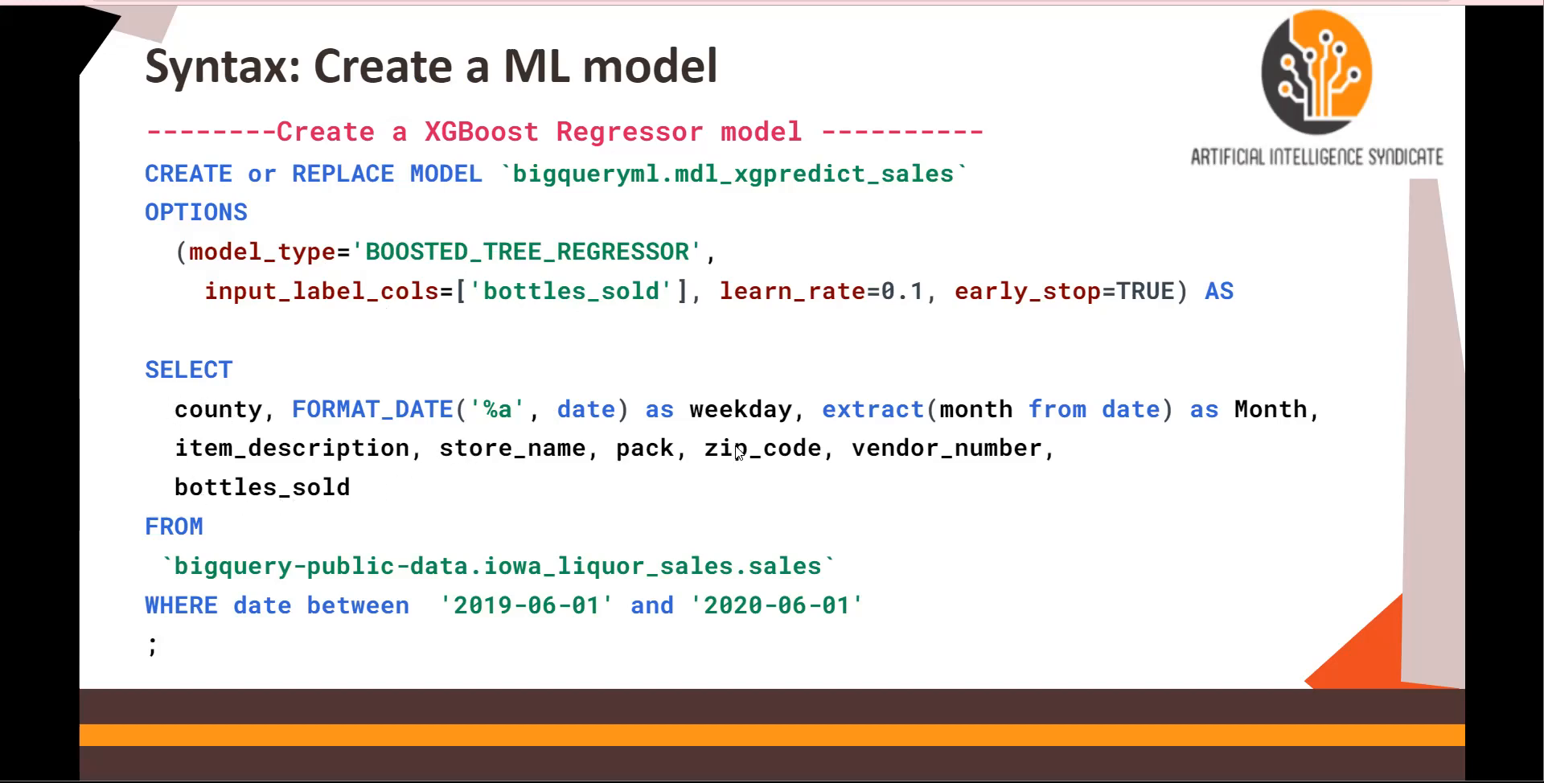
pyautogui.moveTo(334, 471)
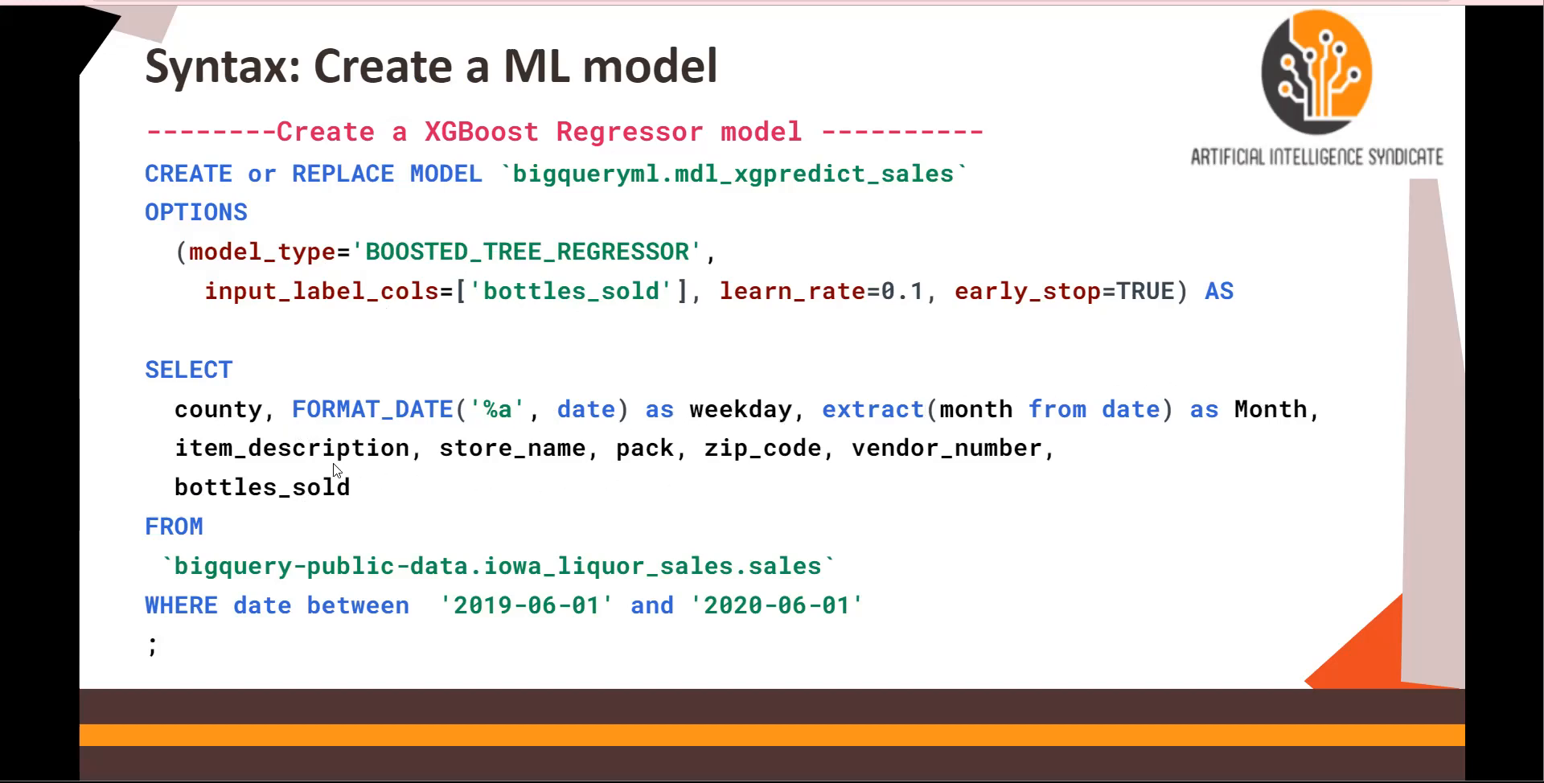
pyautogui.moveTo(563, 464)
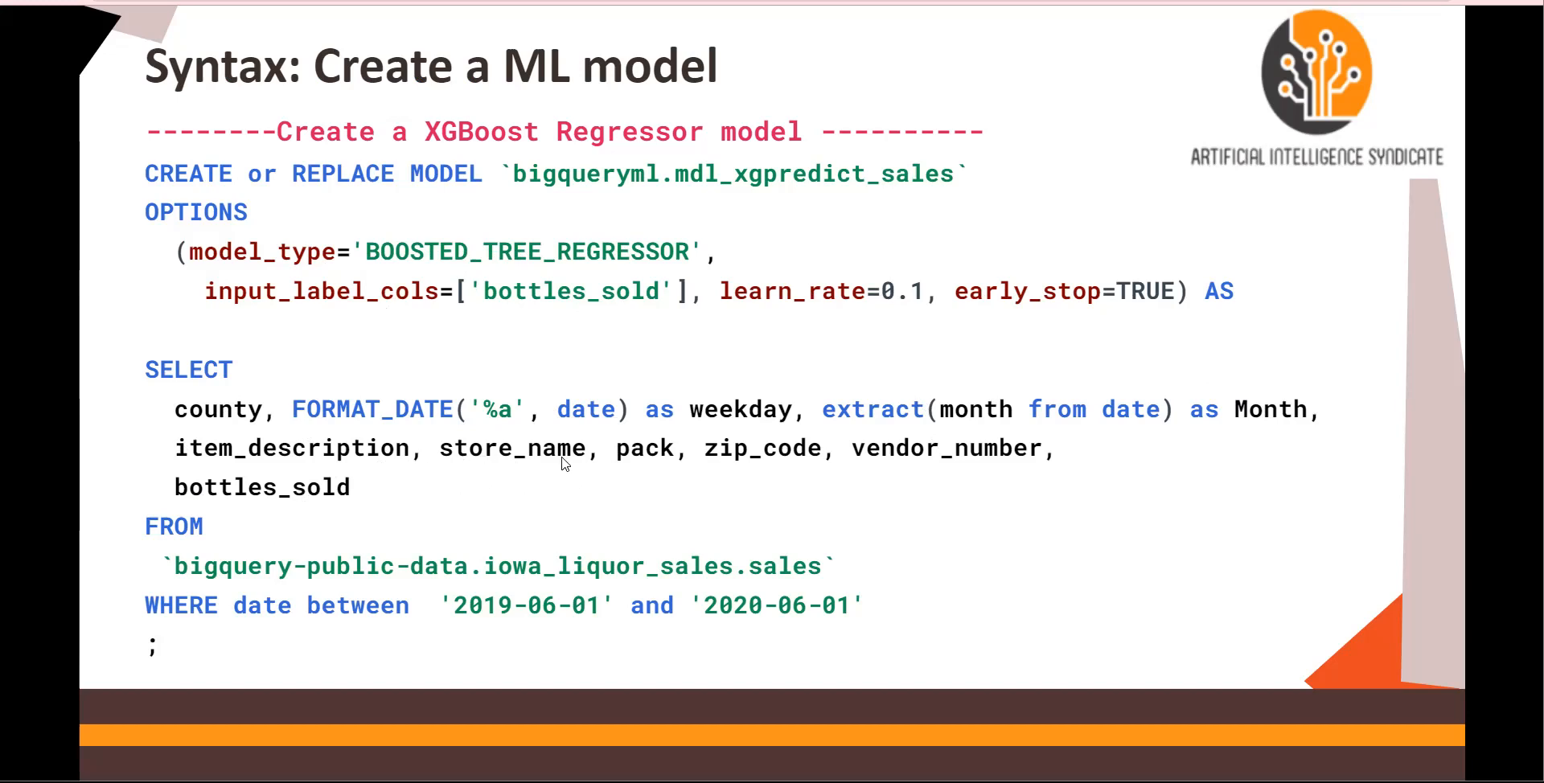
pyautogui.moveTo(997, 457)
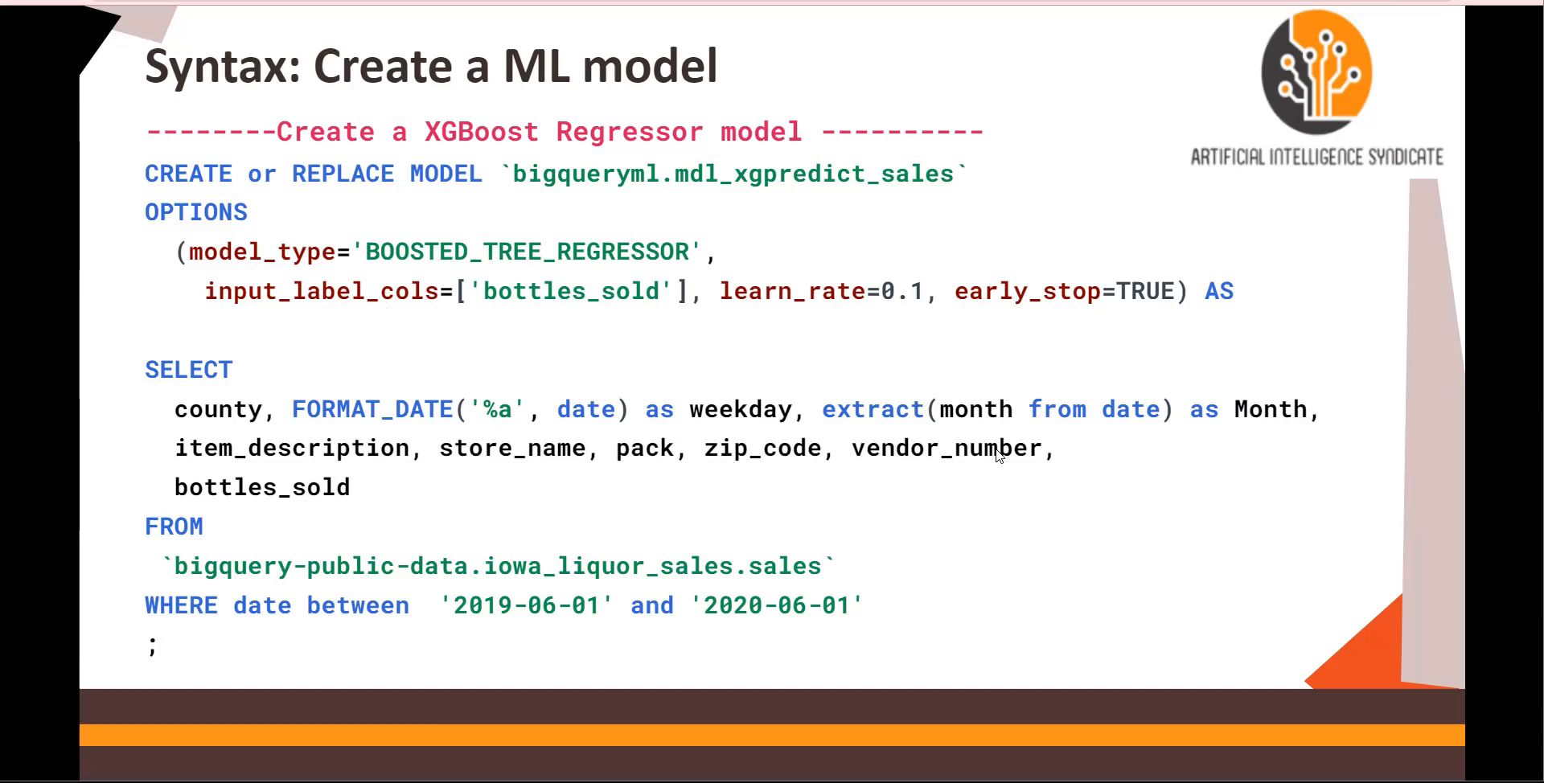
pyautogui.moveTo(489, 312)
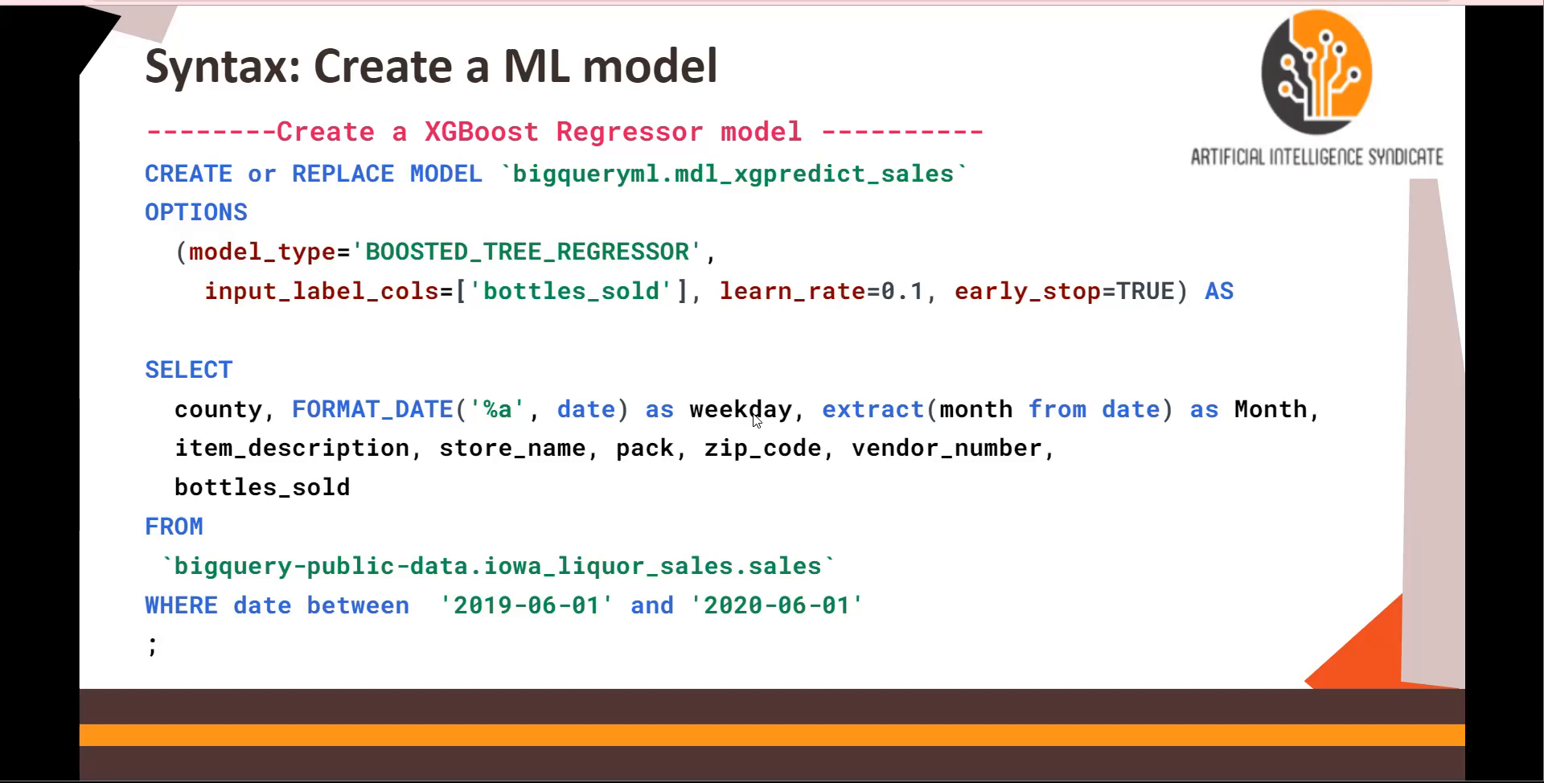
pyautogui.moveTo(1100, 428)
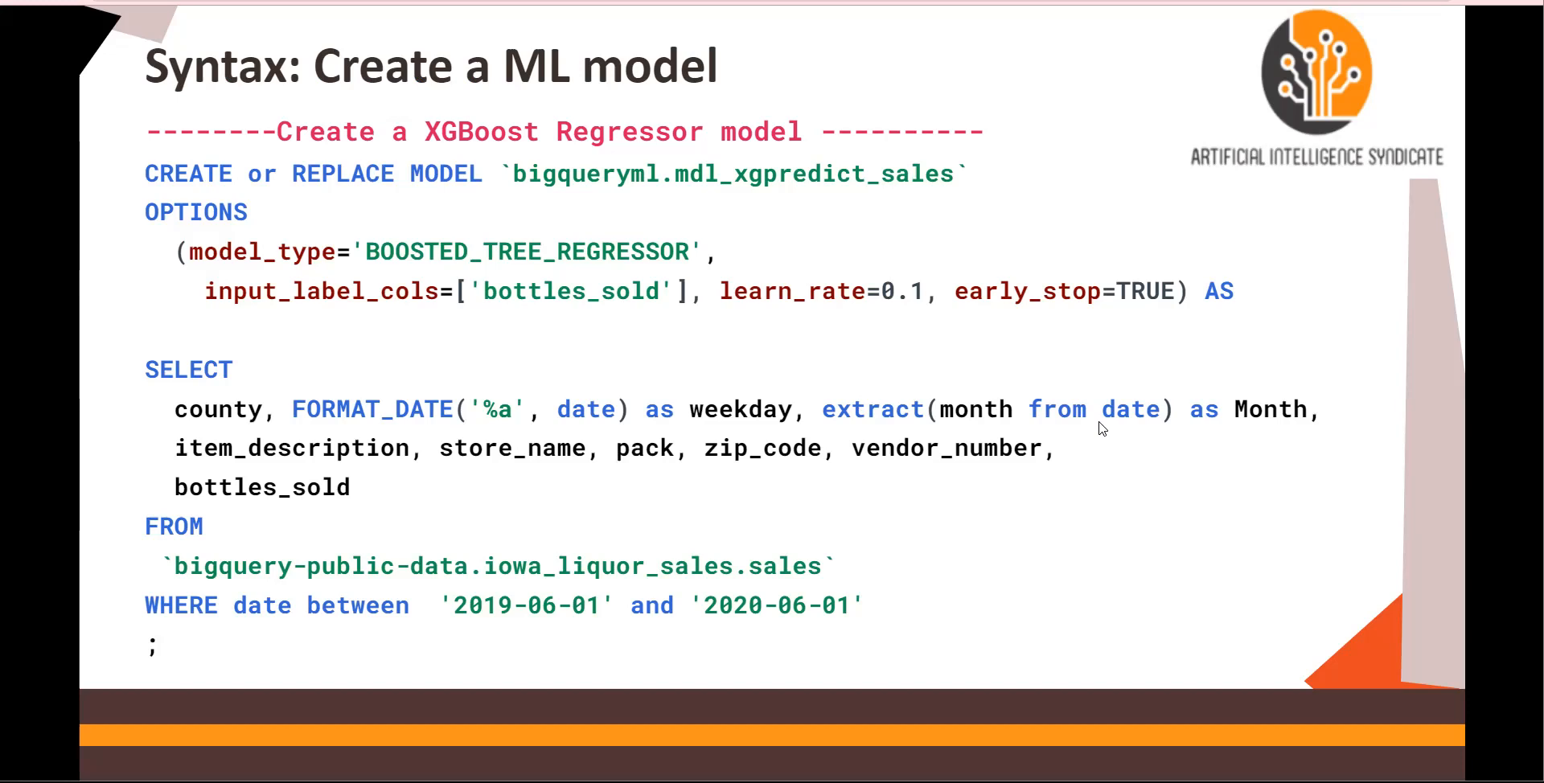
pyautogui.moveTo(744, 483)
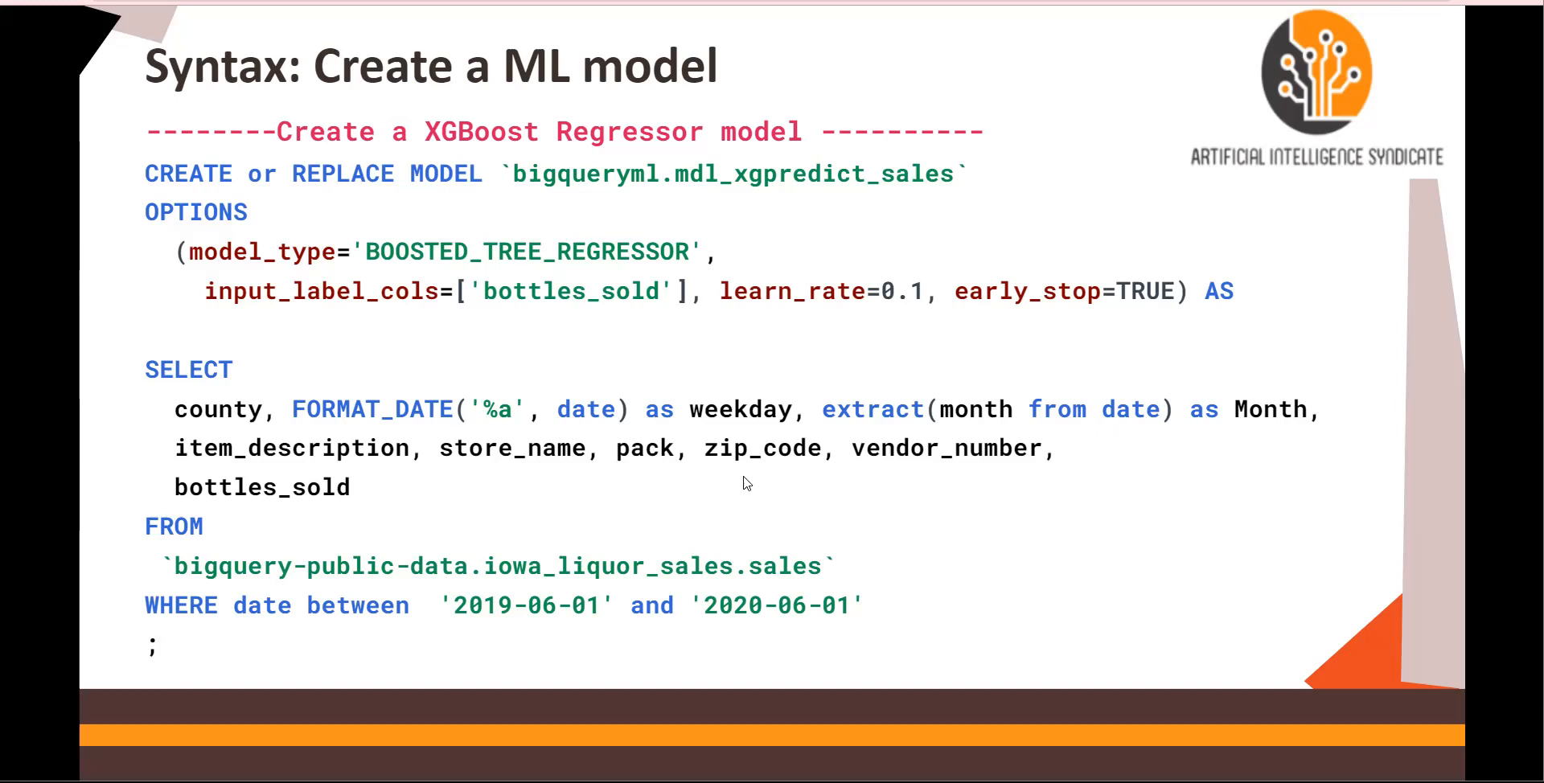
pyautogui.moveTo(644, 454)
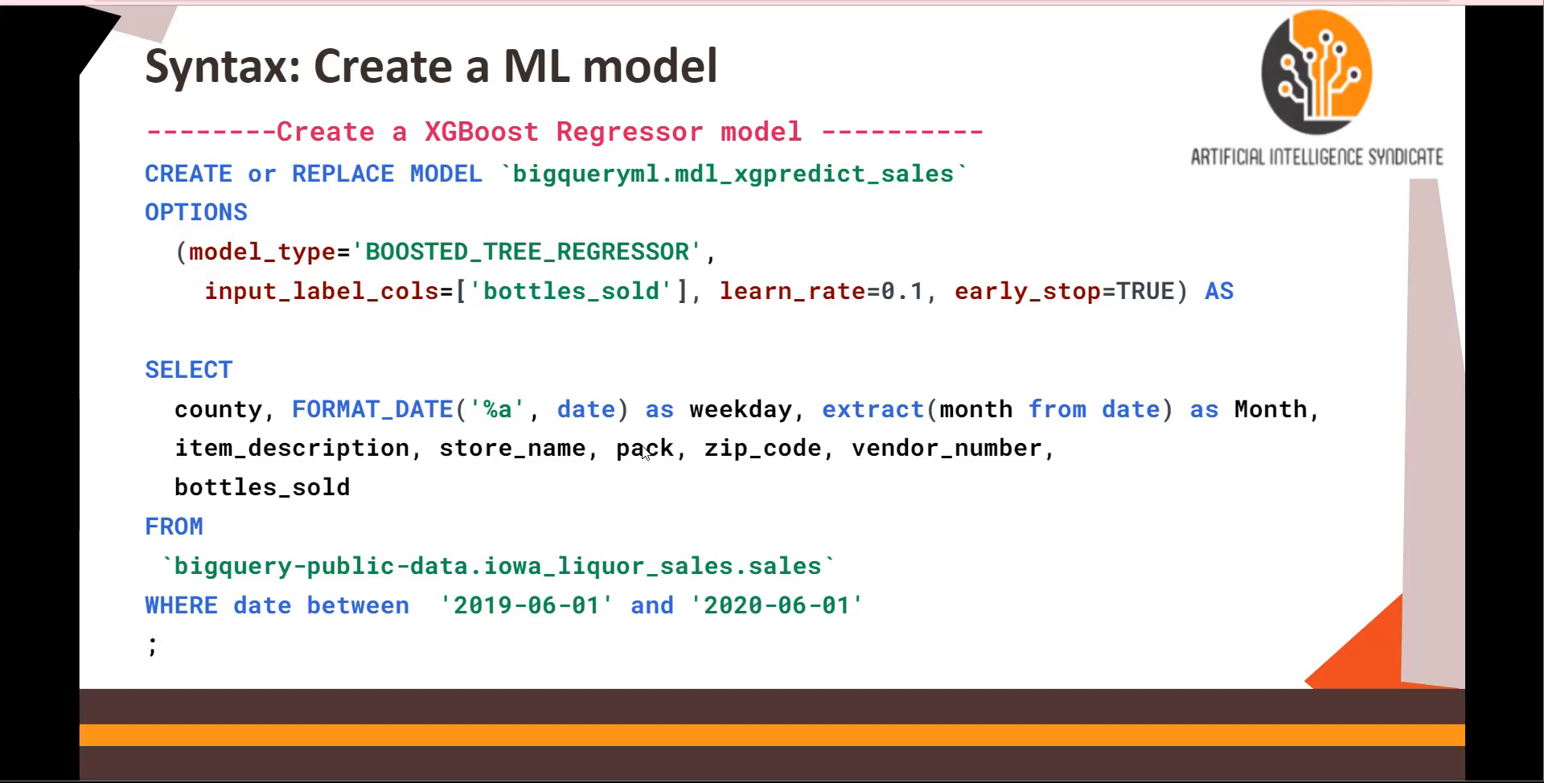
pyautogui.moveTo(553, 342)
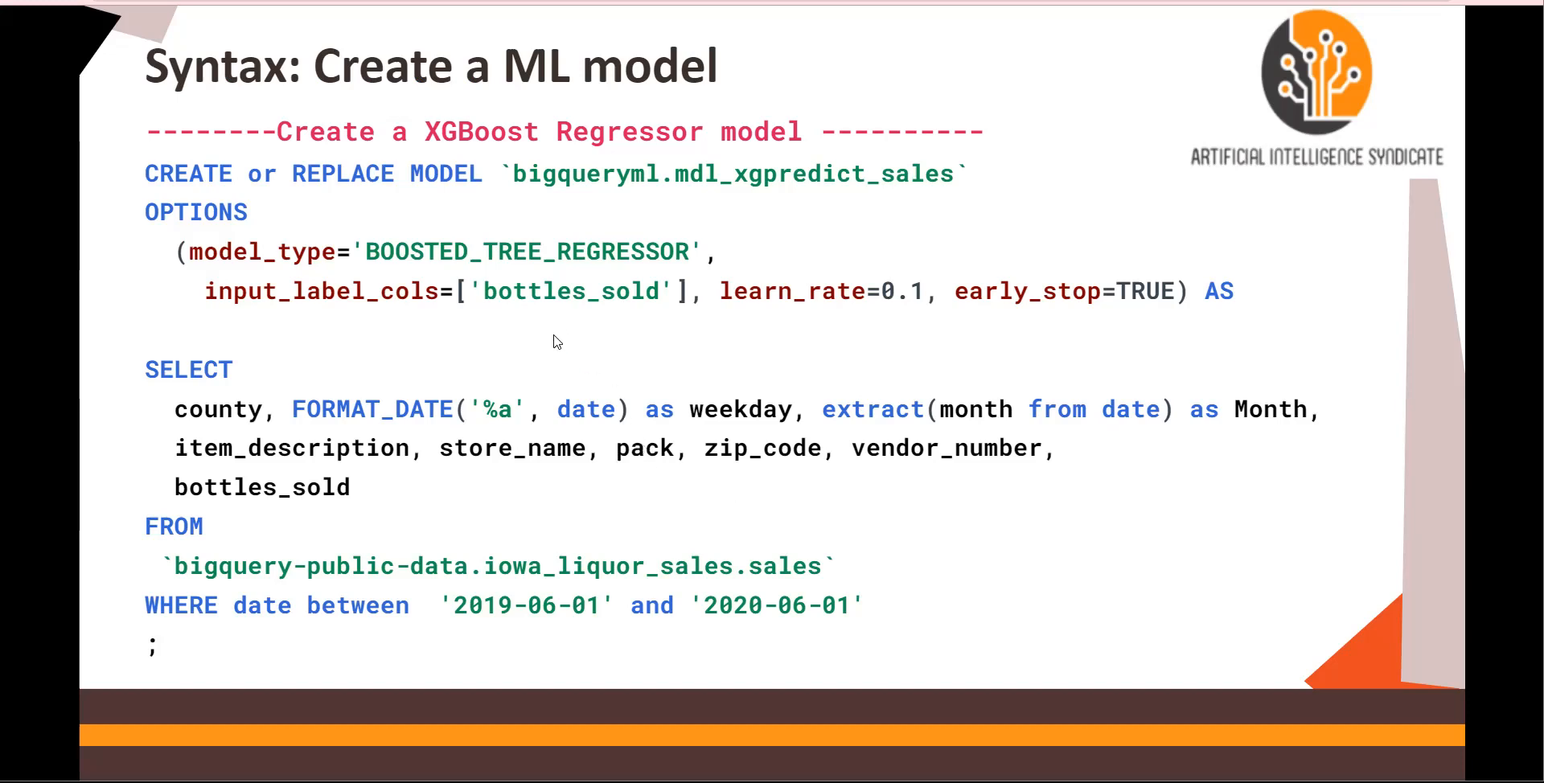
pyautogui.moveTo(334, 217)
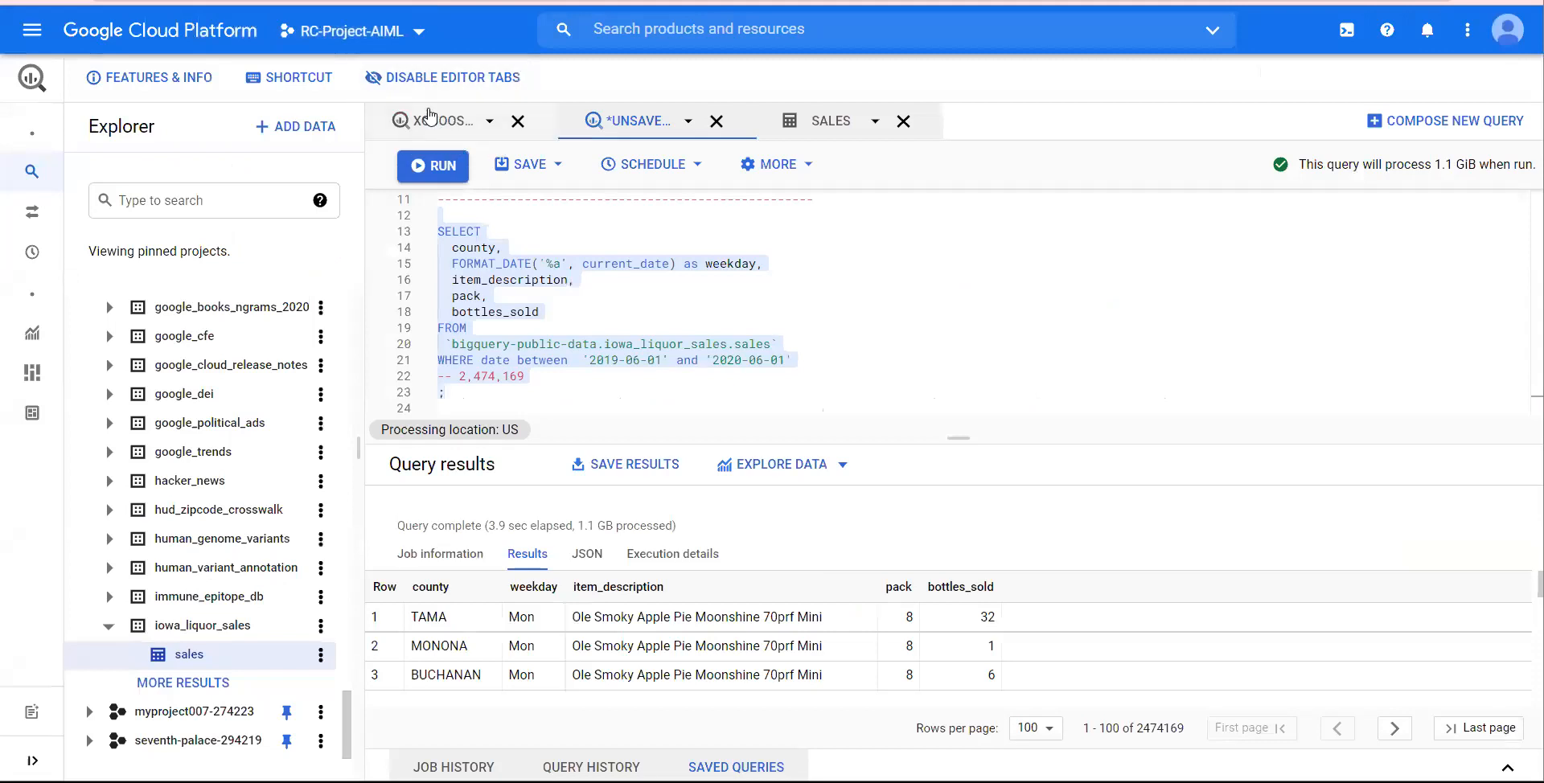
# Select the XGBoost CREATE MODEL query and locate mdl_xgpredict_sales among the bigqueryml models
pyautogui.click(437, 121)
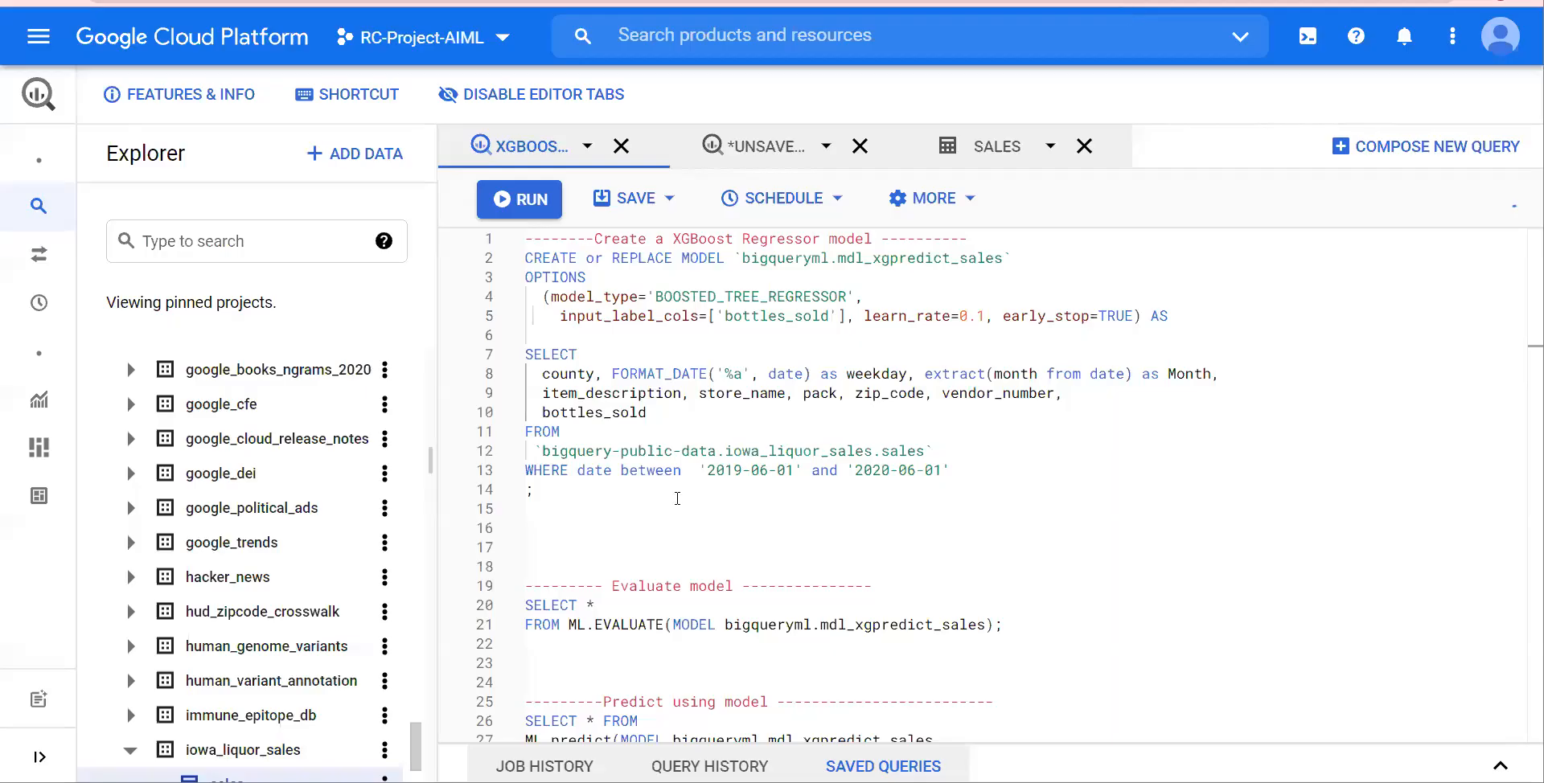
pyautogui.moveTo(559, 315); pyautogui.dragTo(537, 508)
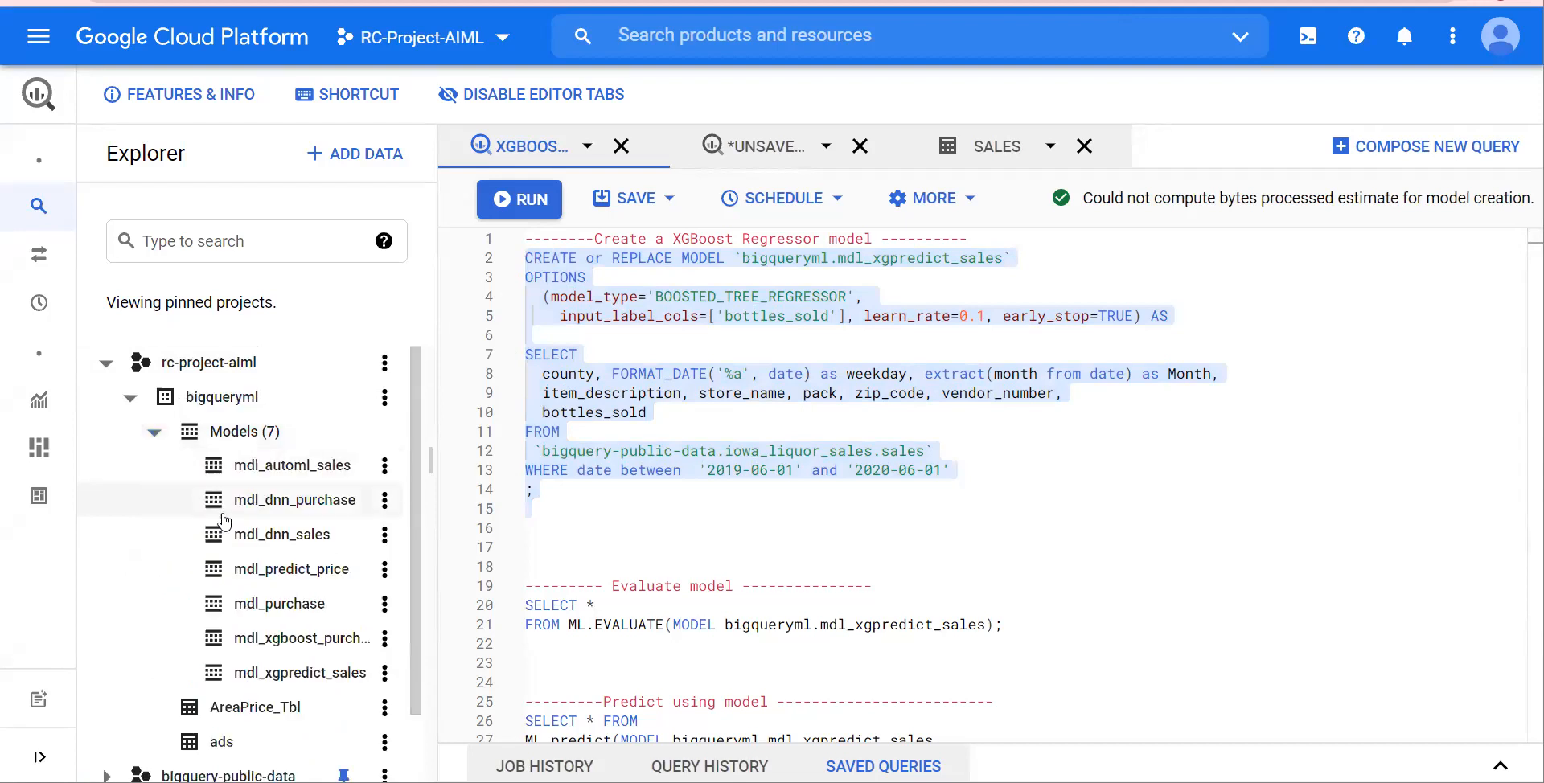
pyautogui.moveTo(305, 672)
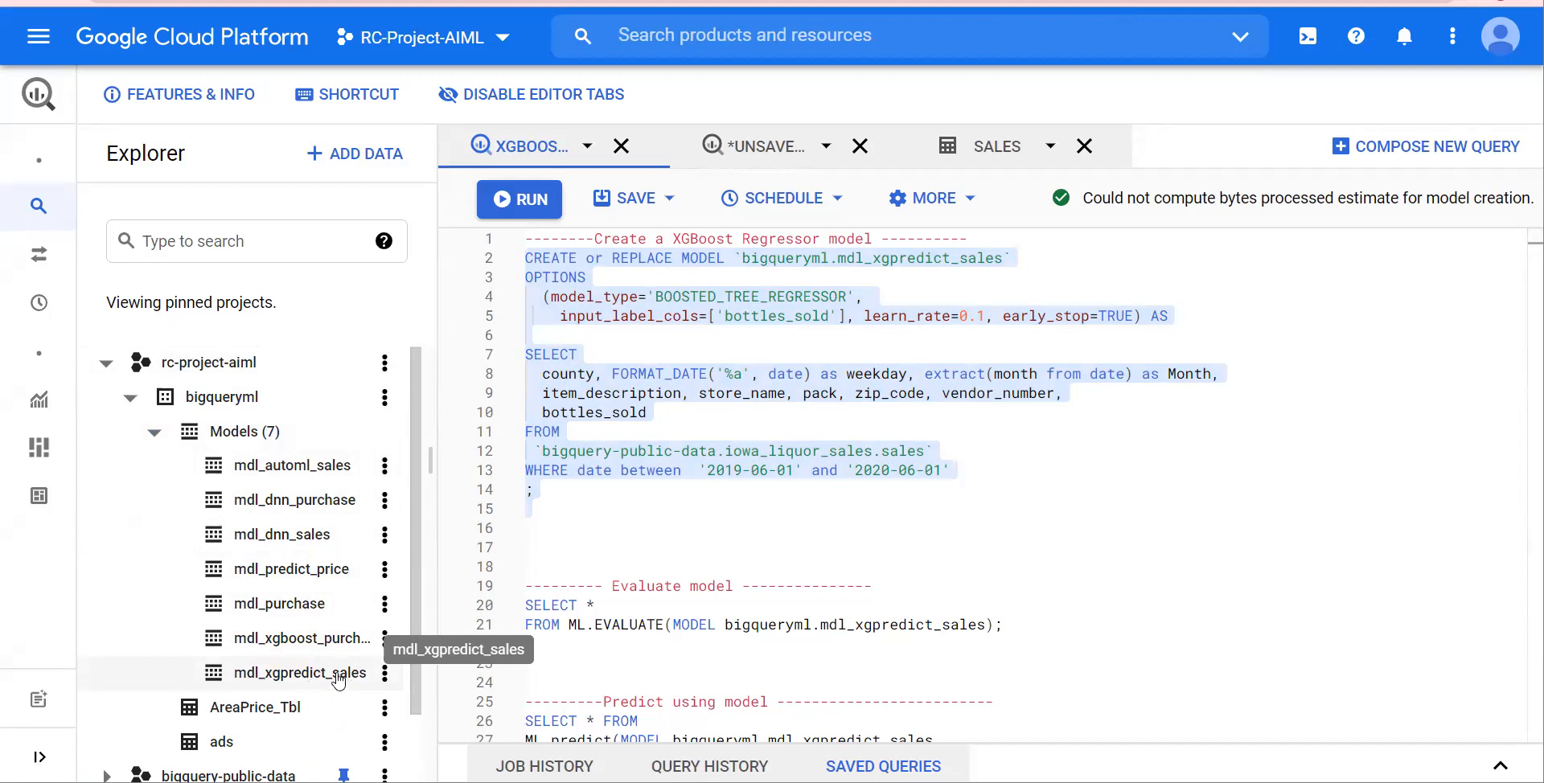
pyautogui.click(791, 355)
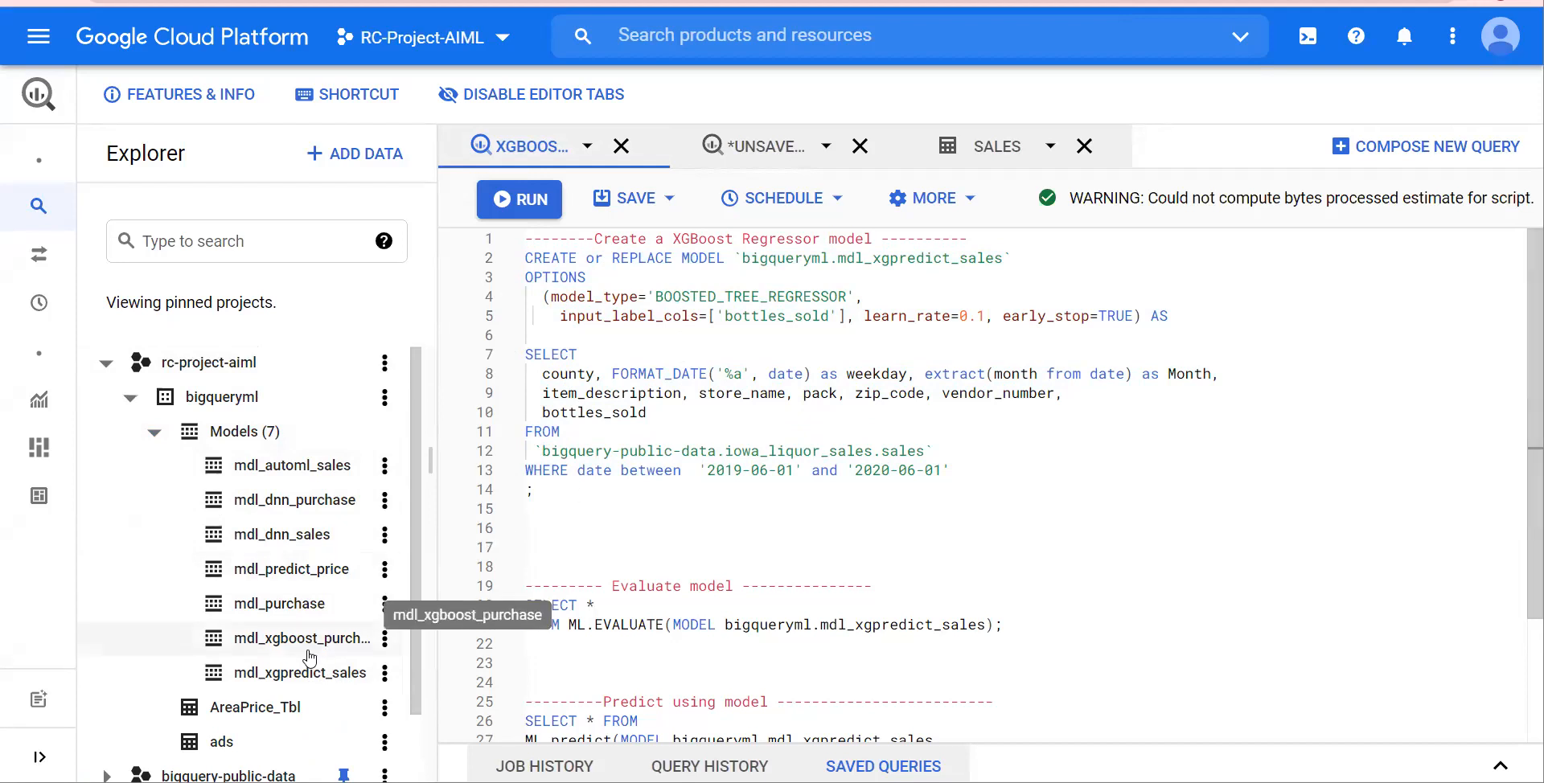
pyautogui.moveTo(222, 397)
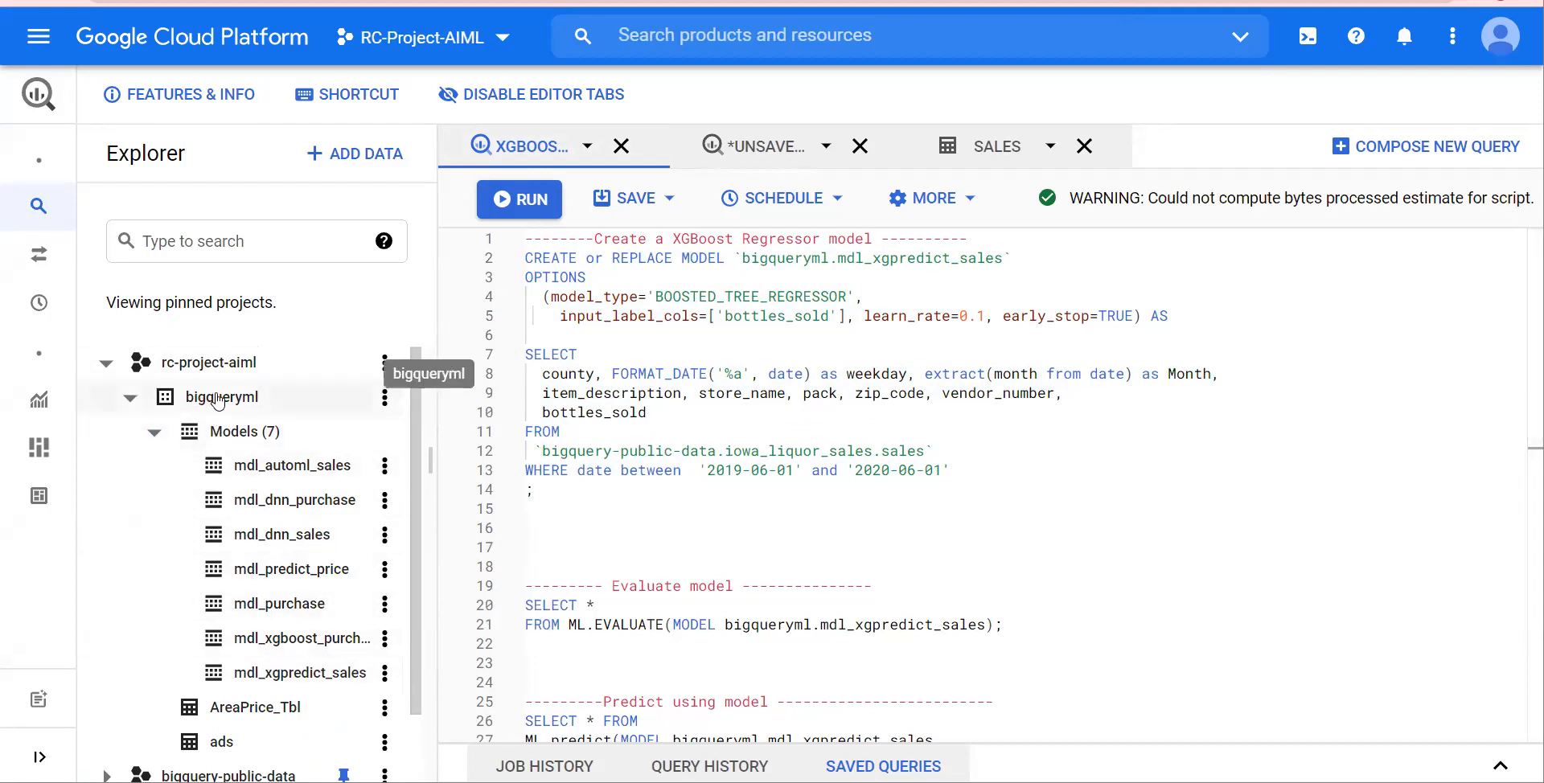
pyautogui.moveTo(227, 441)
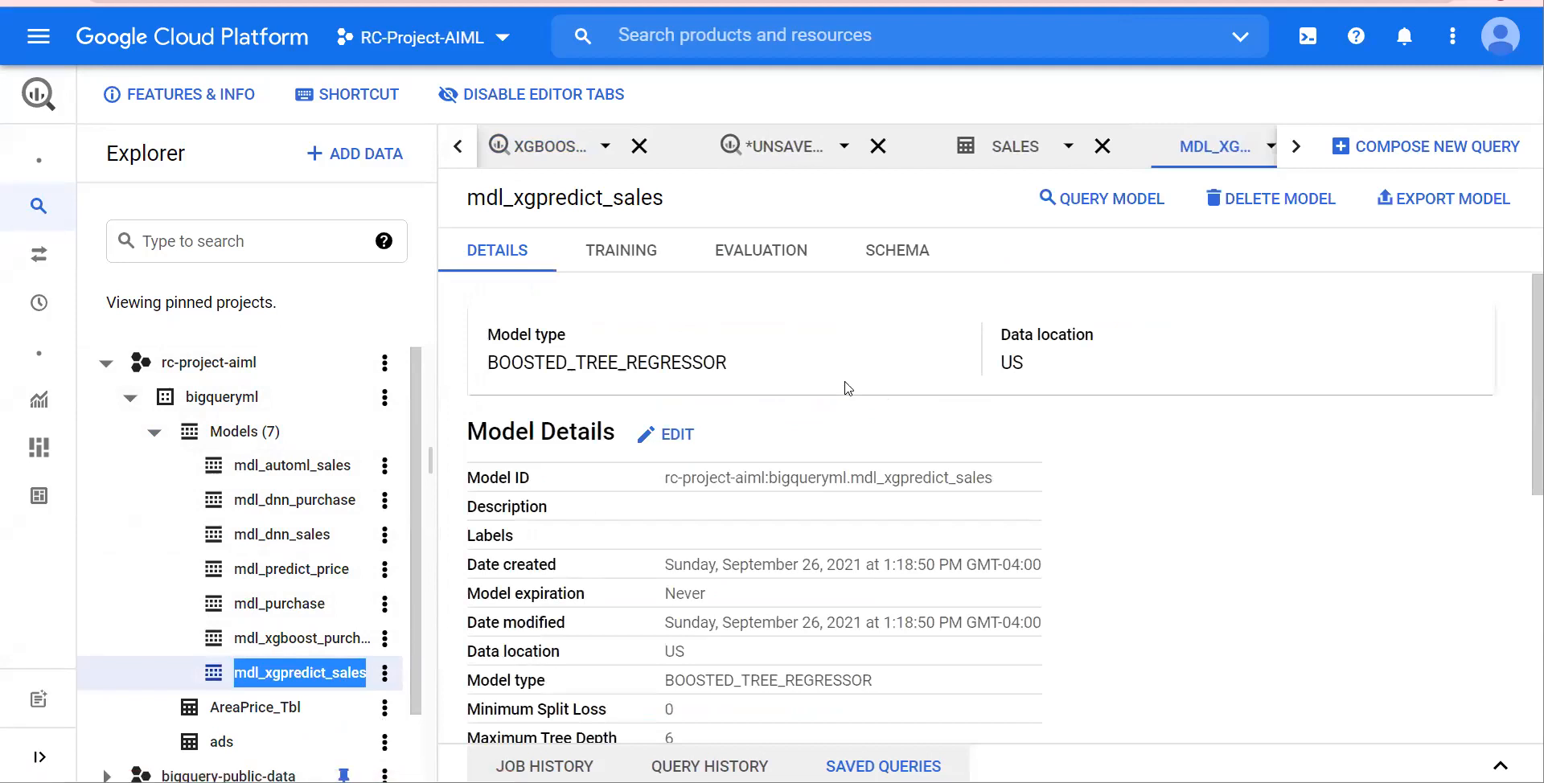
# Return from the model details to the script and select the ML.EVALUATE statement
pyautogui.scroll(-3)
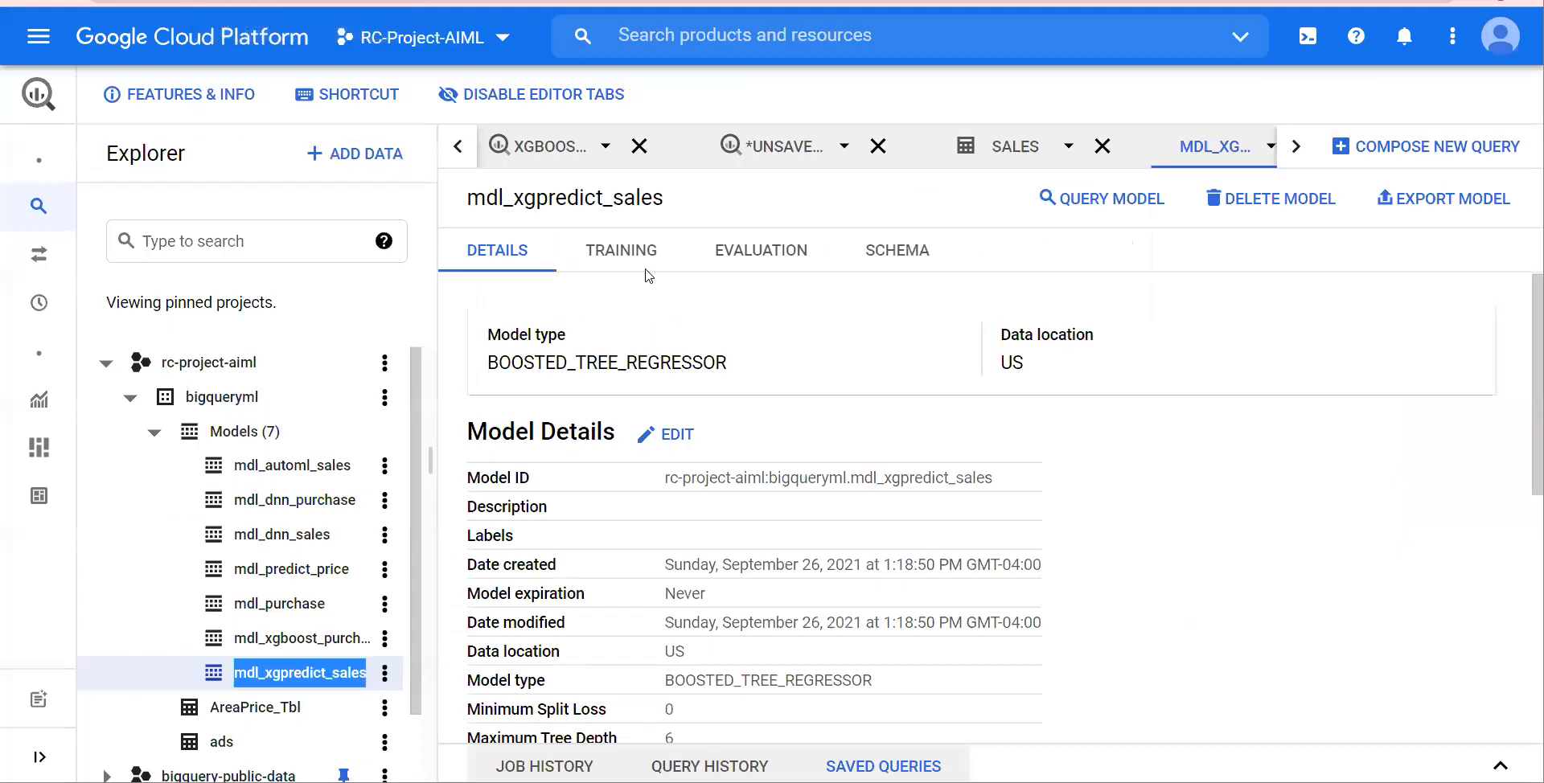
pyautogui.click(548, 147)
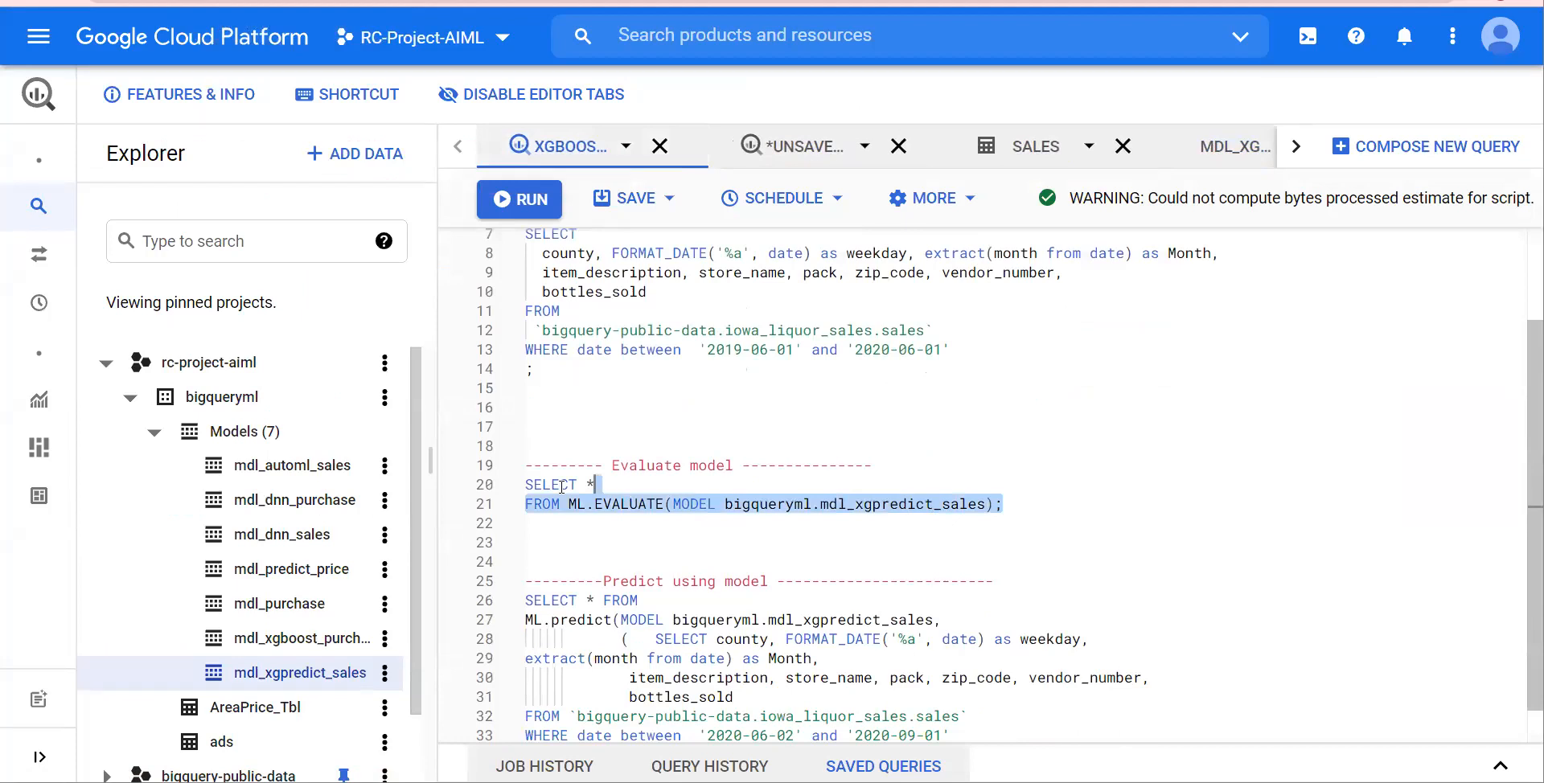
# Run ML.EVALUATE on mdl_xgpredict_sales, getting mean absolute error 7.33 and r2 score 0.158
pyautogui.click(520, 198)
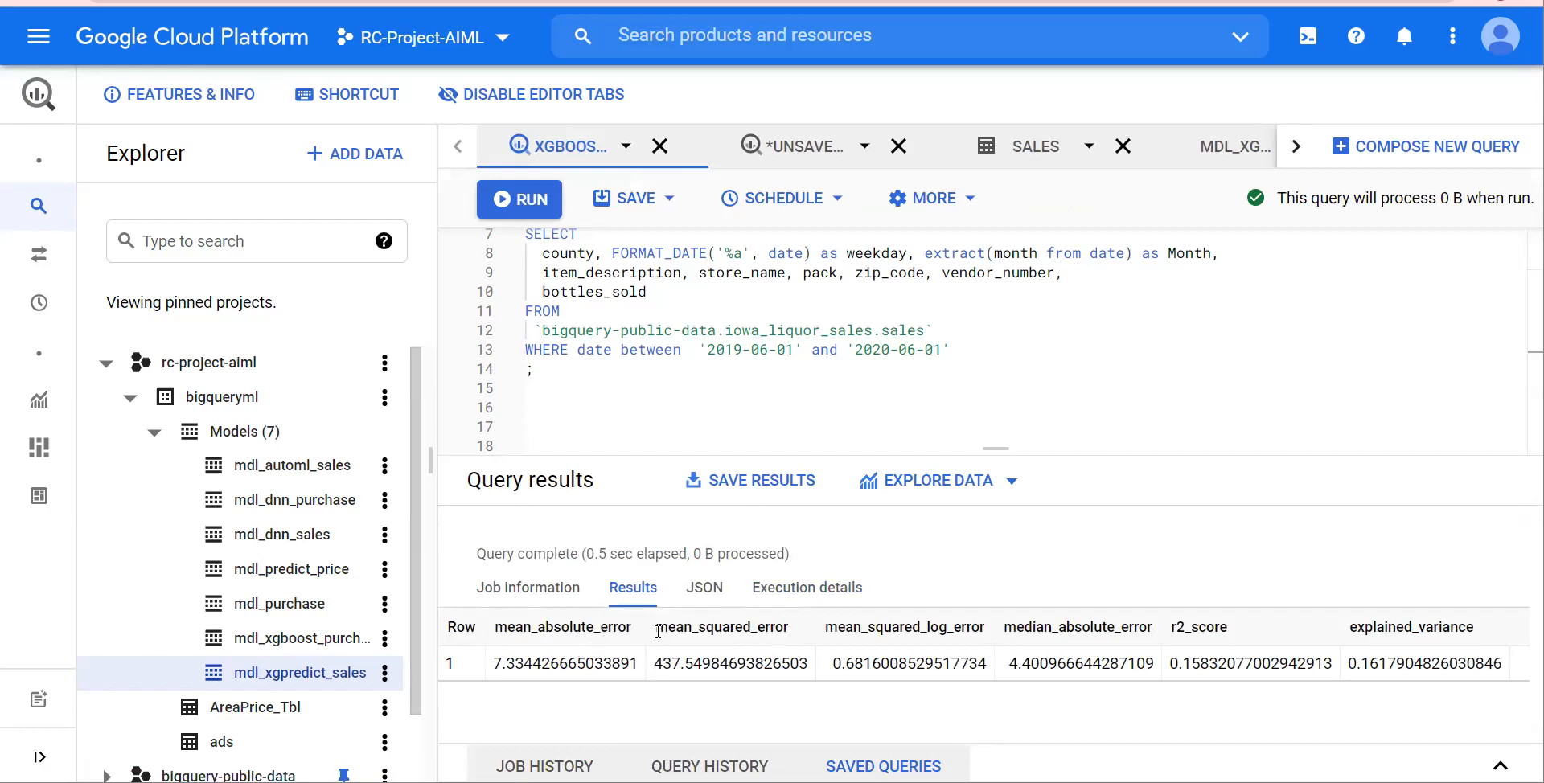
pyautogui.moveTo(965, 631)
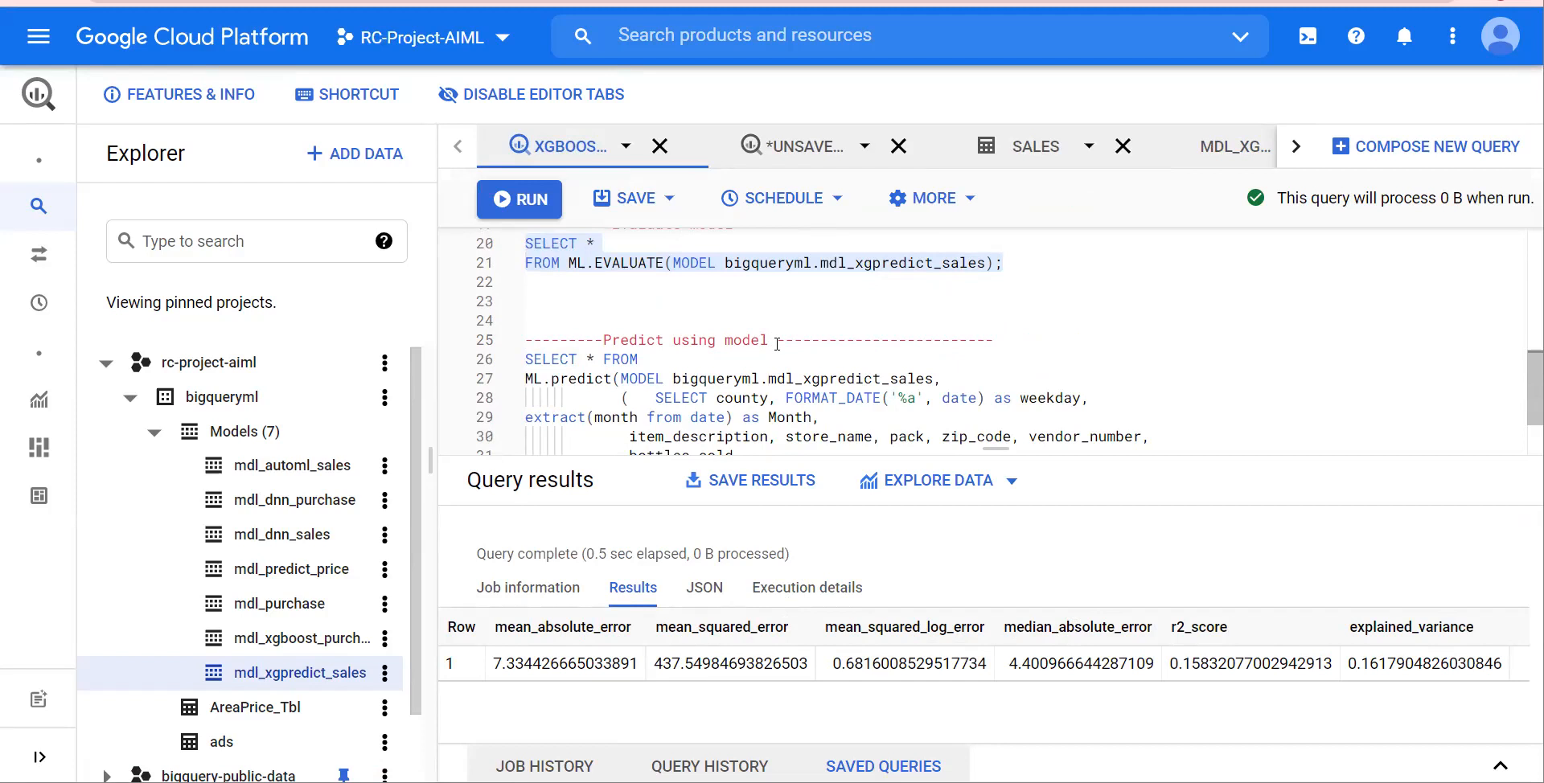
pyautogui.scroll(-3)
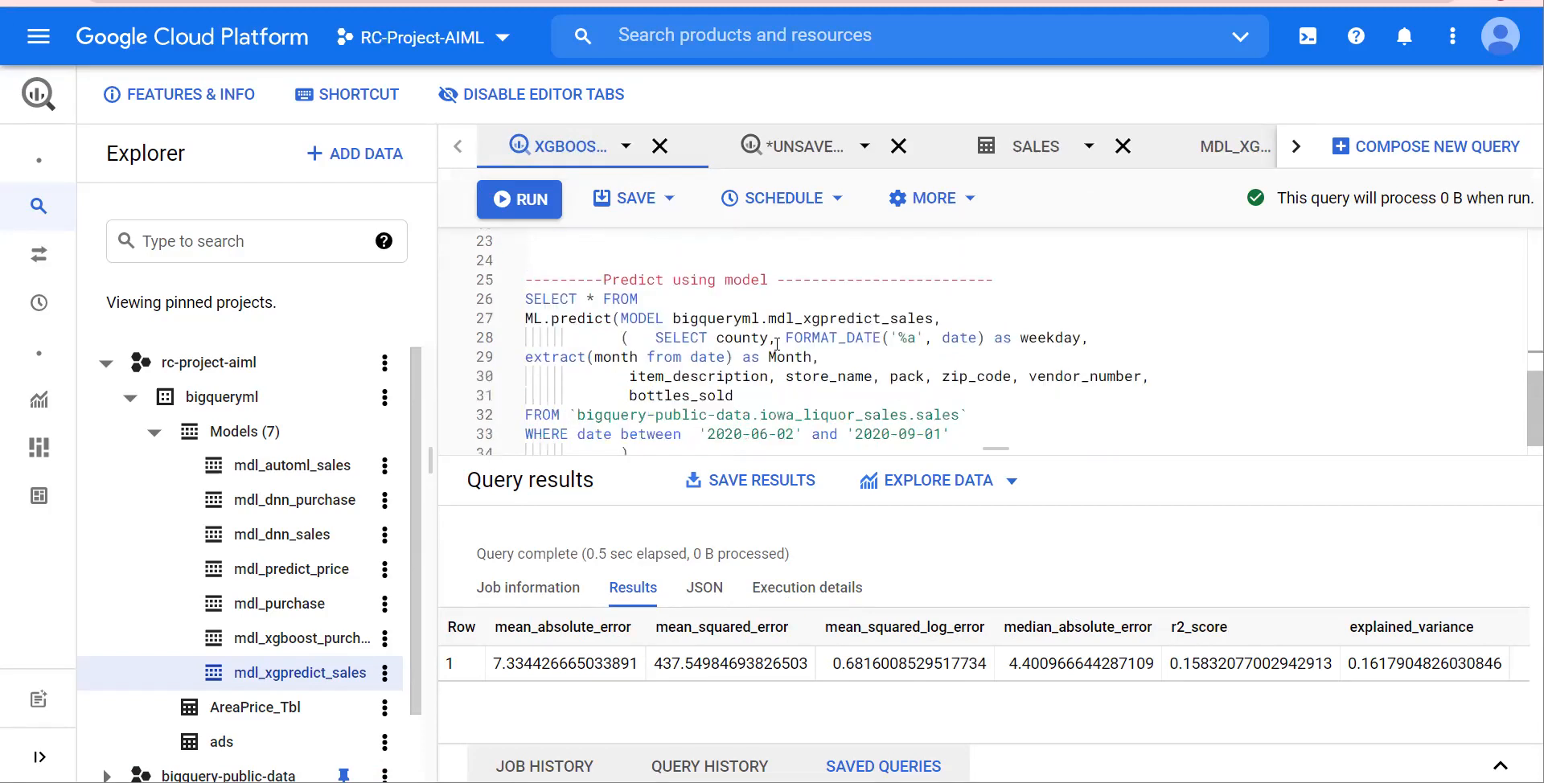
# Drag the editor divider down so the whole ML.PREDICT query is visible
pyautogui.moveTo(994, 449); pyautogui.dragTo(994, 528)
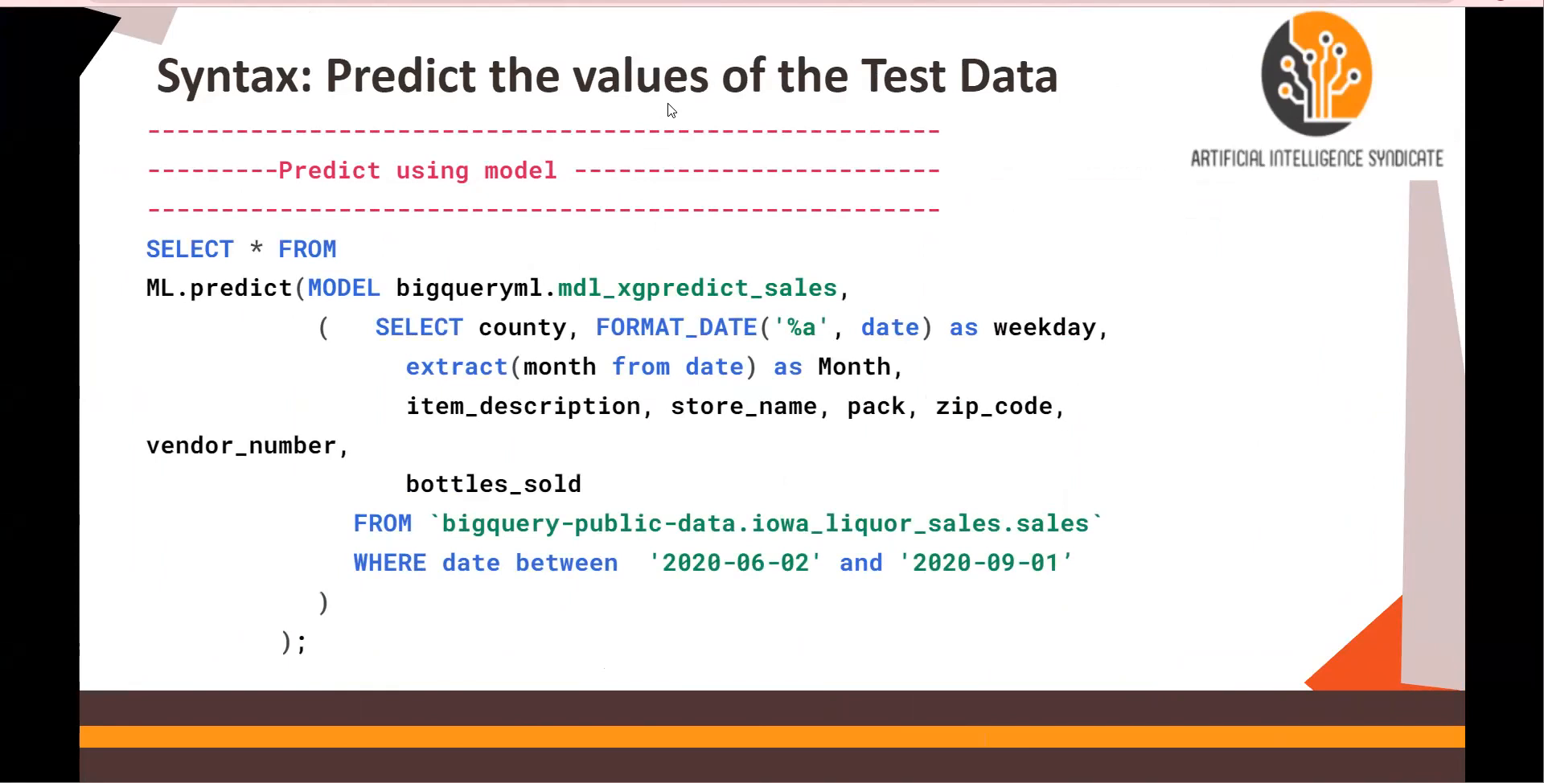
pyautogui.moveTo(677, 576)
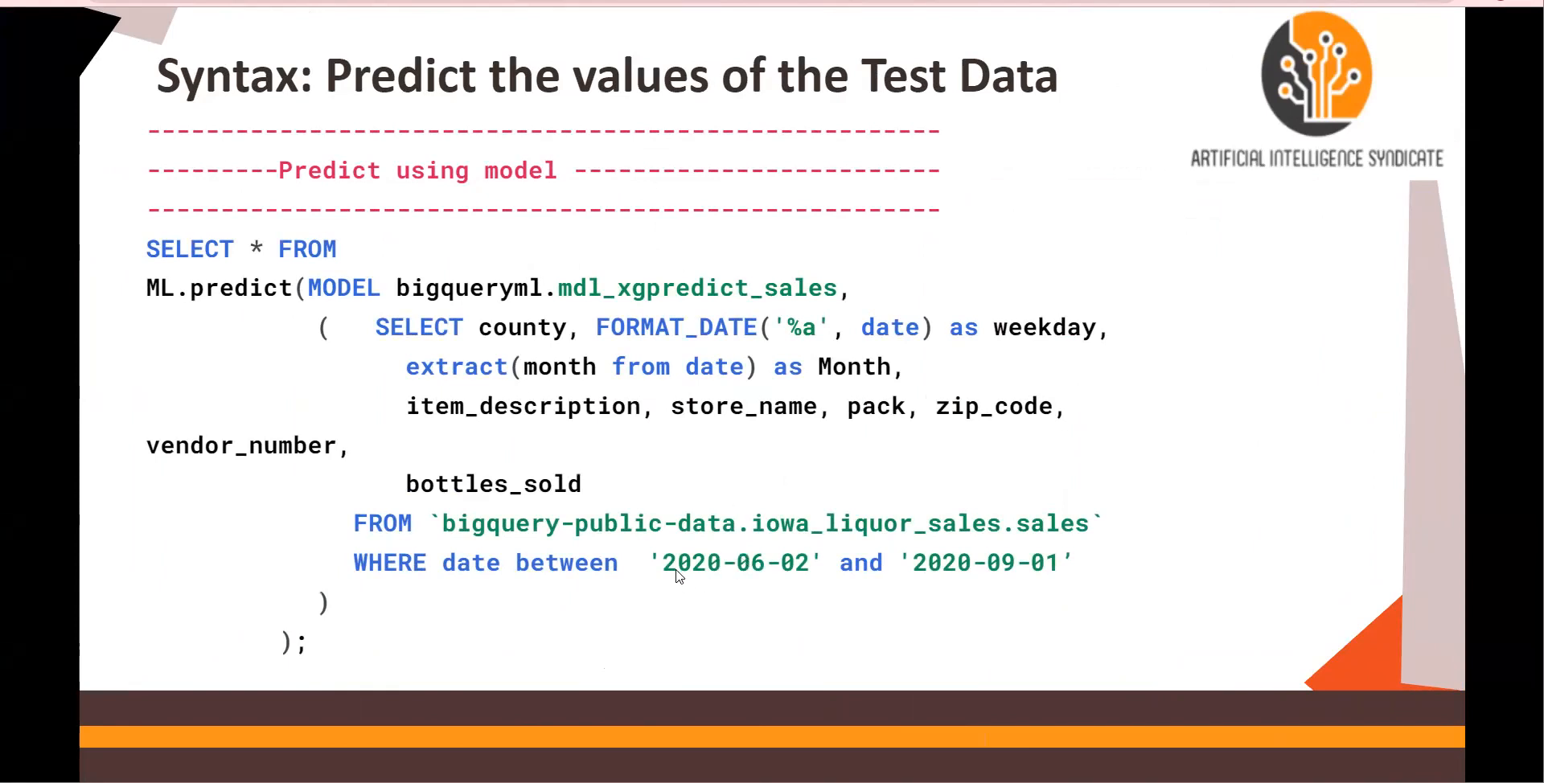
pyautogui.moveTo(747, 576)
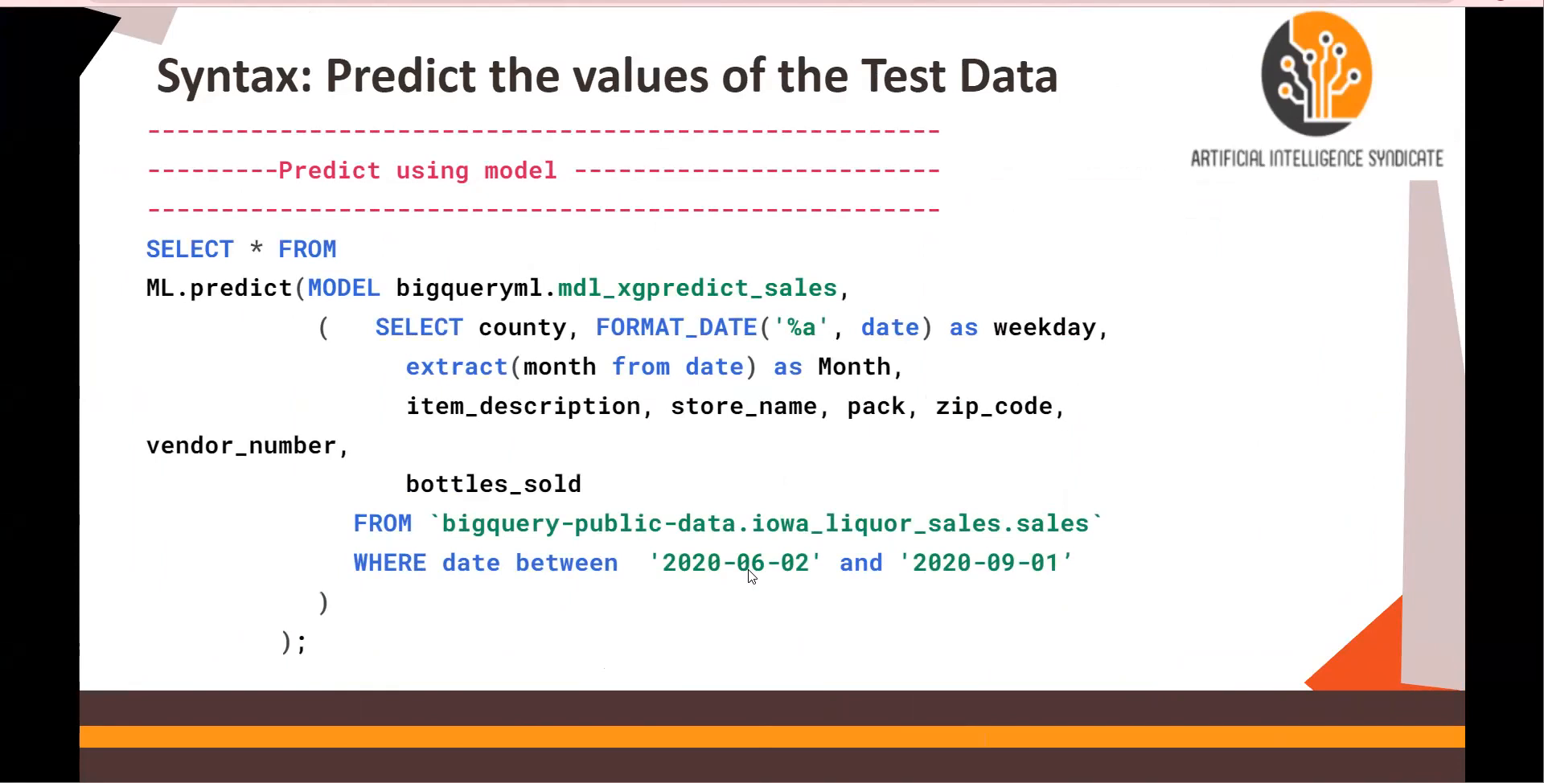
pyautogui.moveTo(793, 579)
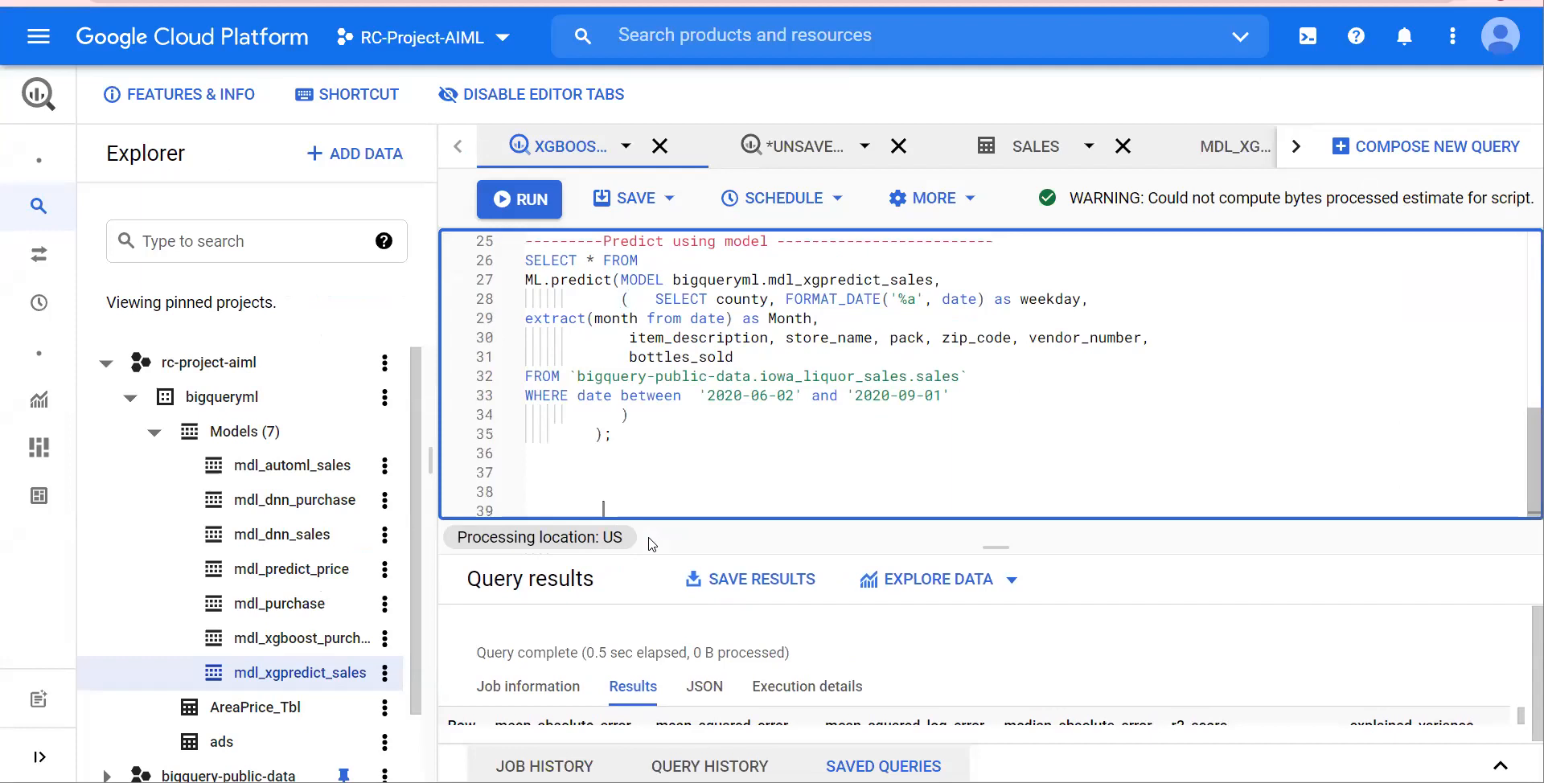
# Run ML.PREDICT on mdl_xgpredict_sales, returning predicted_bottles_sold for 680083 rows
pyautogui.moveTo(603, 357); pyautogui.dragTo(613, 434)
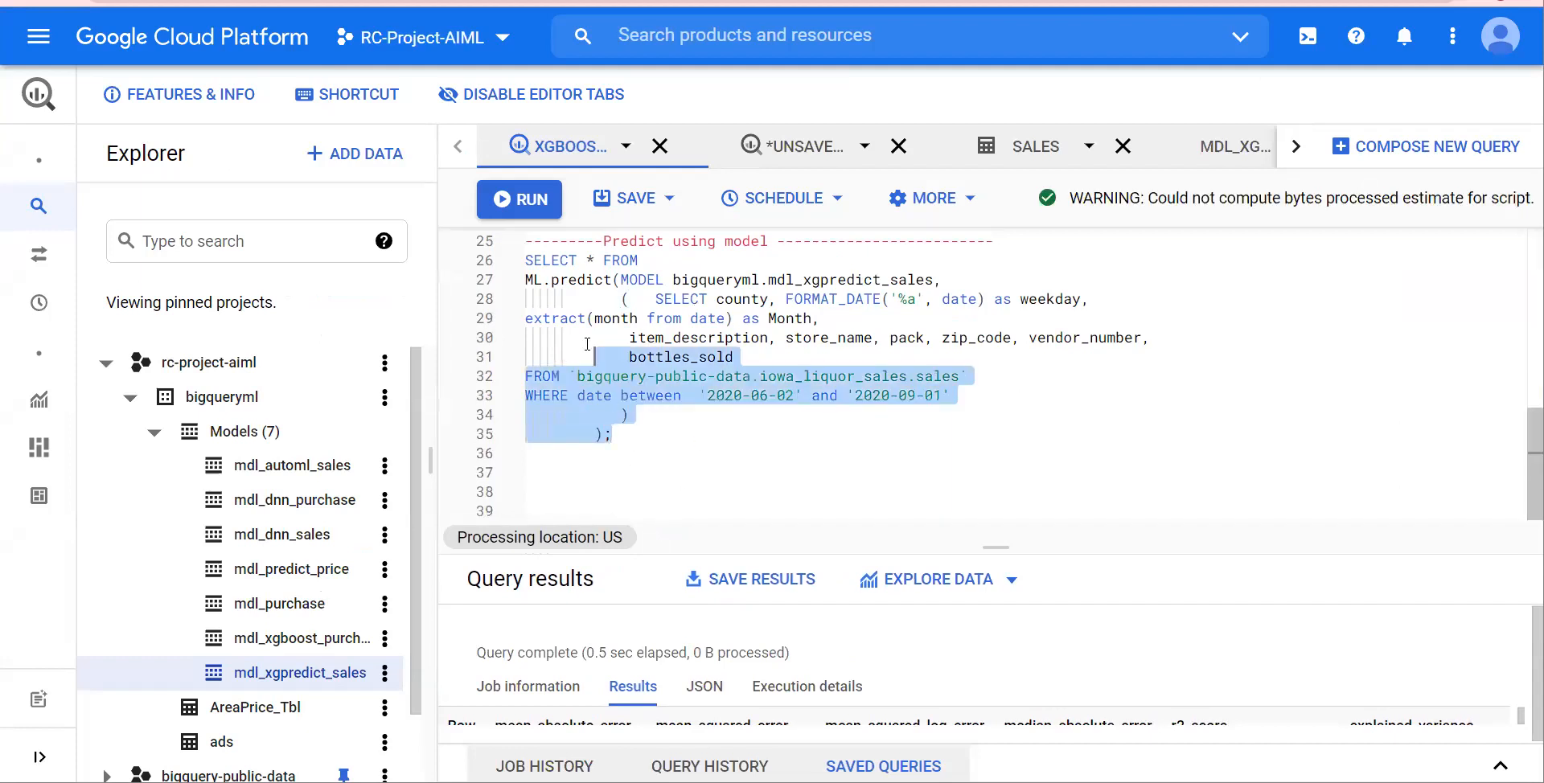
pyautogui.click(519, 198)
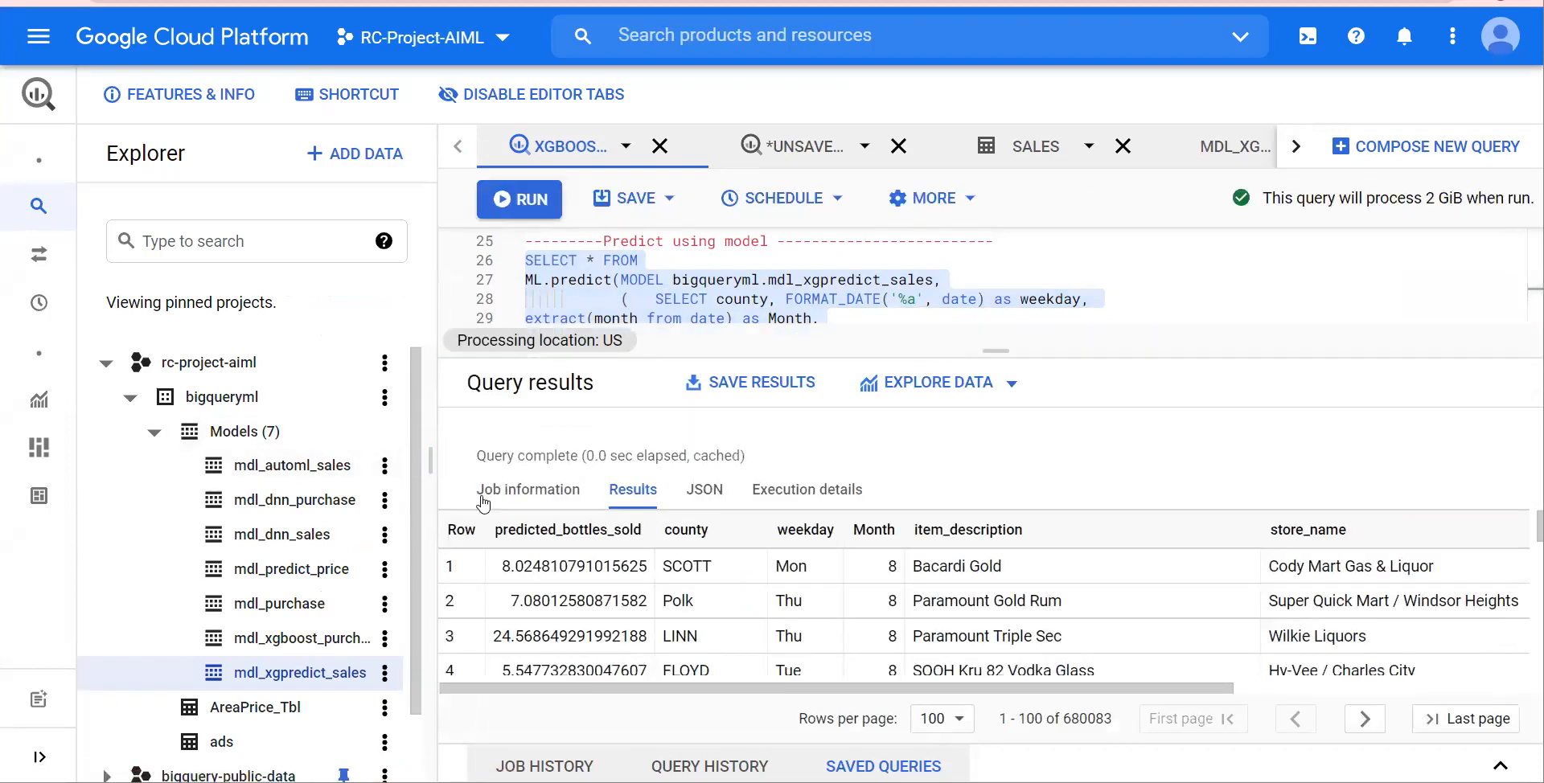
pyautogui.moveTo(668, 582)
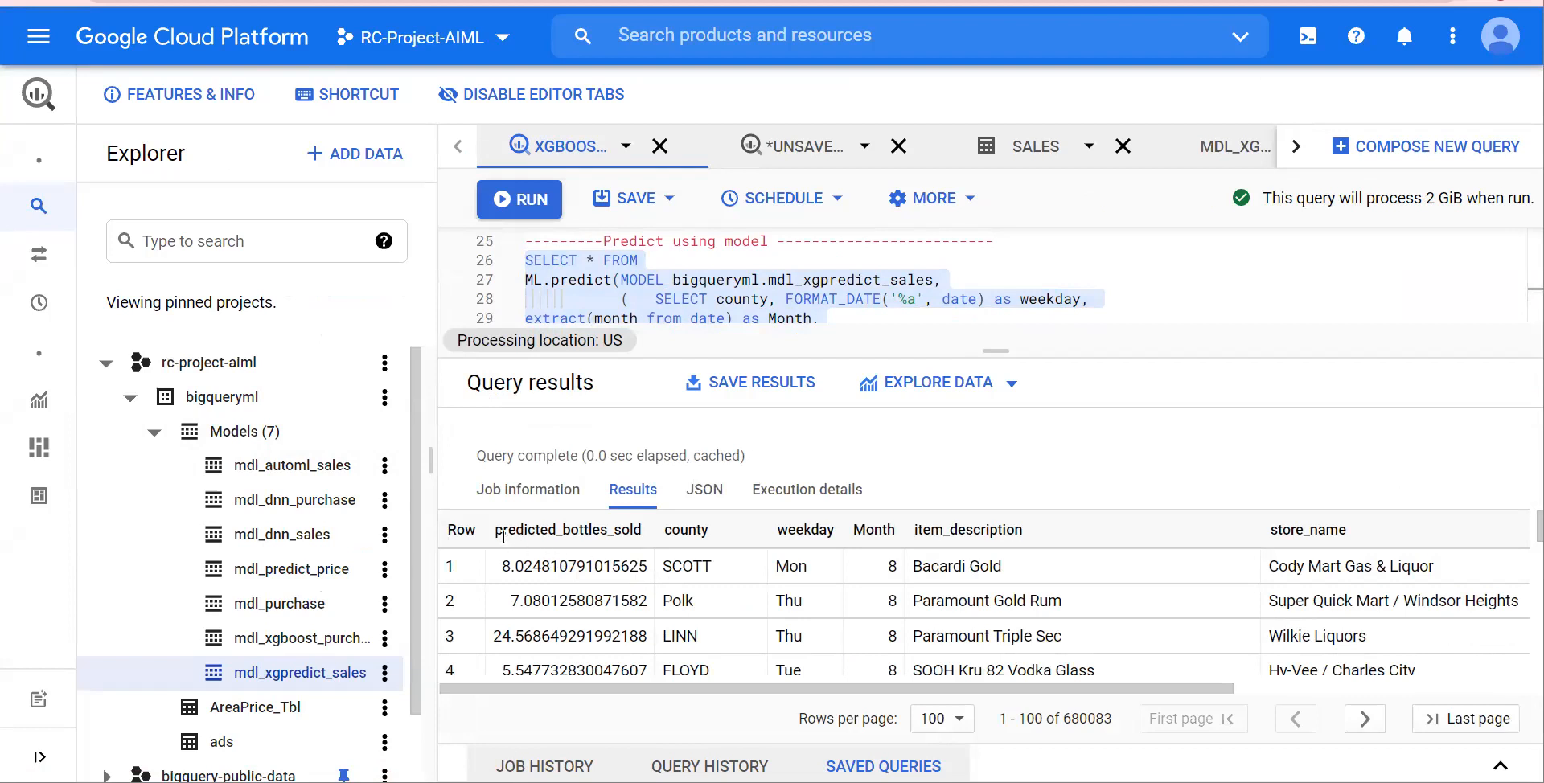
pyautogui.doubleClick(567, 530)
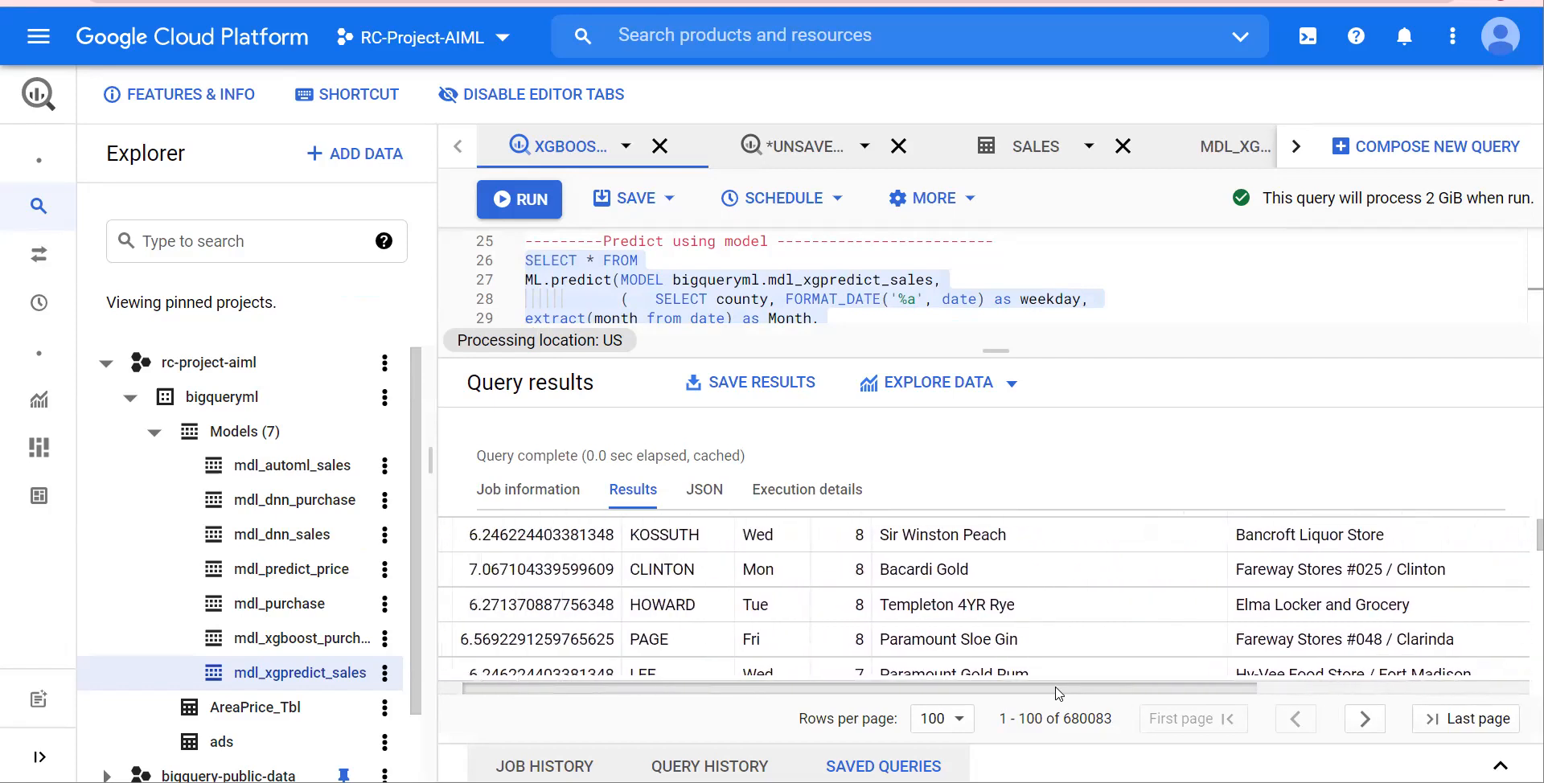
pyautogui.scroll(-3)
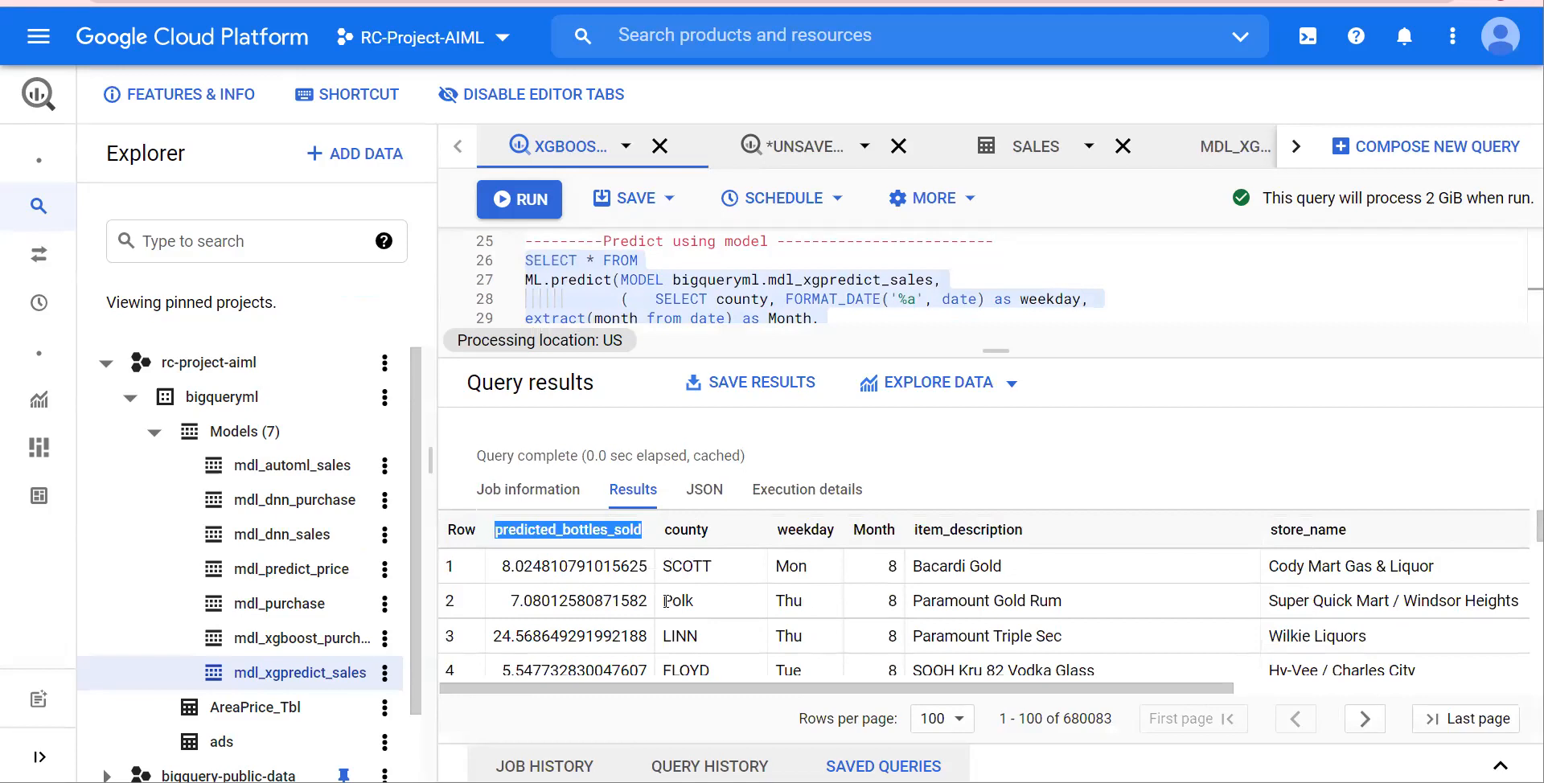
pyautogui.moveTo(995, 352)
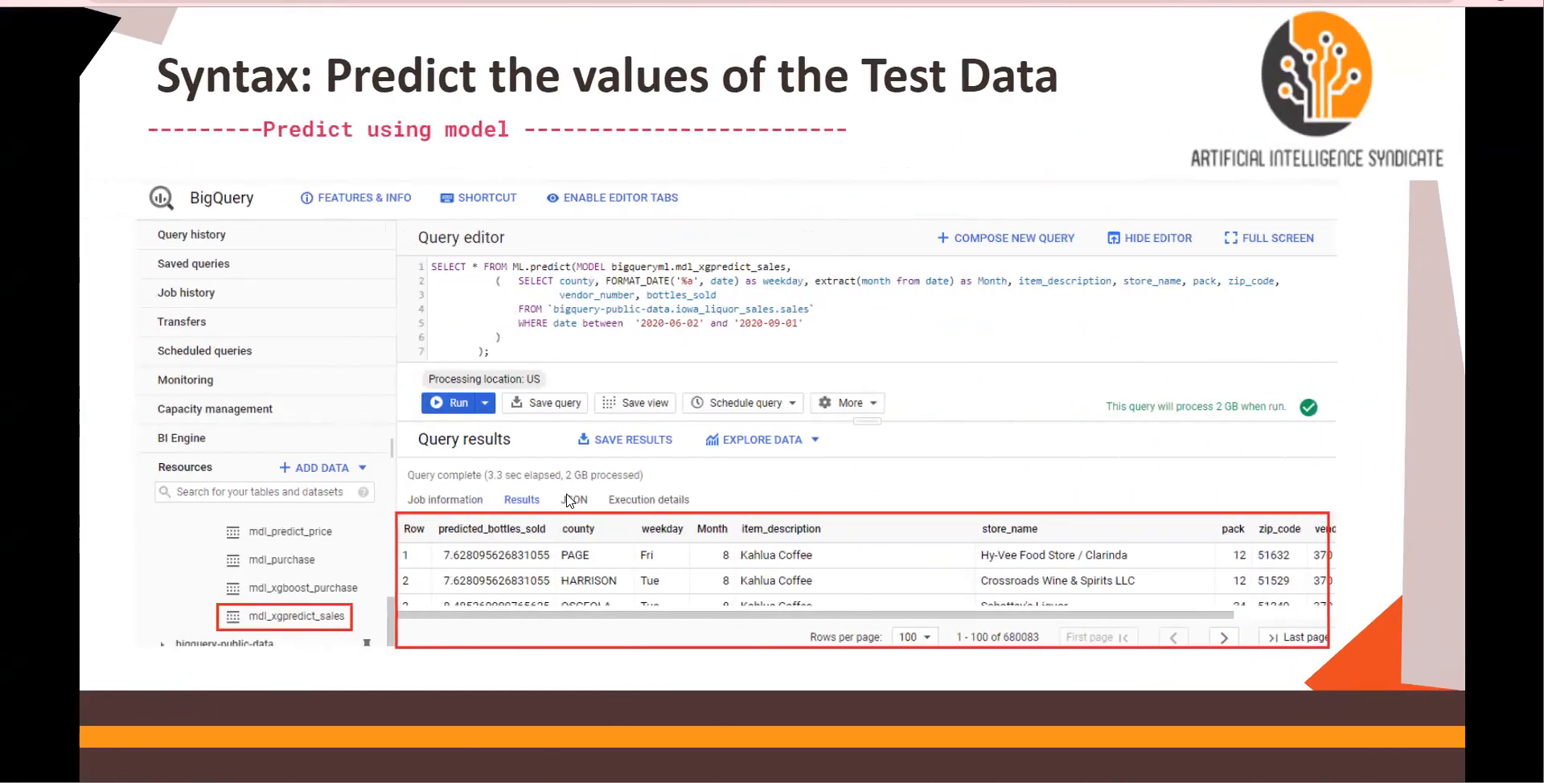
# Advance the slide deck to the DNN Regressor section title
pyautogui.press('Right')
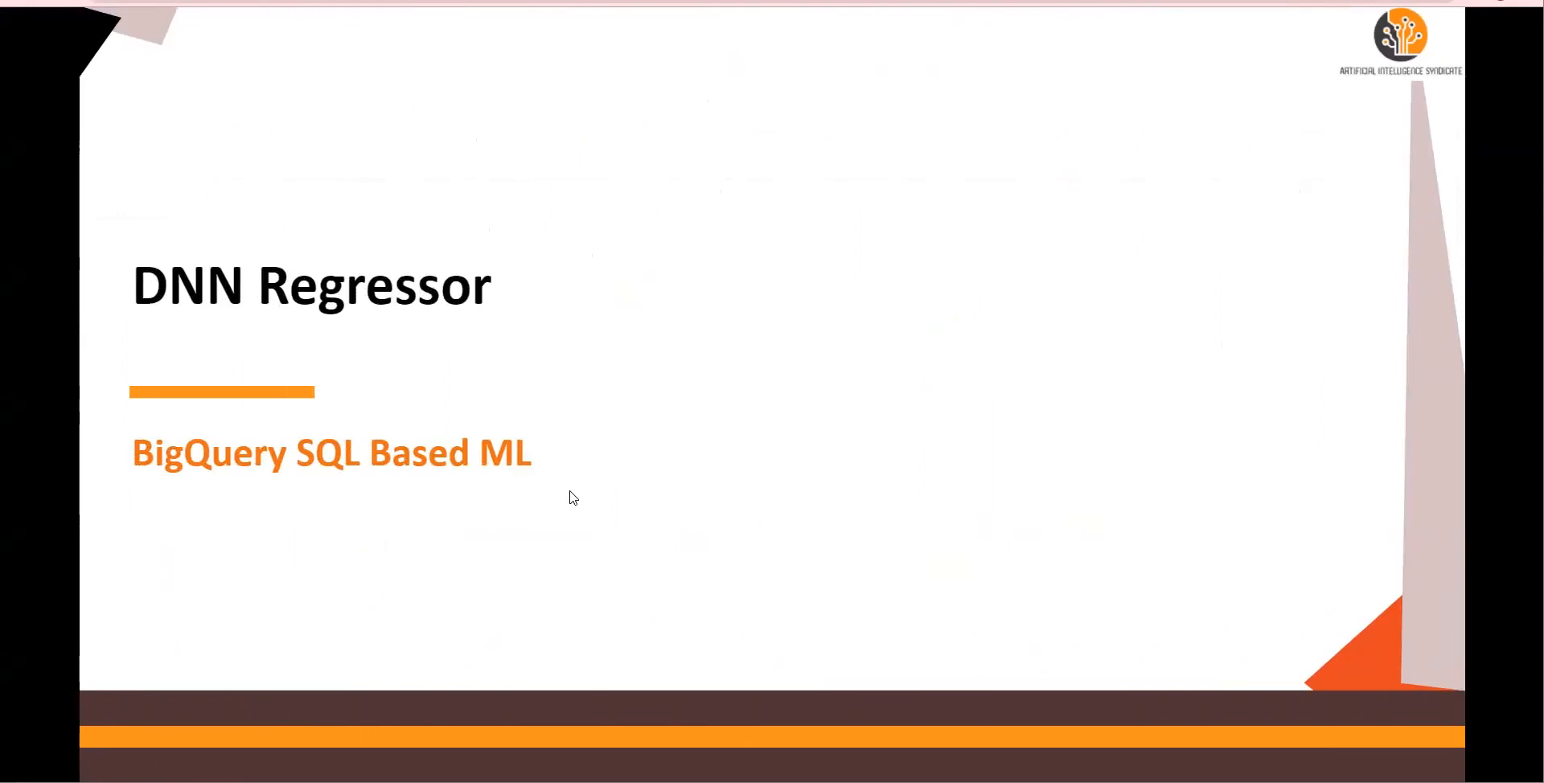
pyautogui.moveTo(558, 494)
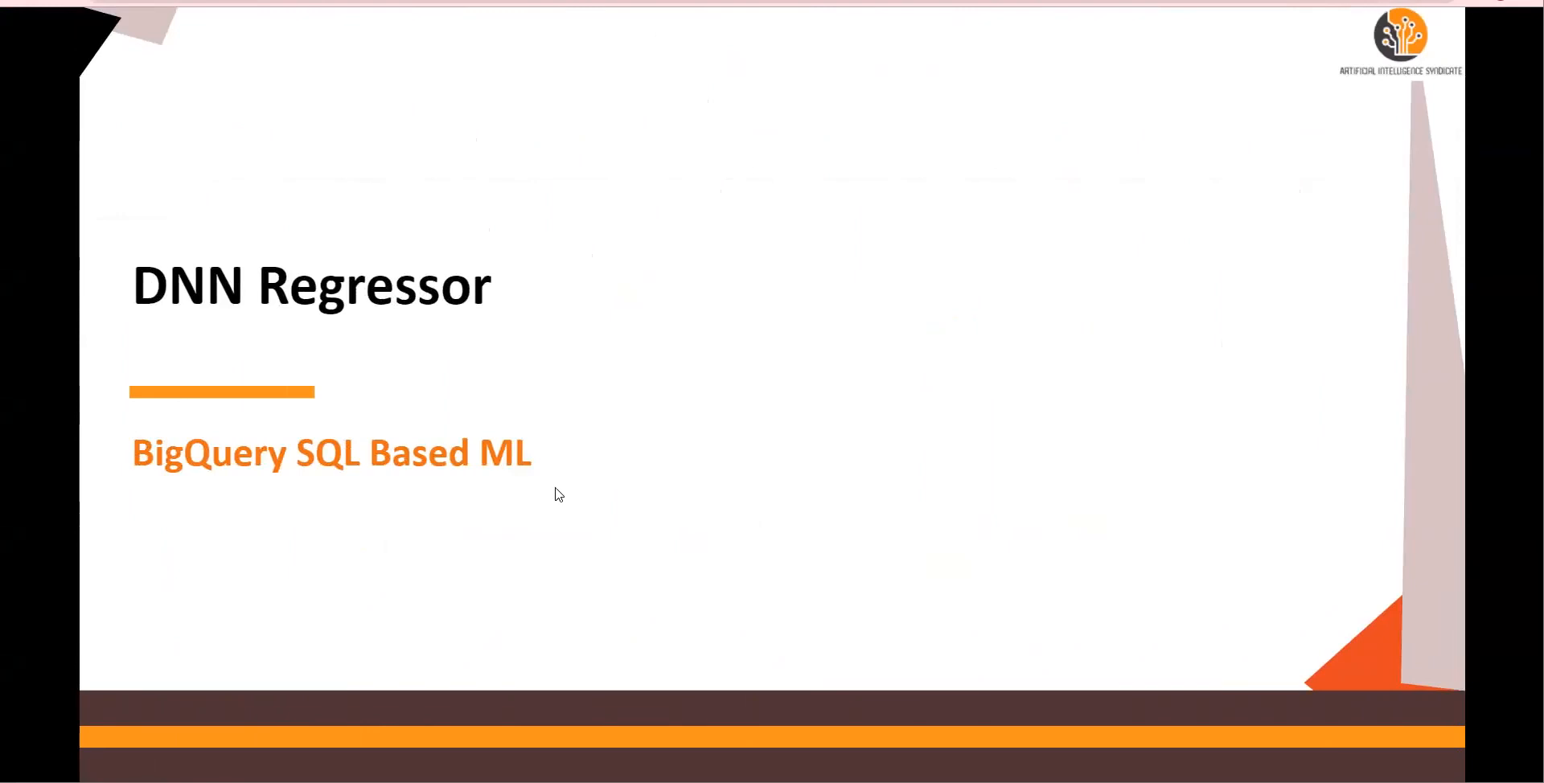
pyautogui.moveTo(399, 331)
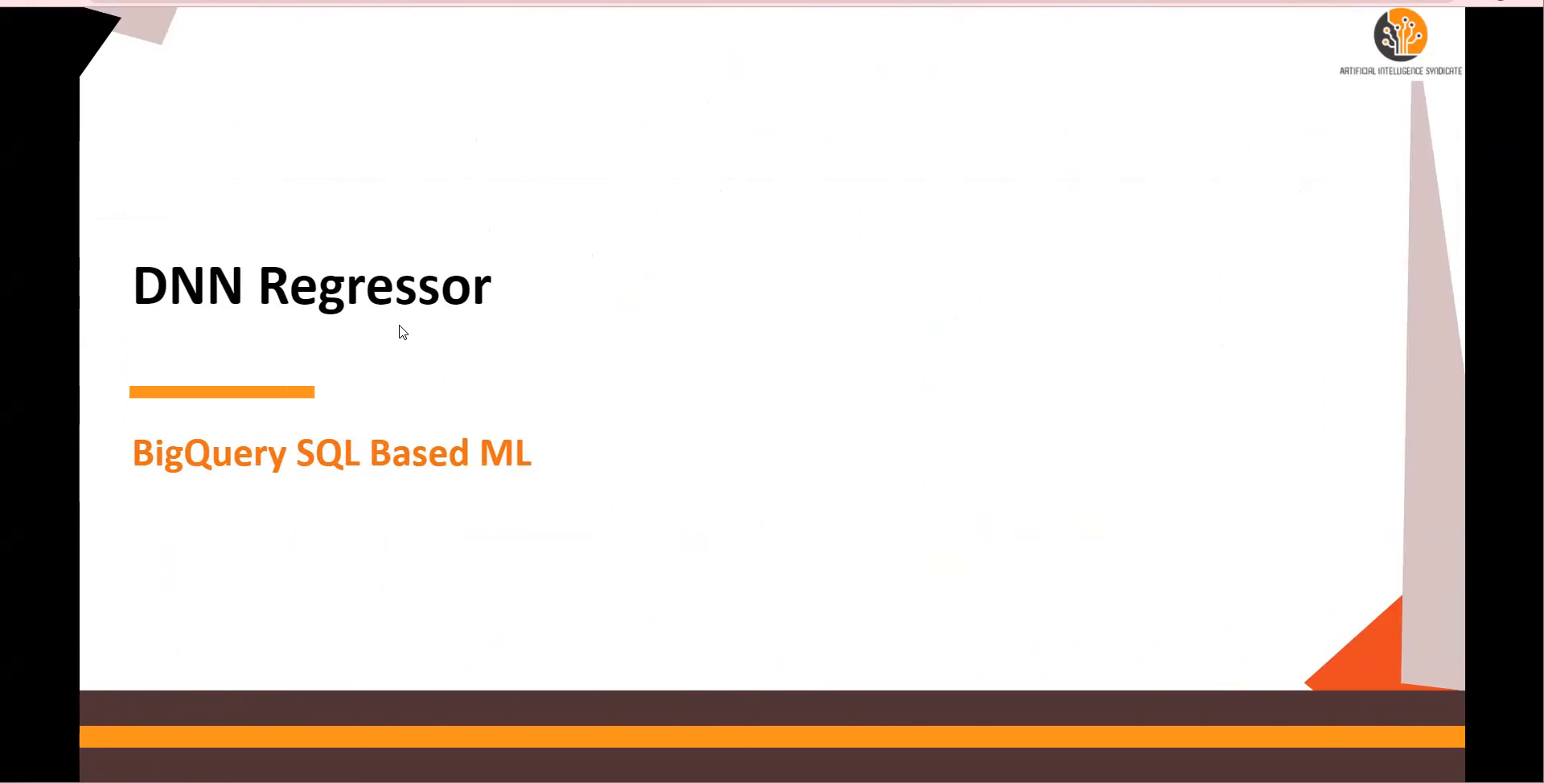